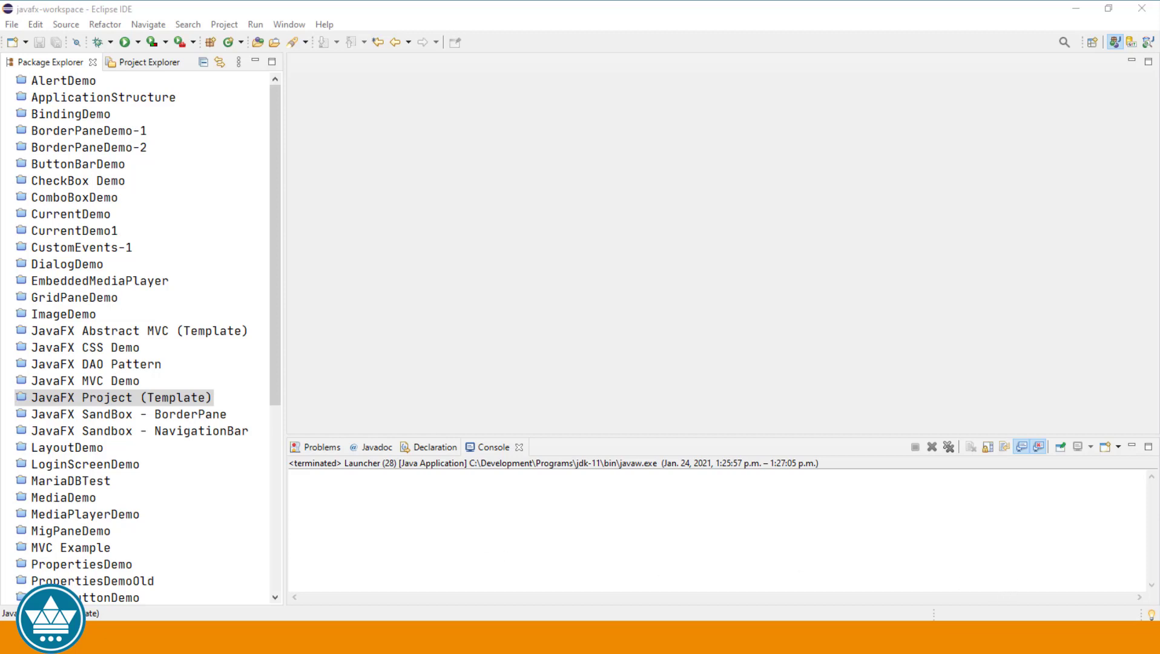
Start the JavaFX Project wizard from File > New > Other.
left_click(12, 24)
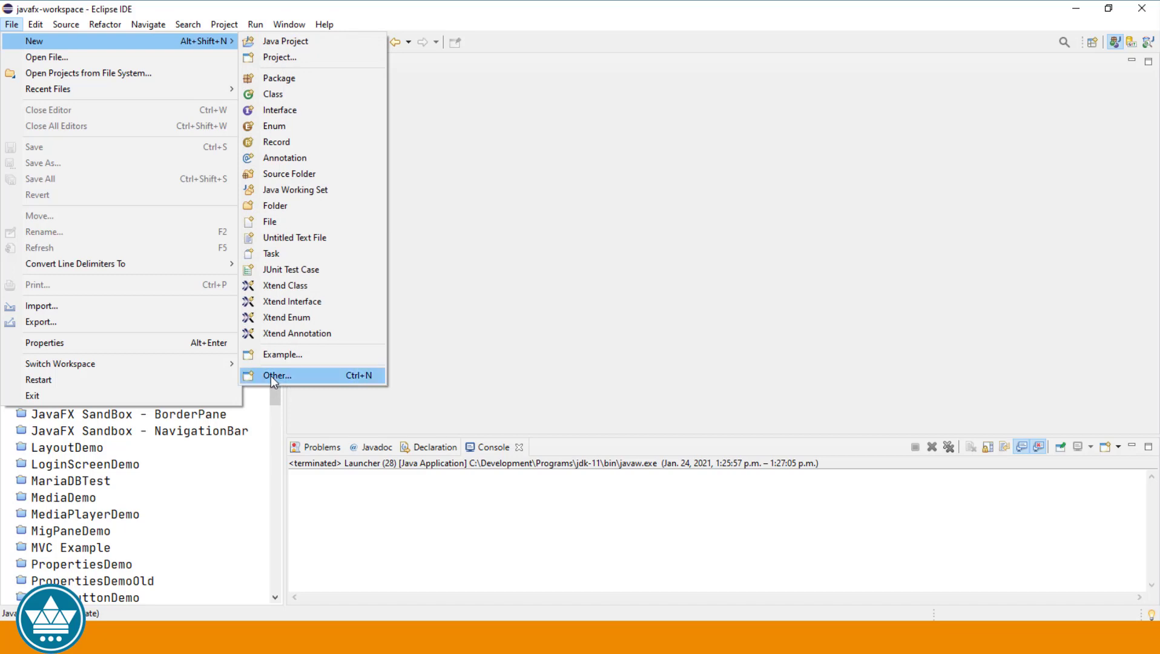
left_click(277, 376)
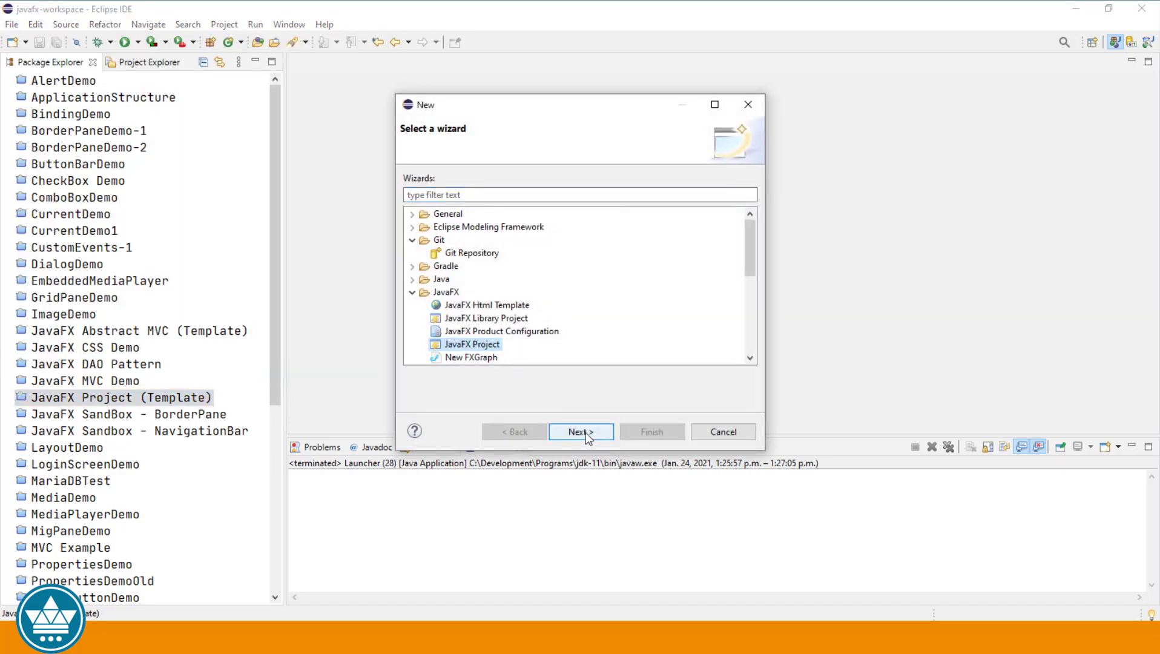
left_click(581, 430)
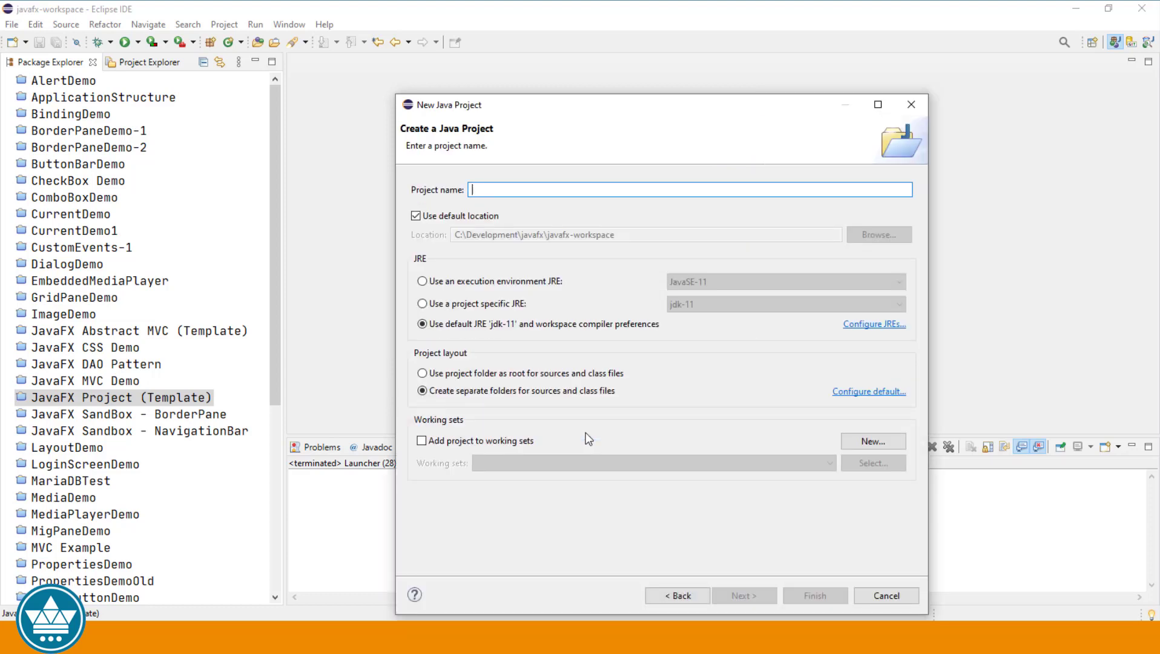
Name the project DatePikerDemo and finish creating it.
type("D")
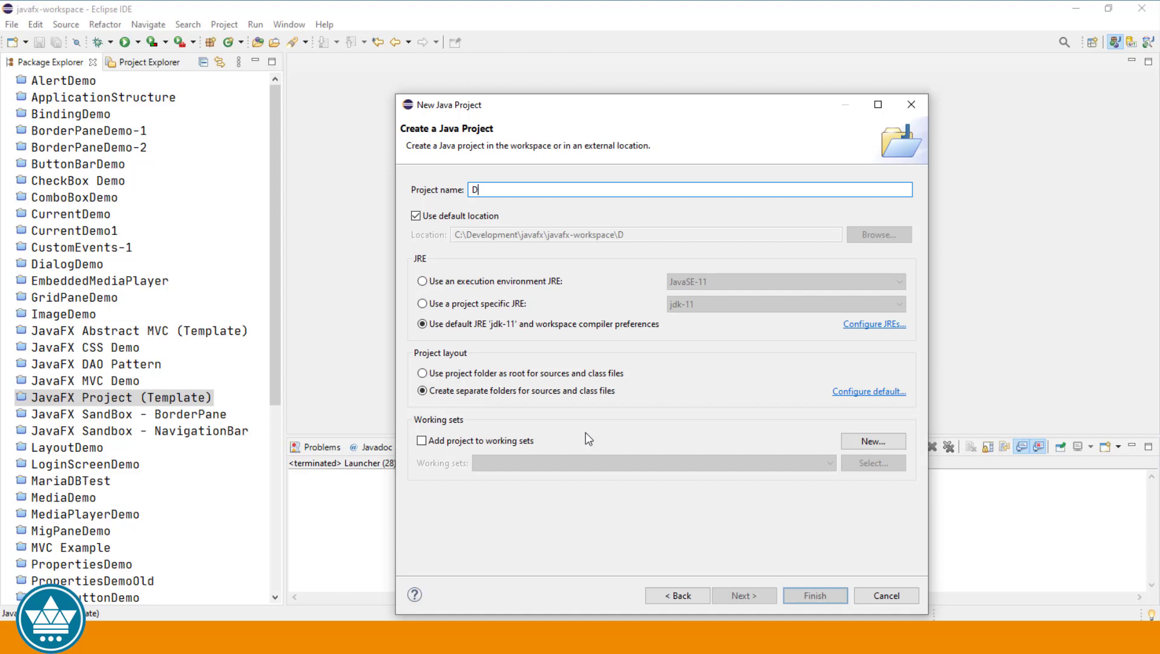
type("atePikerDemo")
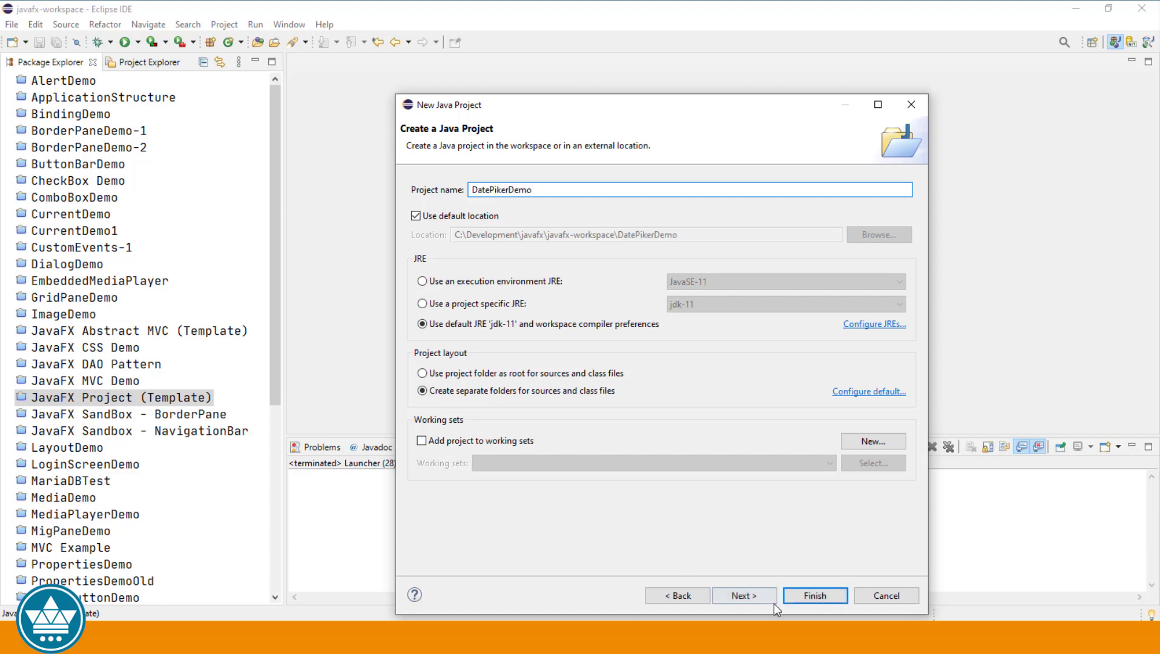
left_click(815, 596)
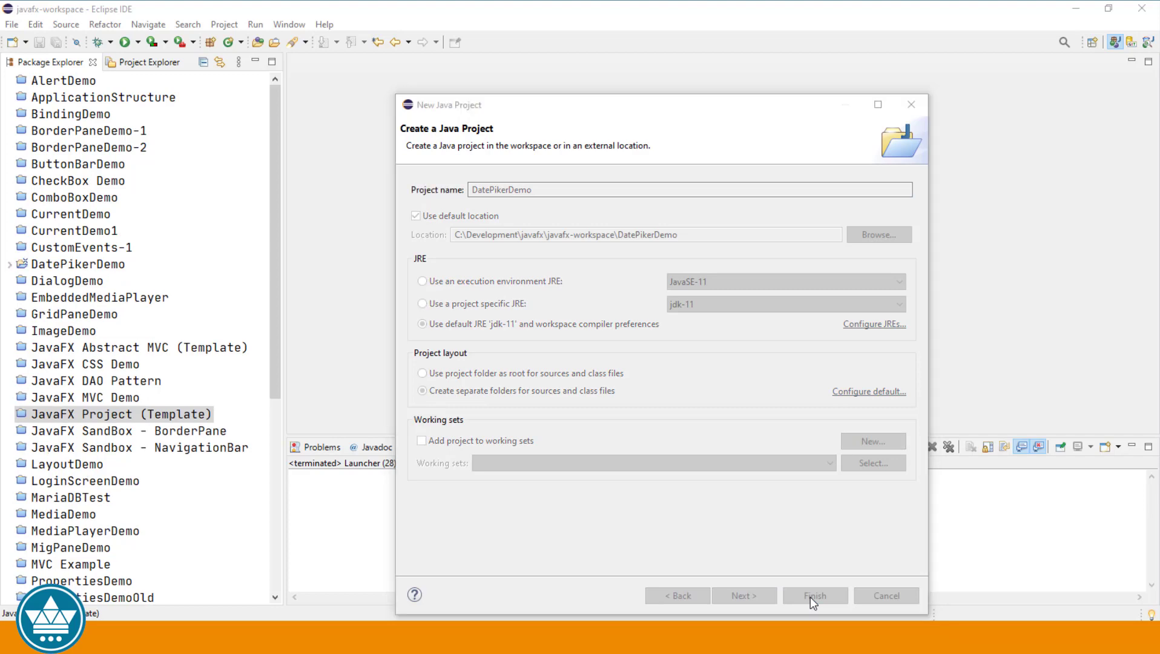
left_click(815, 595)
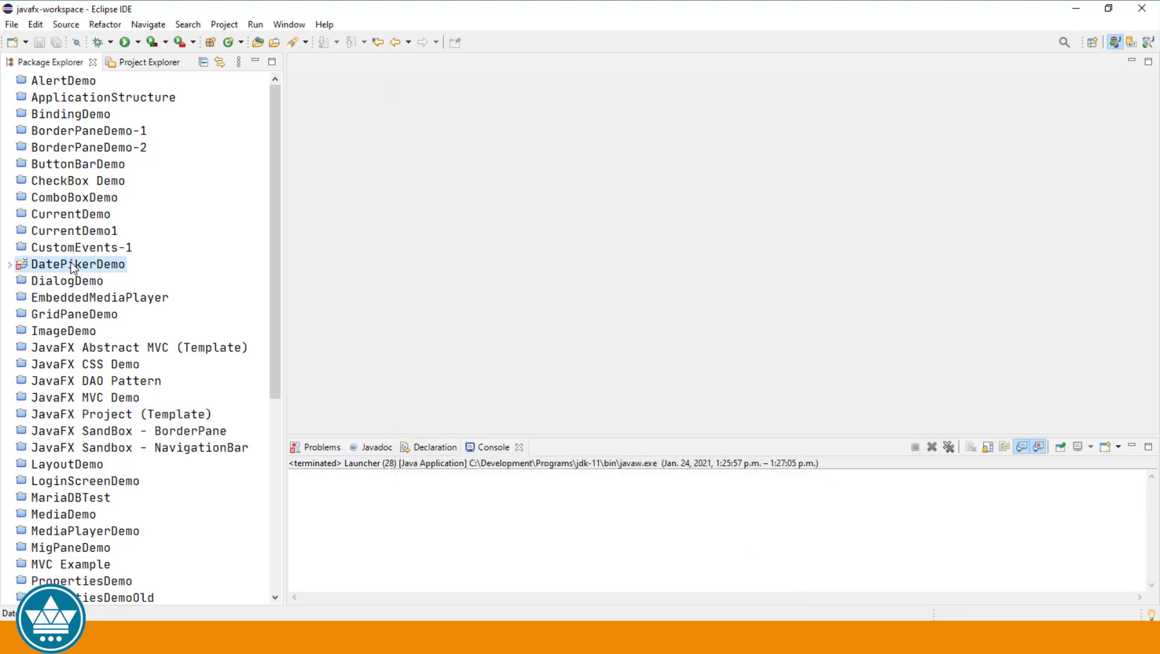
Reach the DatePikerDemo build path settings and begin adding a library.
right_click(78, 264)
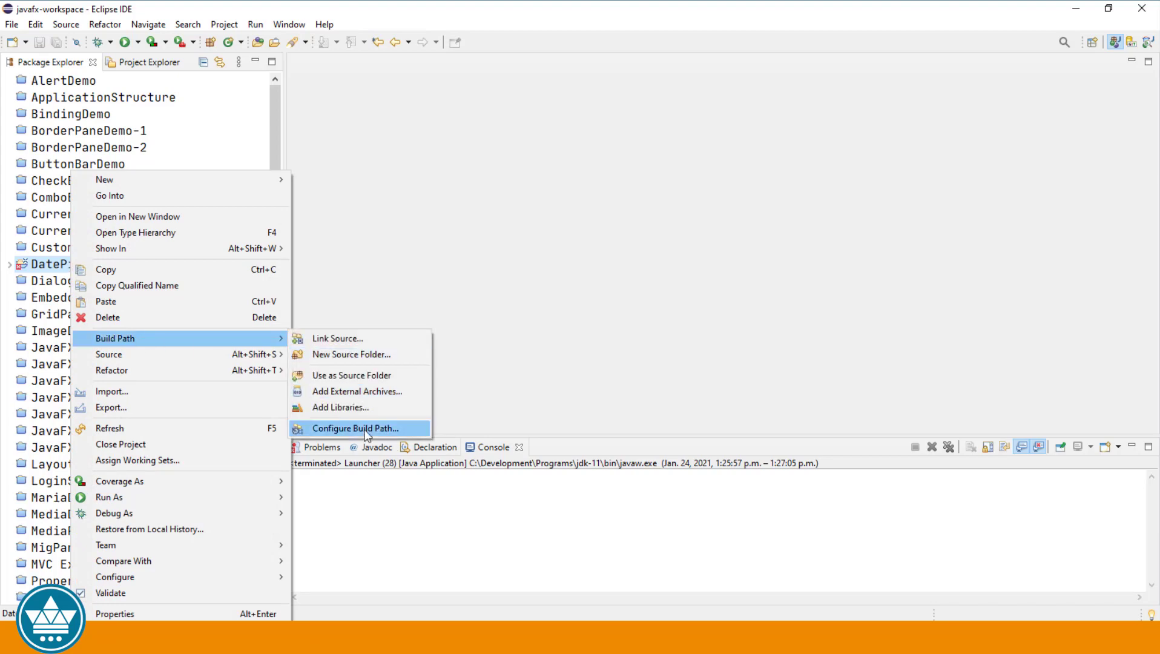
left_click(358, 428)
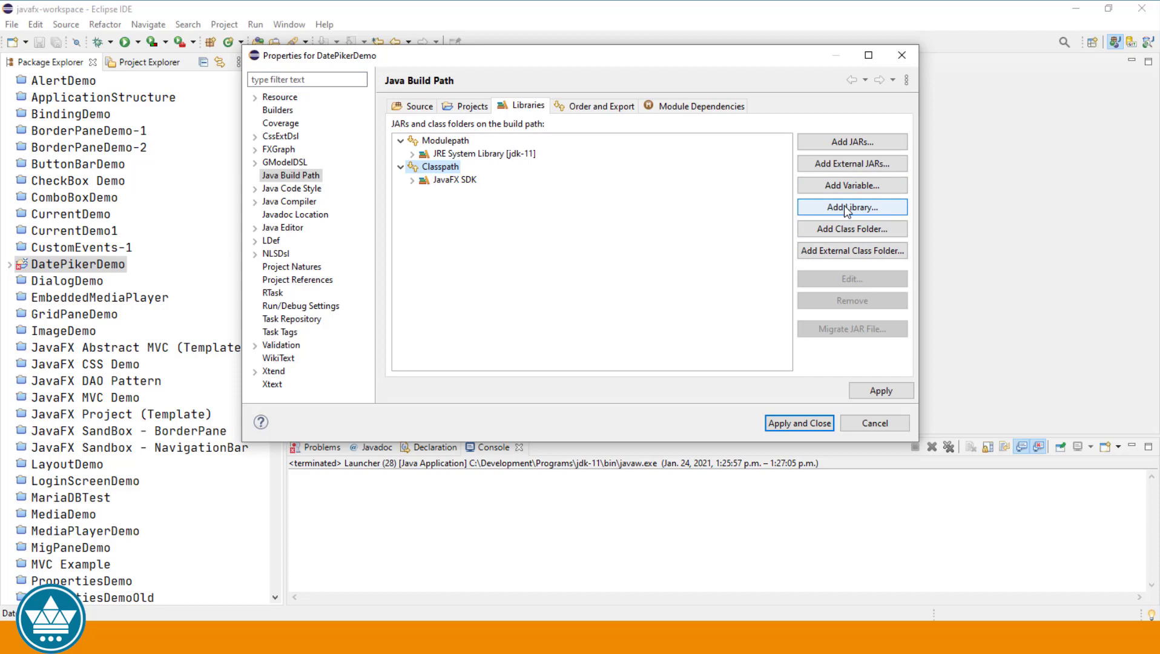
left_click(851, 207)
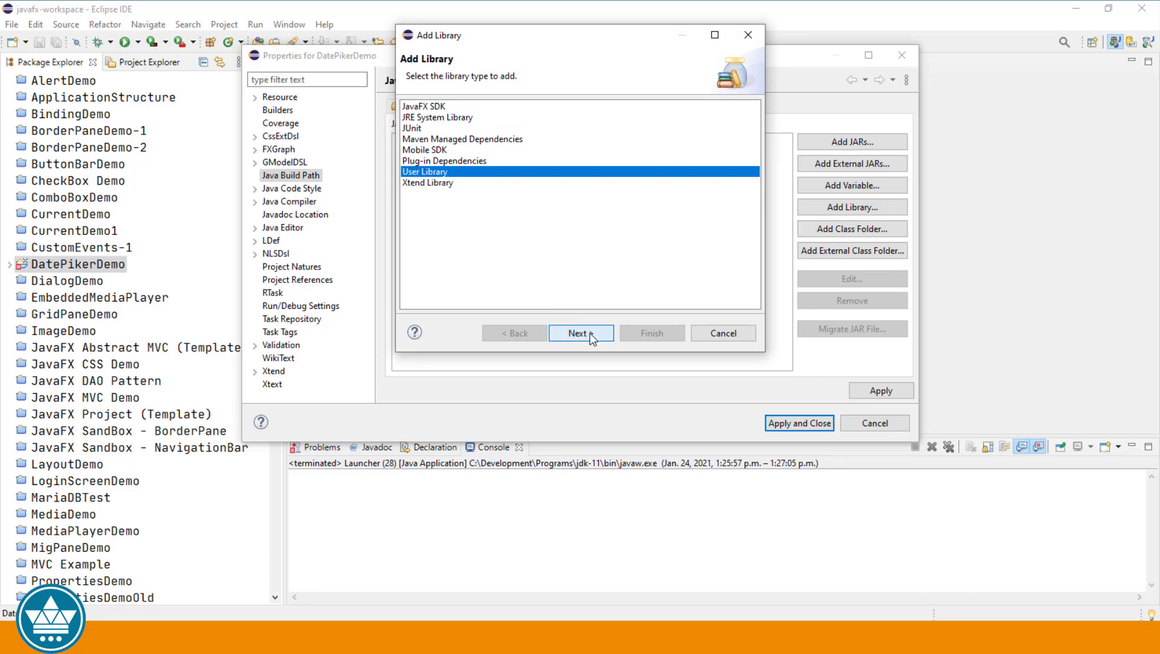
Add the JAVAFX user library to the classpath and apply the changes.
left_click(581, 333)
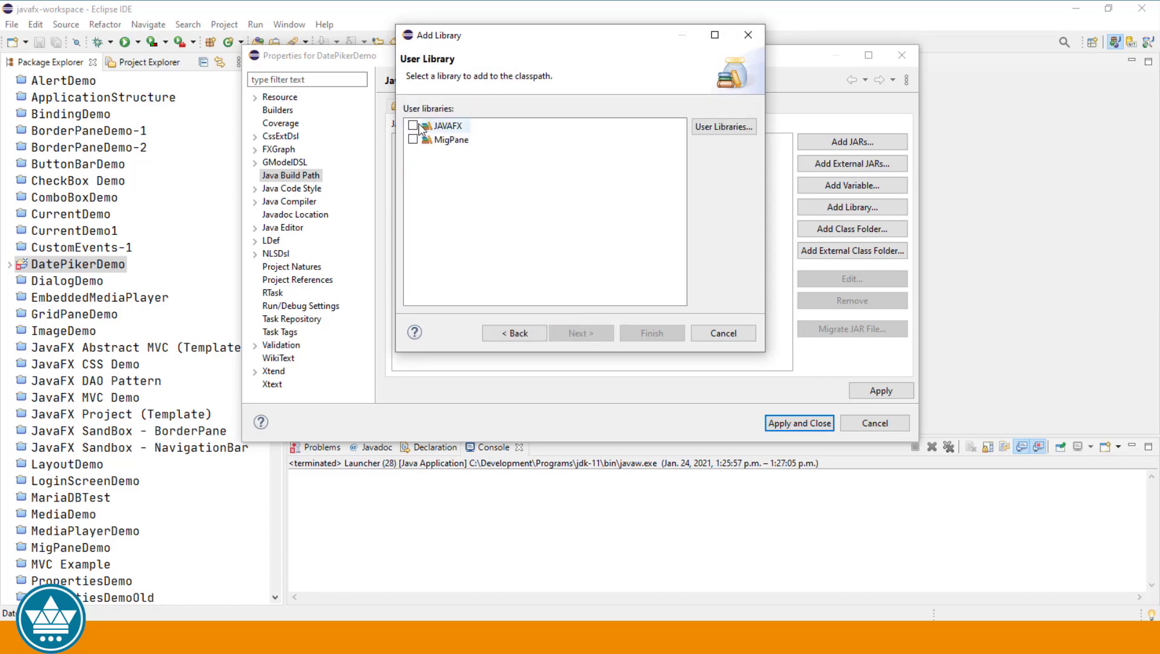
left_click(413, 125)
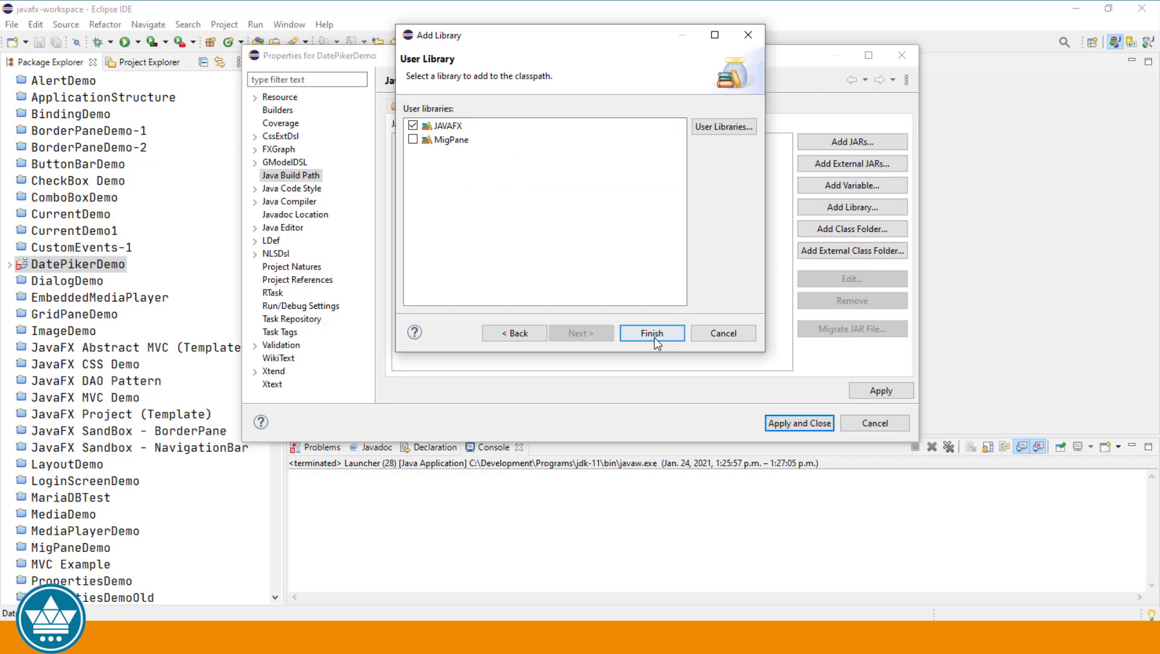
left_click(650, 333)
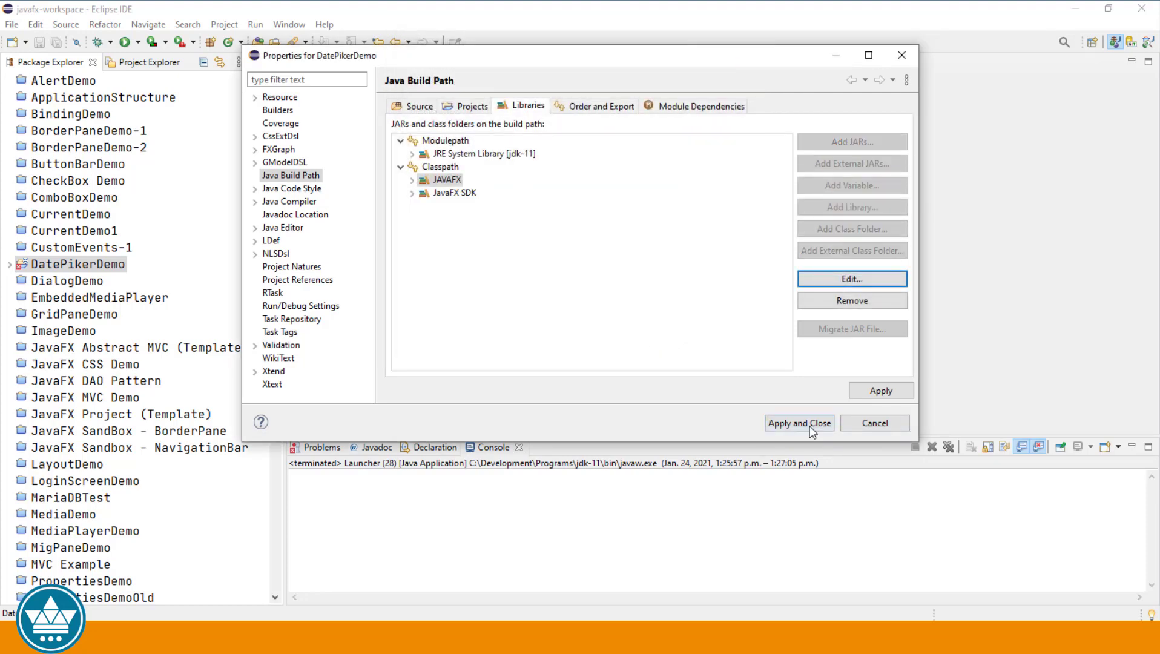
left_click(799, 423)
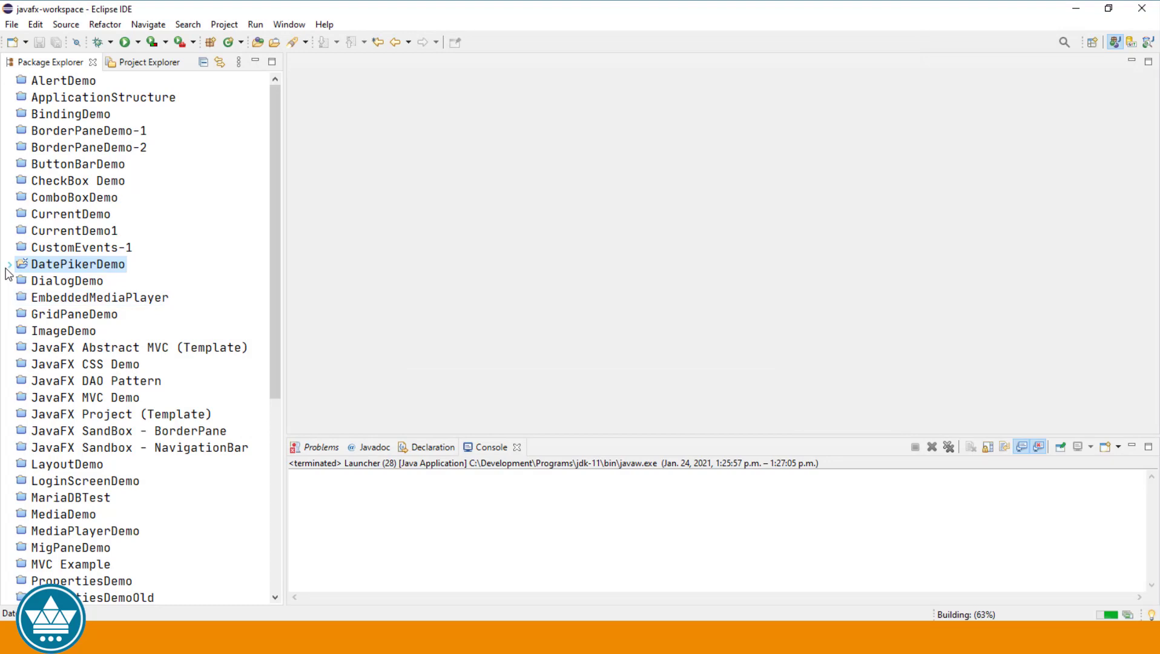
In Main.java set the Scene width to 600 and run the empty application.
left_click(9, 264)
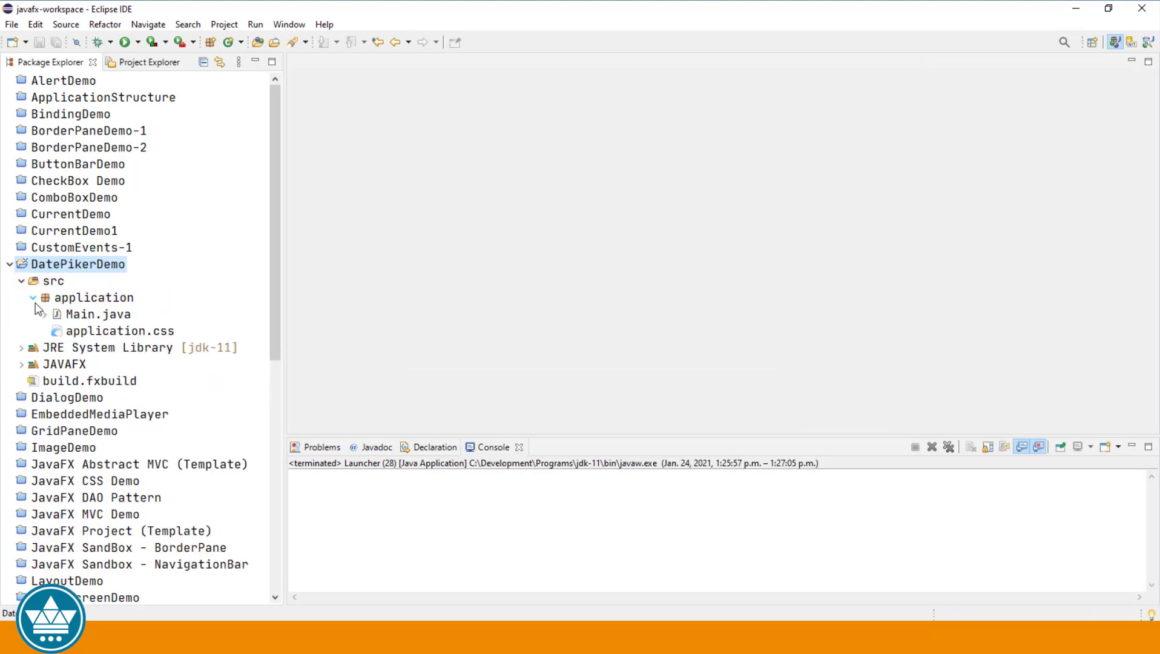
left_click(98, 313)
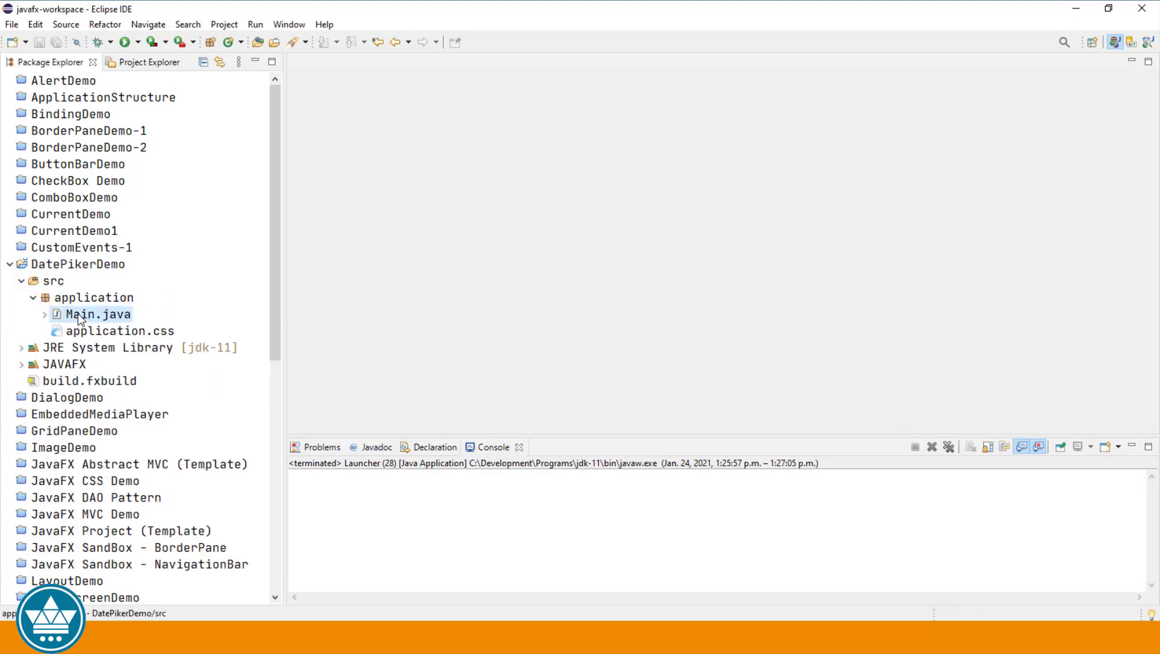
double_click(98, 313)
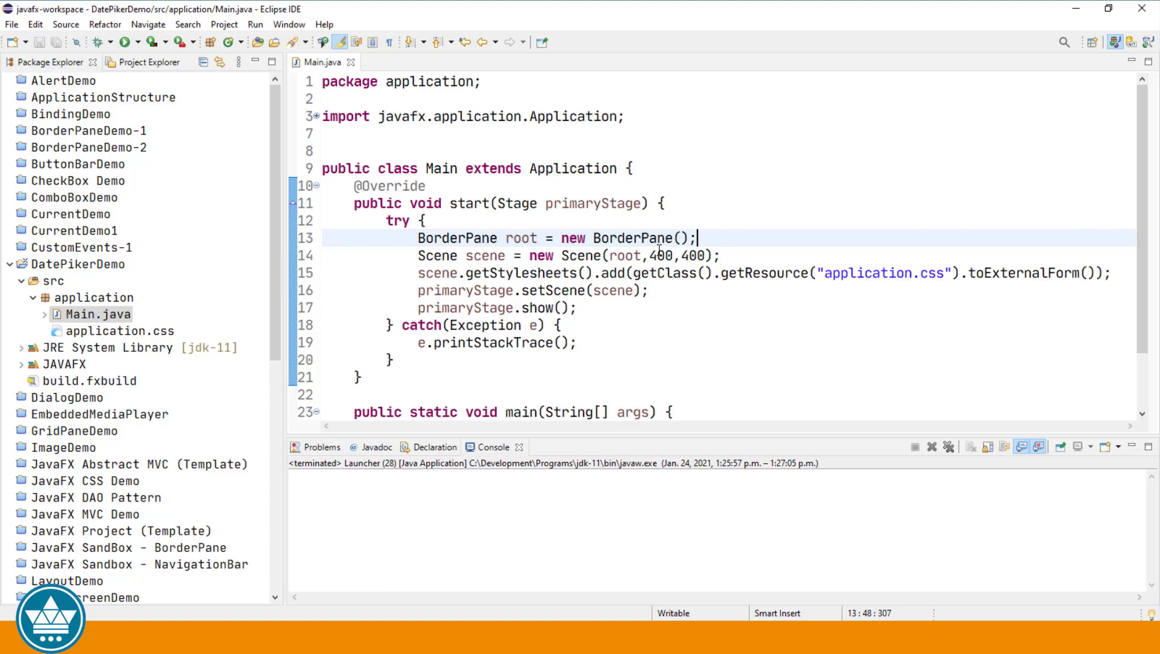
left_click(679, 255)
type("6")
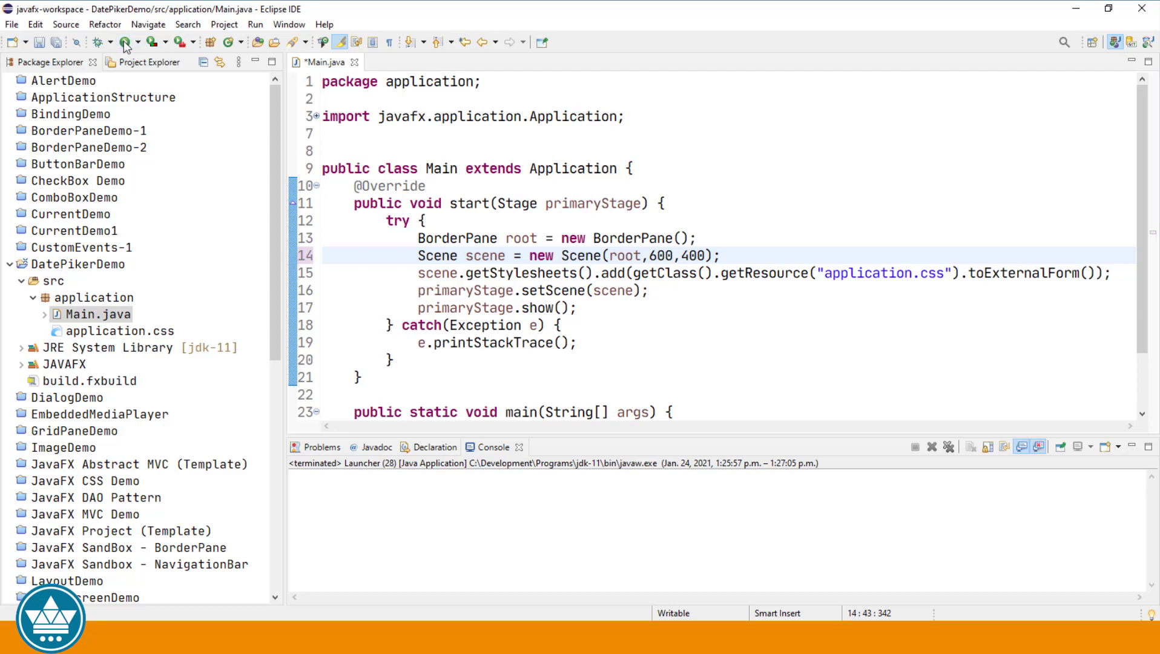
left_click(123, 41)
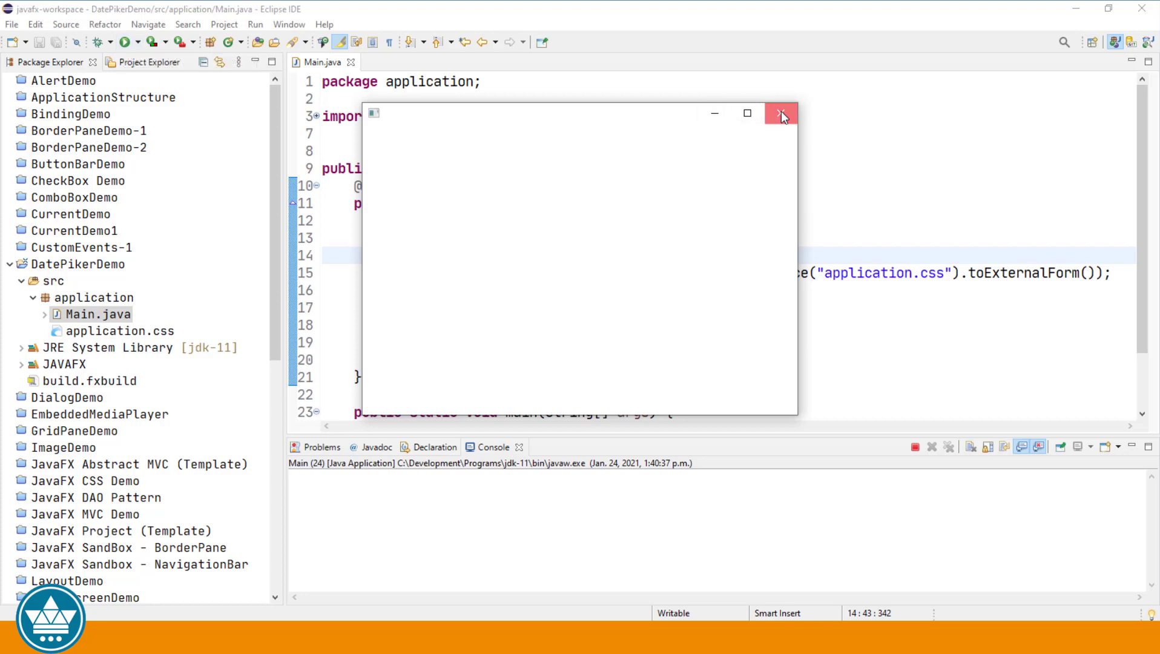
Close the app and set the stage title to "DatePicker Demo" via primaryStage.setTitle.
left_click(781, 113)
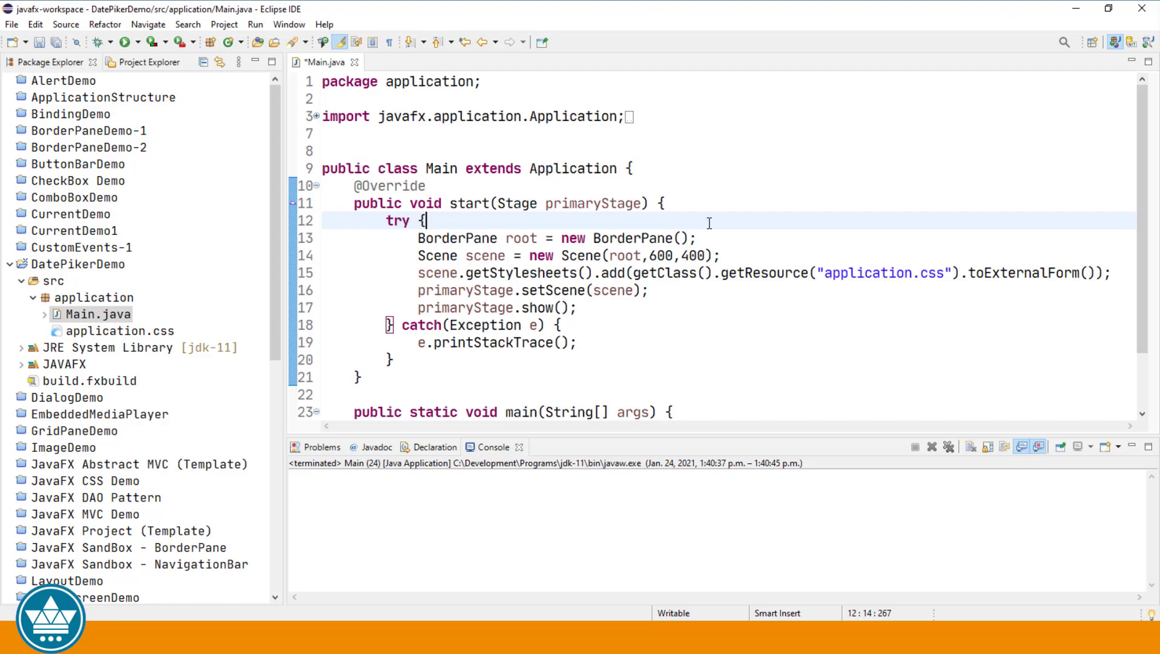
type("prima")
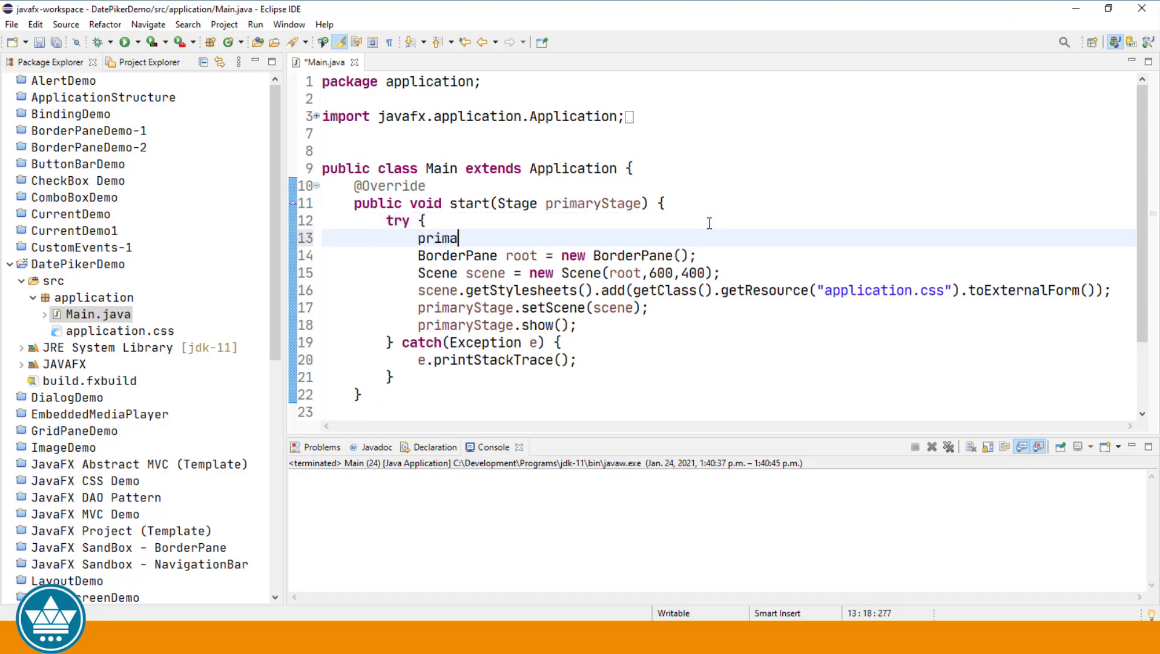
type("ryStage.sett")
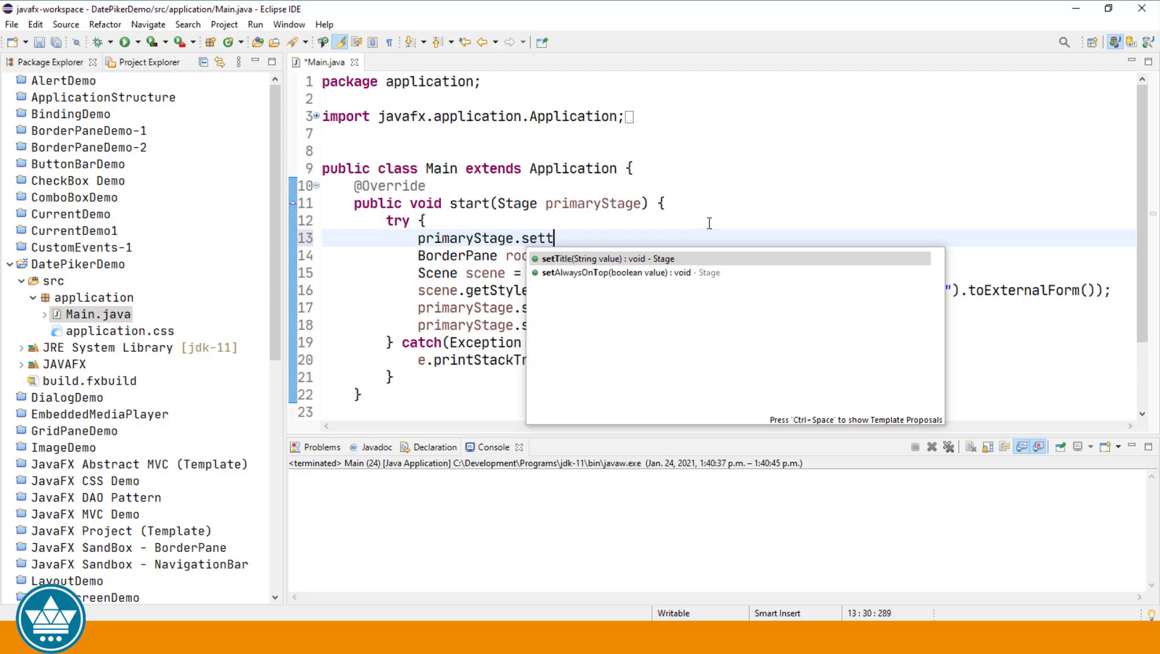
left_click(607, 258)
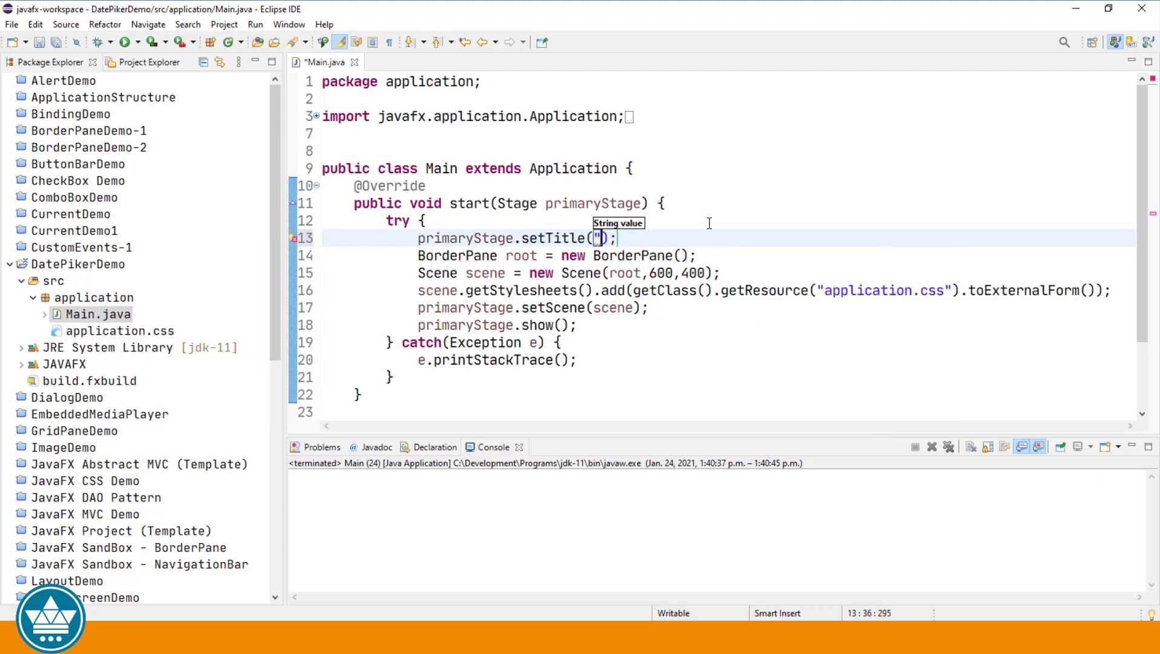
Begin the DatePicker declaration with the DatePicker import in place.
type("Da")
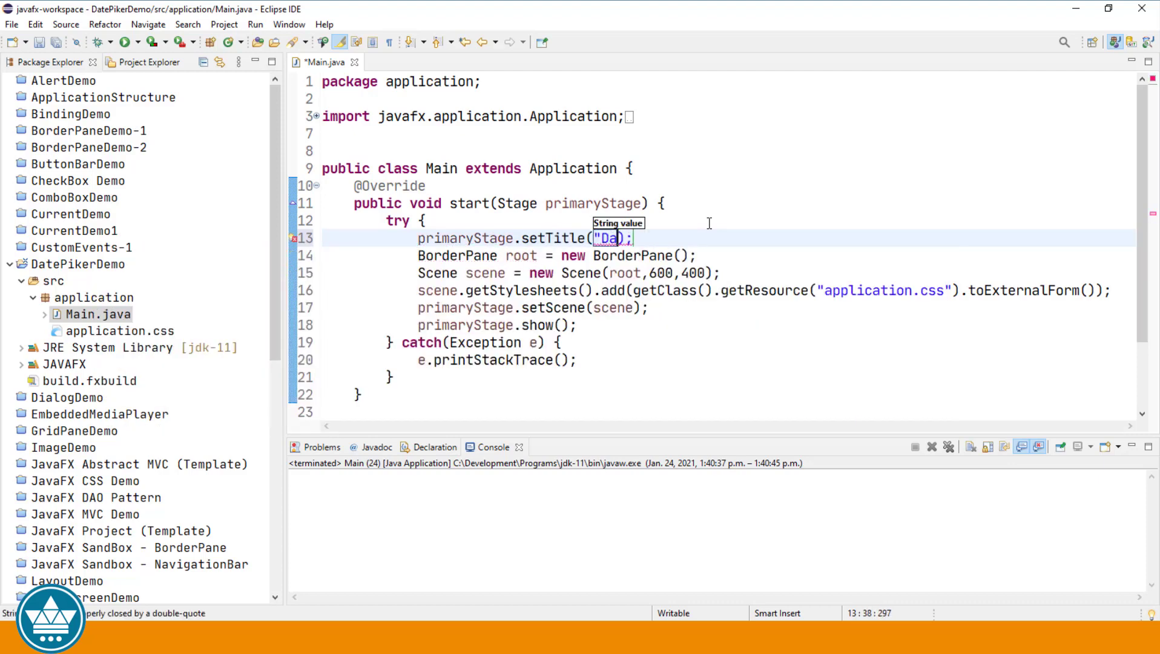
type("tePicker Demo")
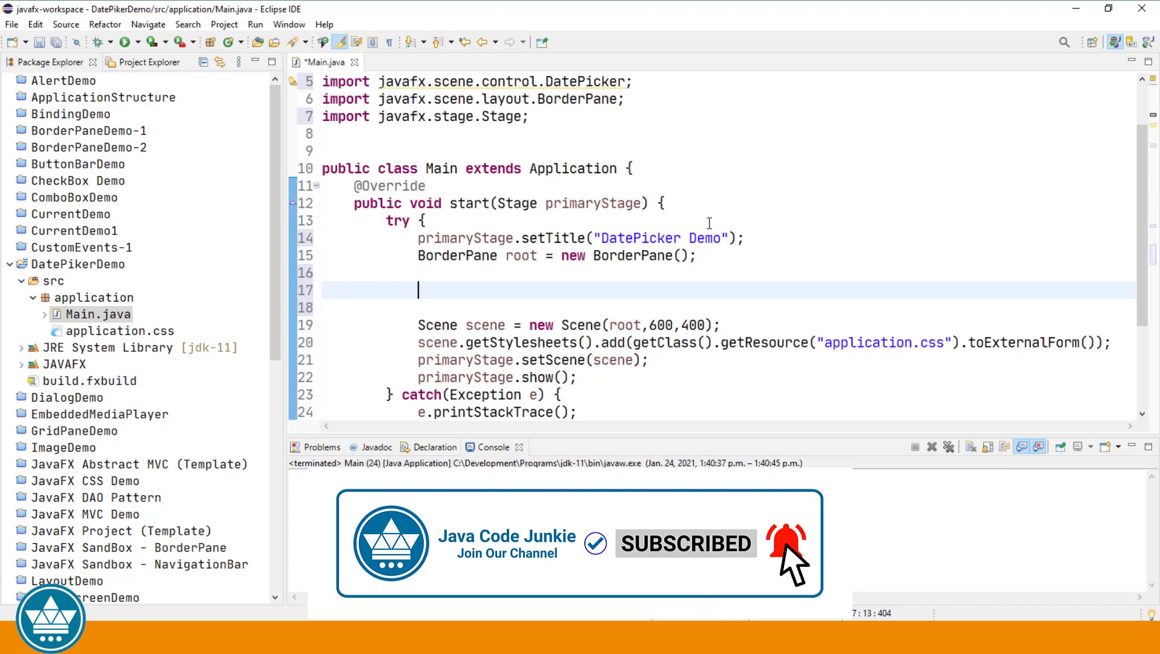
Declare DatePicker datePicker = new DatePicker(); in the start method.
type("D")
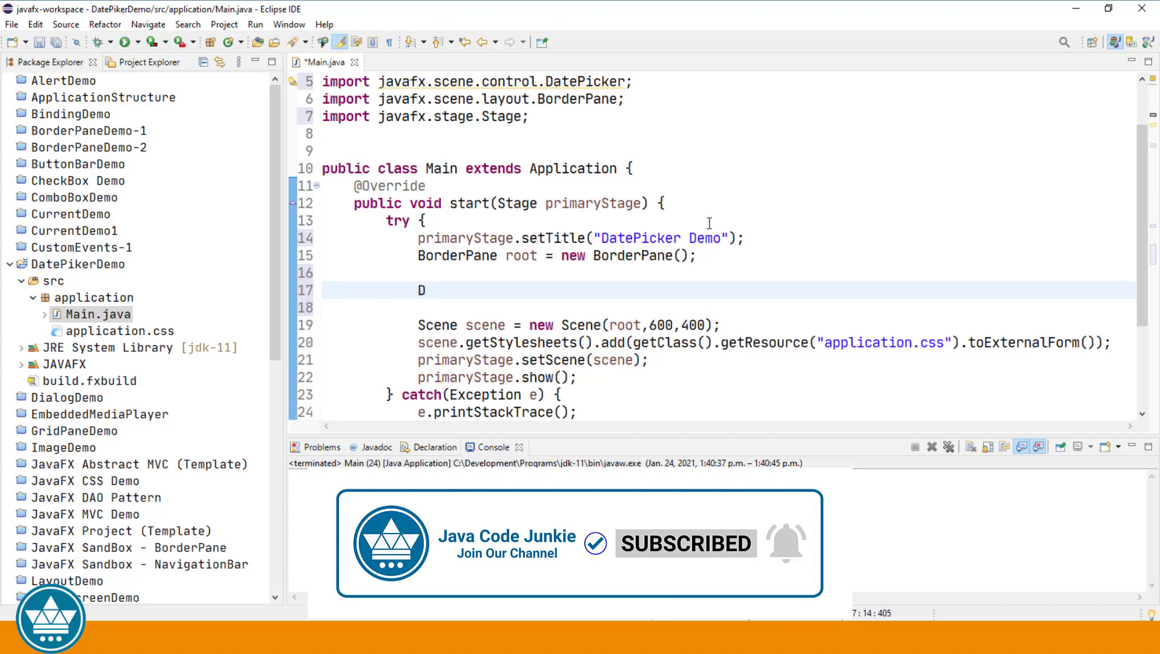
type("atePicker")
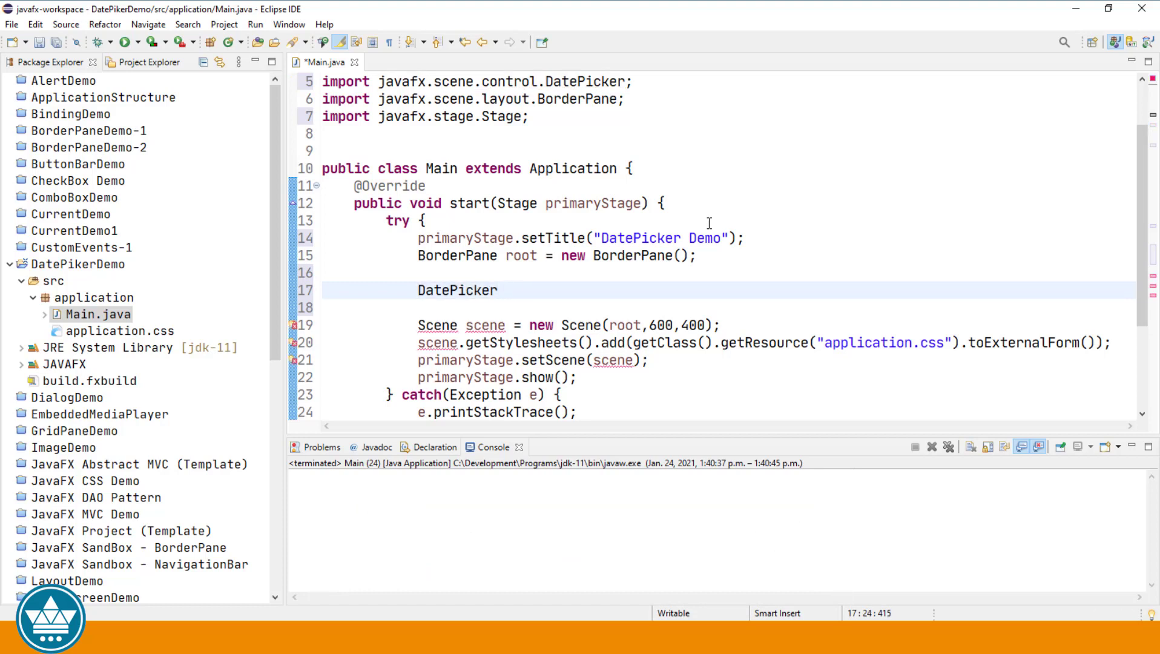
type("date")
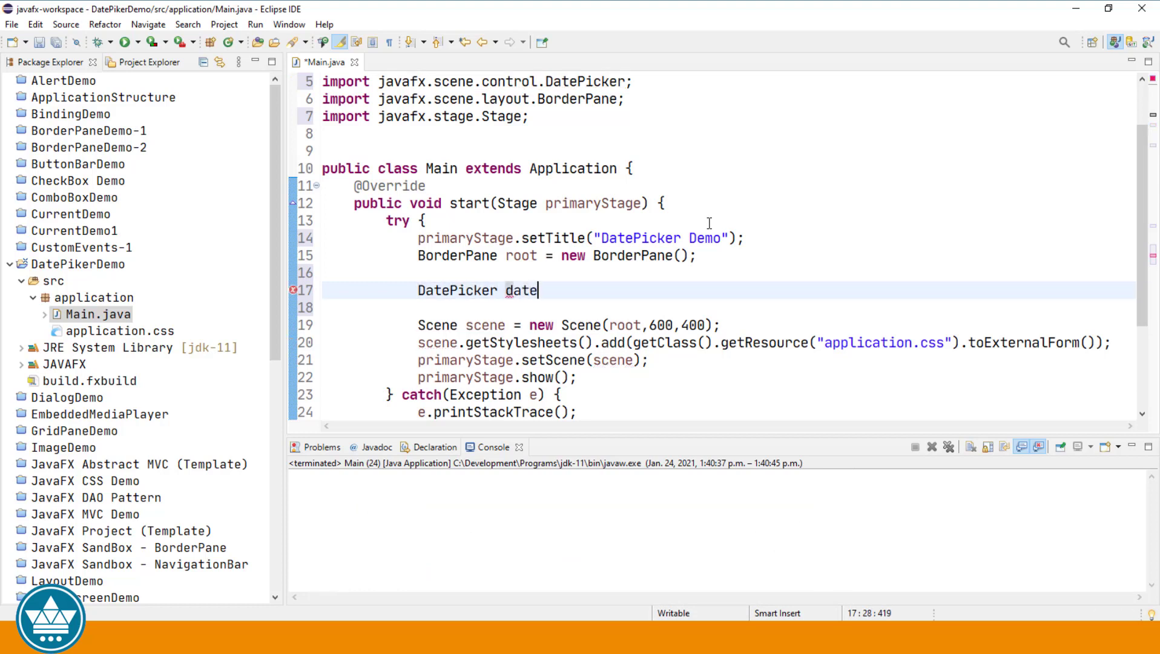
type("Picker = n")
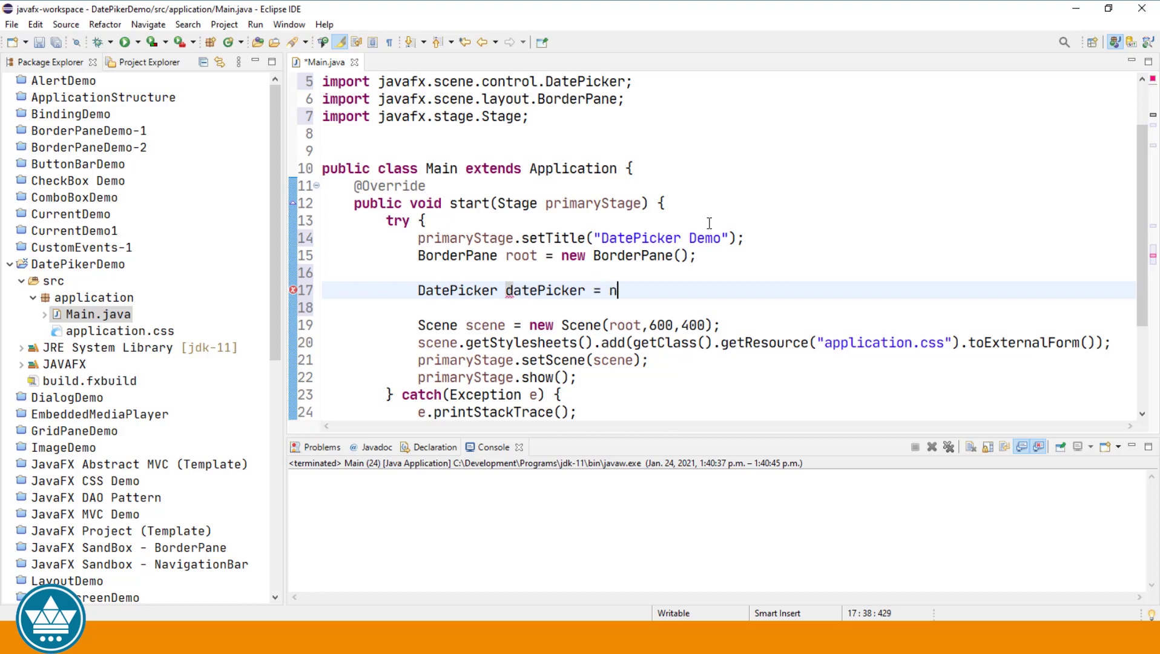
type("ew Dat")
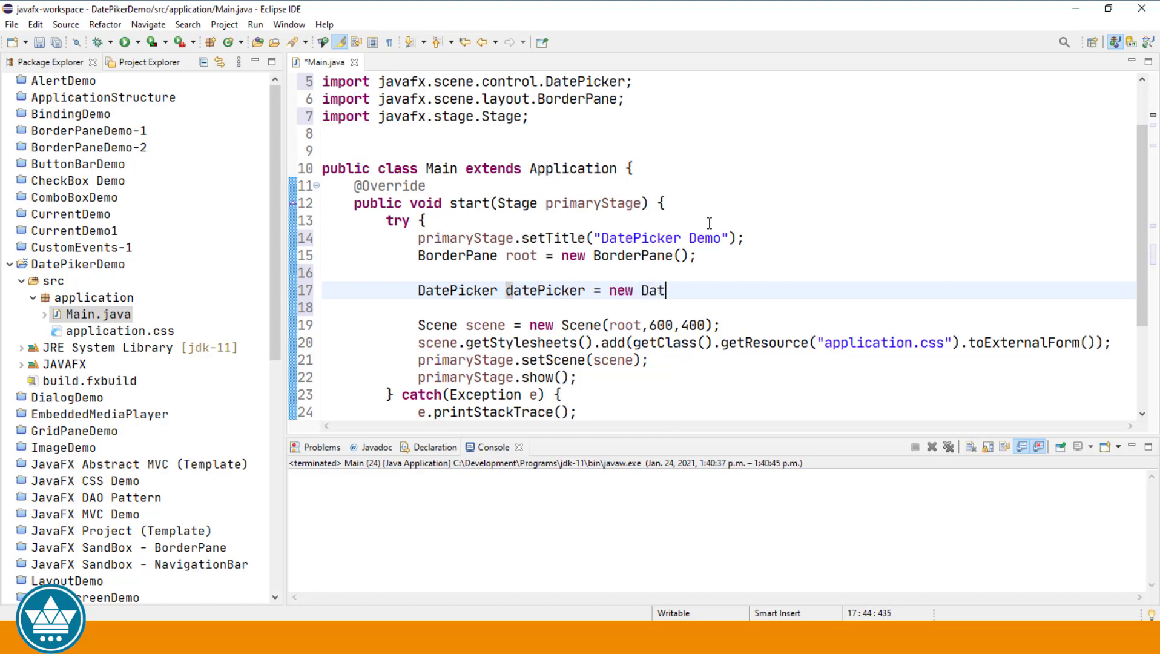
type("ePicker();")
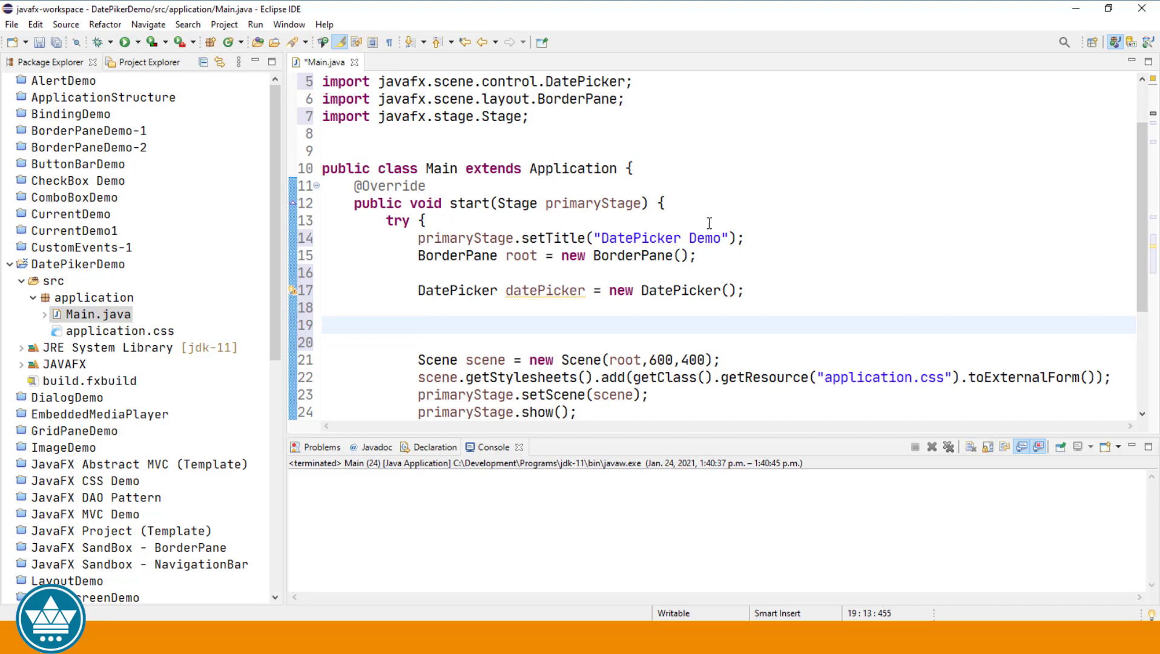
Place the picker at the top with root.setTop(datePicker);.
type("root.")
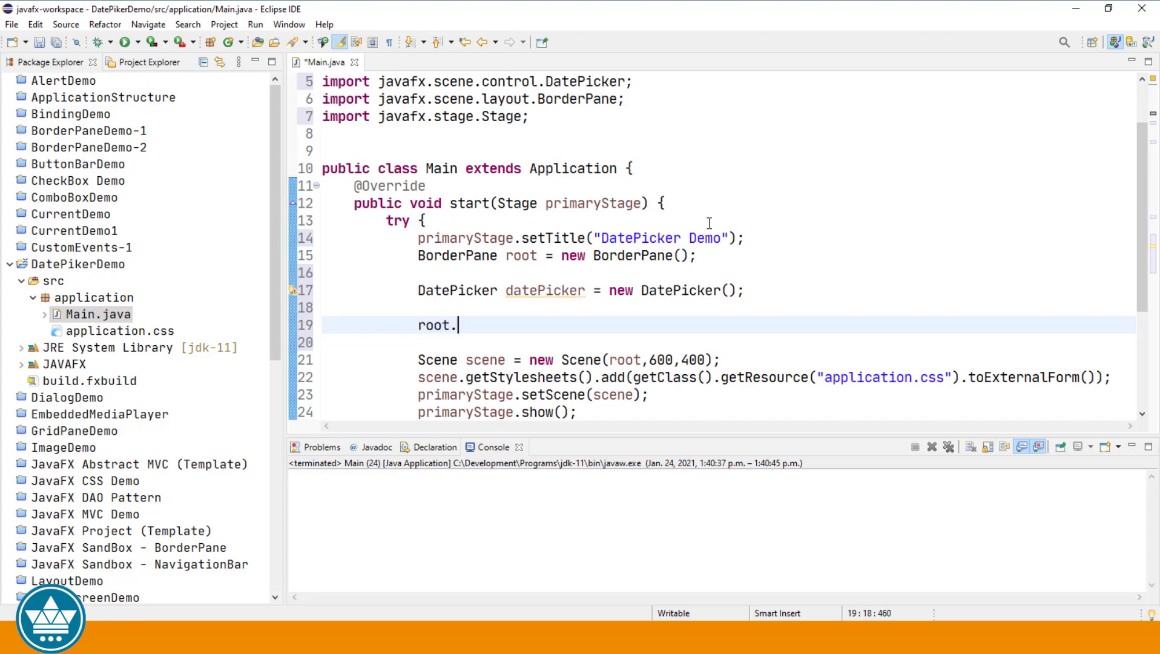
type("sett")
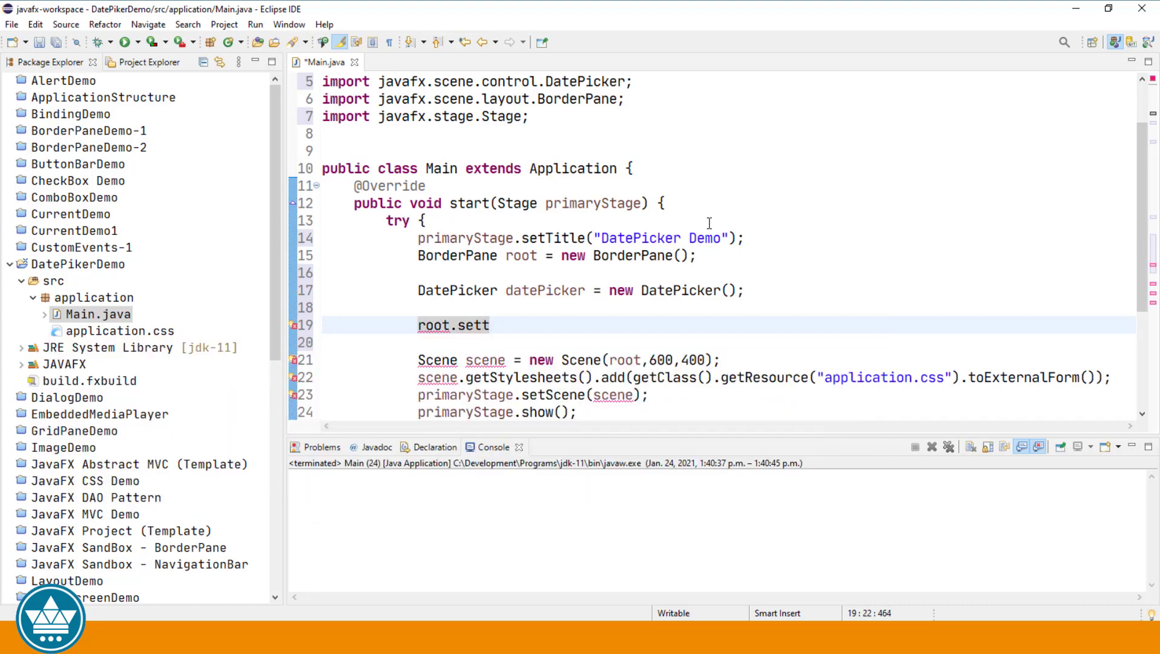
type("Top(datePicker);")
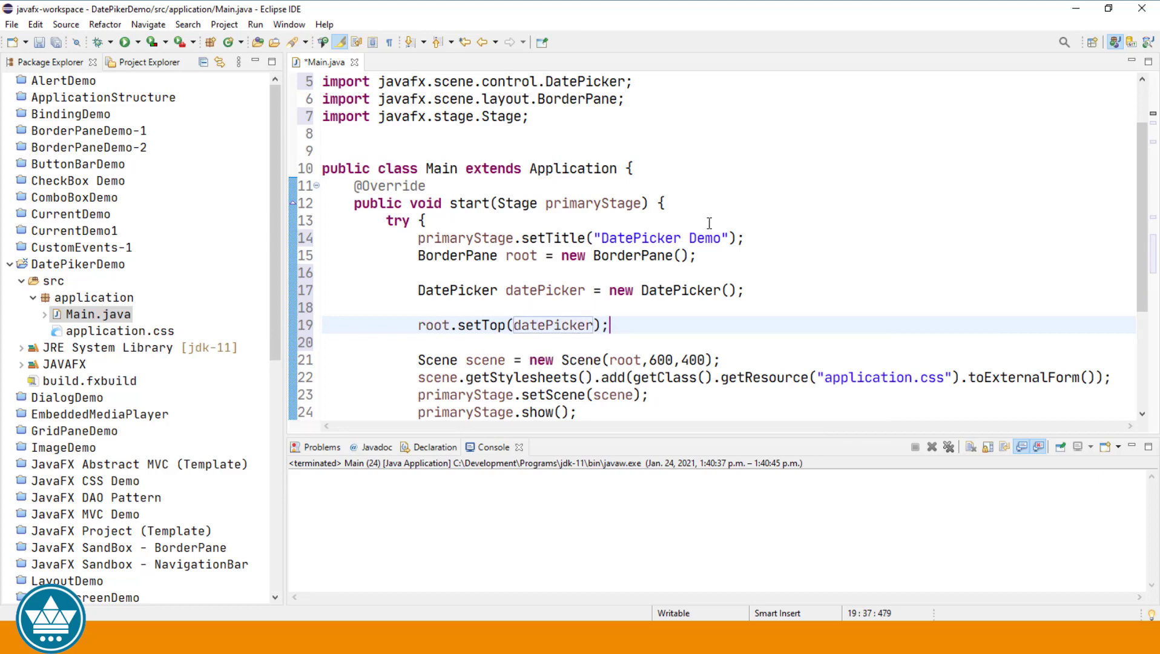
Run the demo and pick January 24, 2021 from the calendar popup, showing 2021-01-24.
left_click(124, 41)
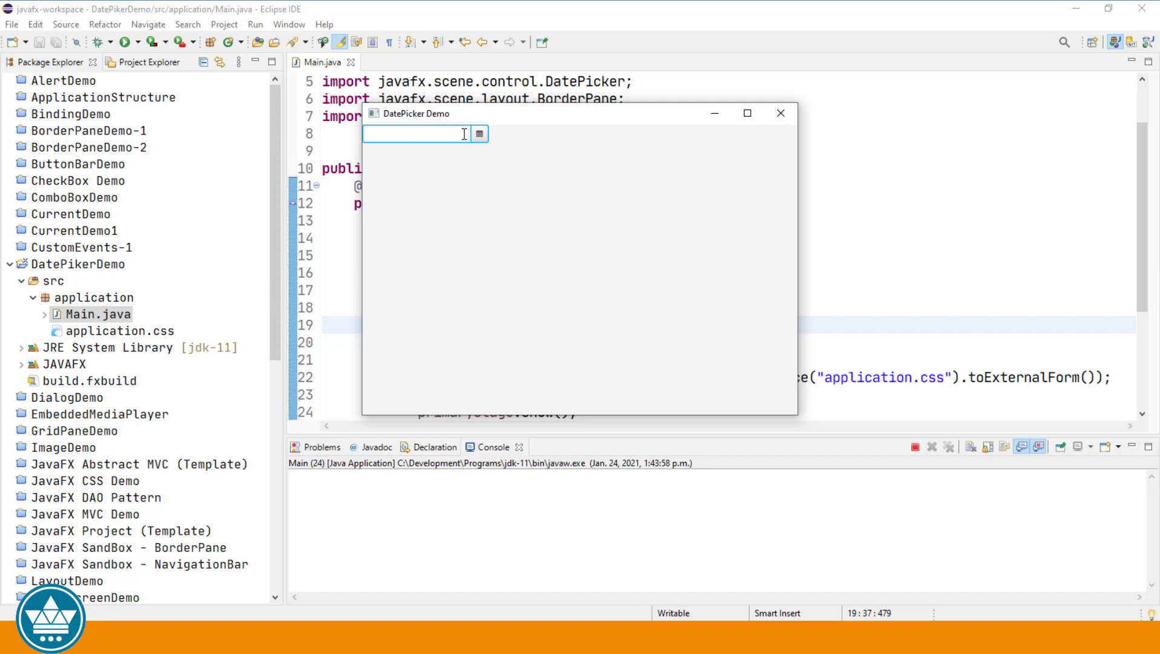
left_click(414, 134)
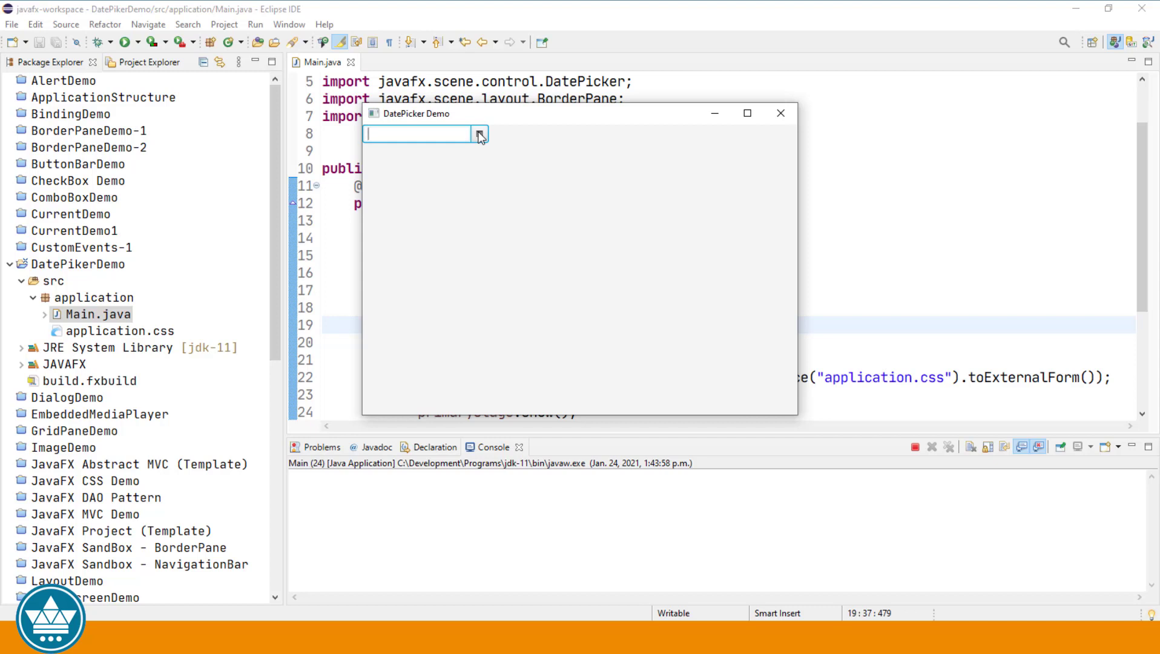
left_click(479, 134)
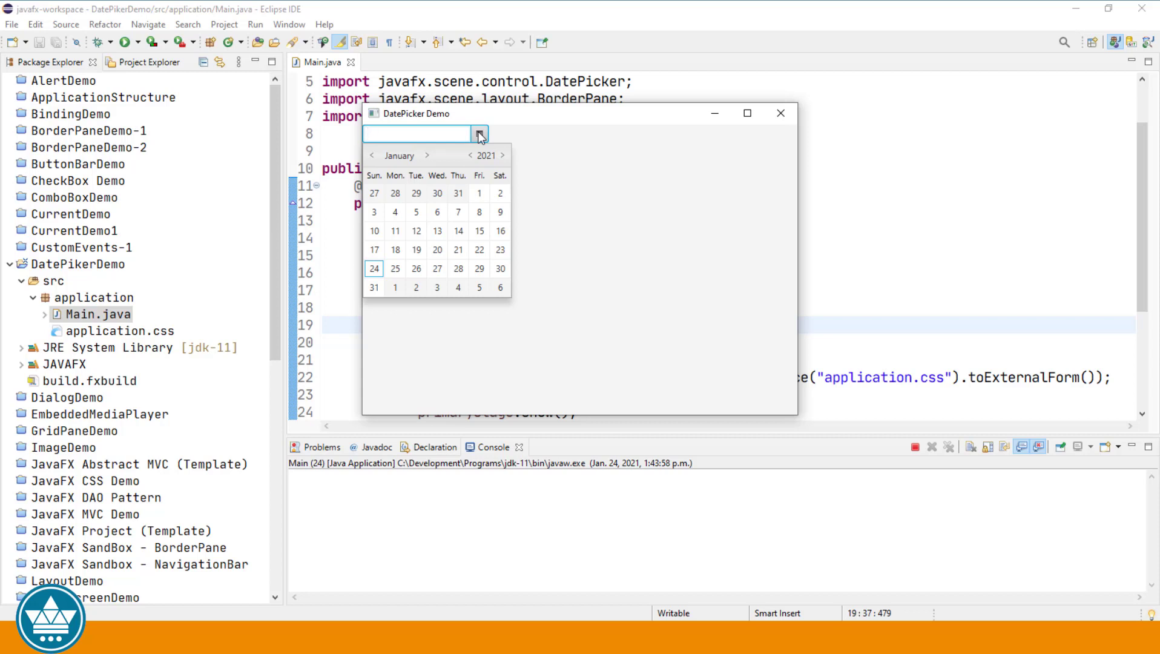
mouse_move(478, 149)
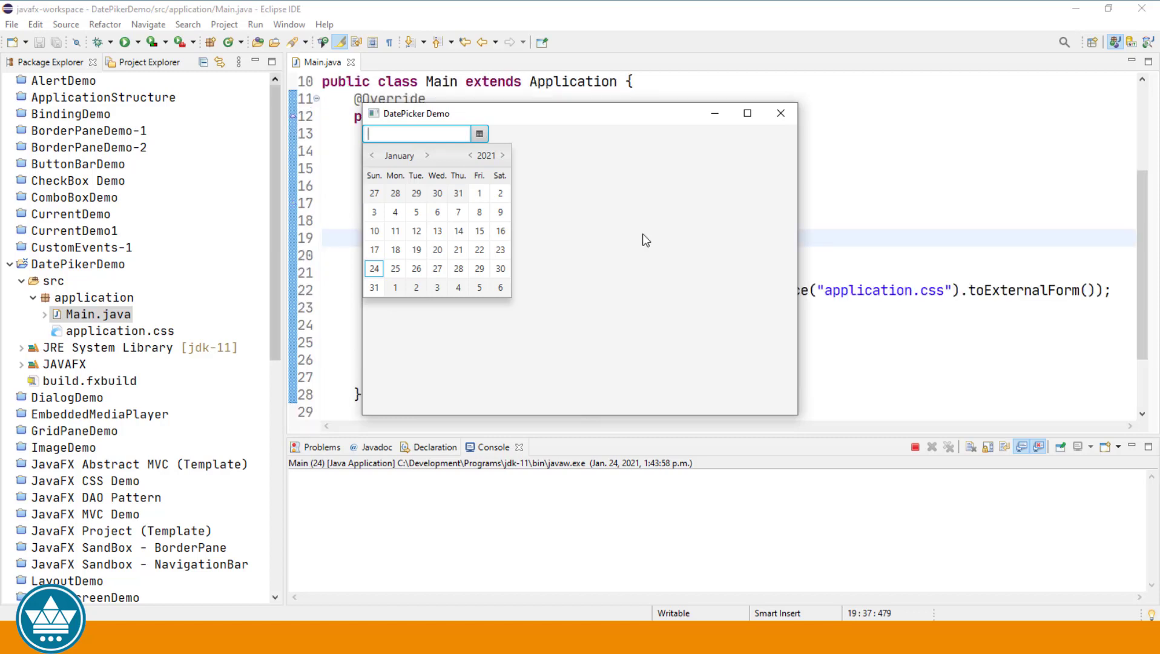
mouse_move(531, 152)
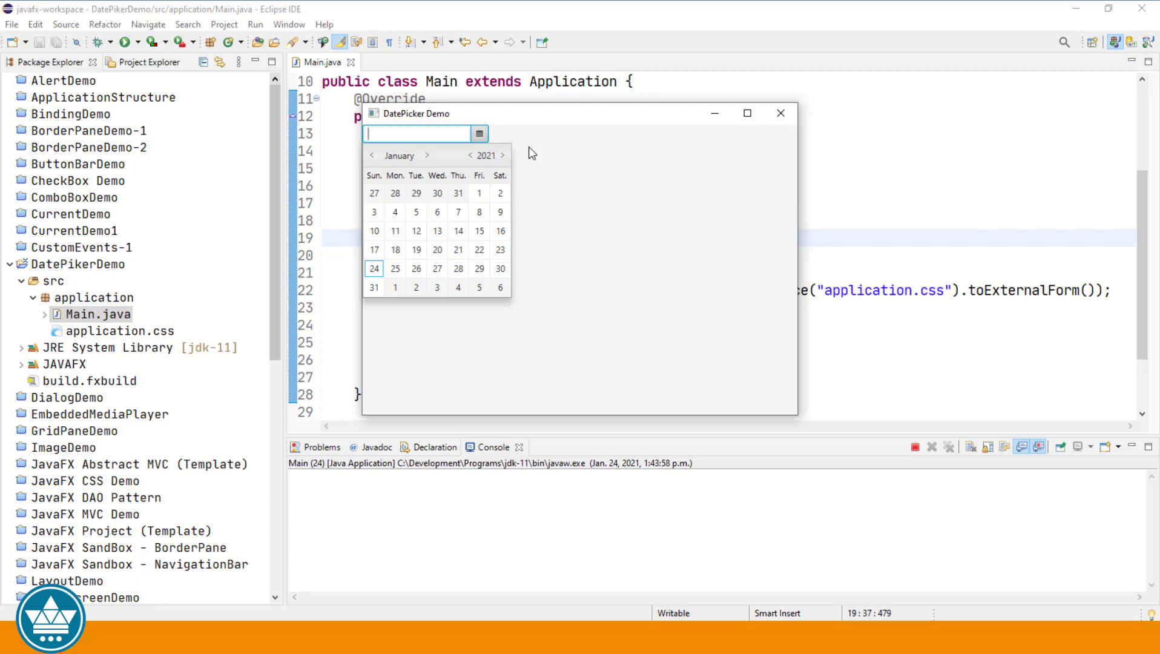
mouse_move(395, 287)
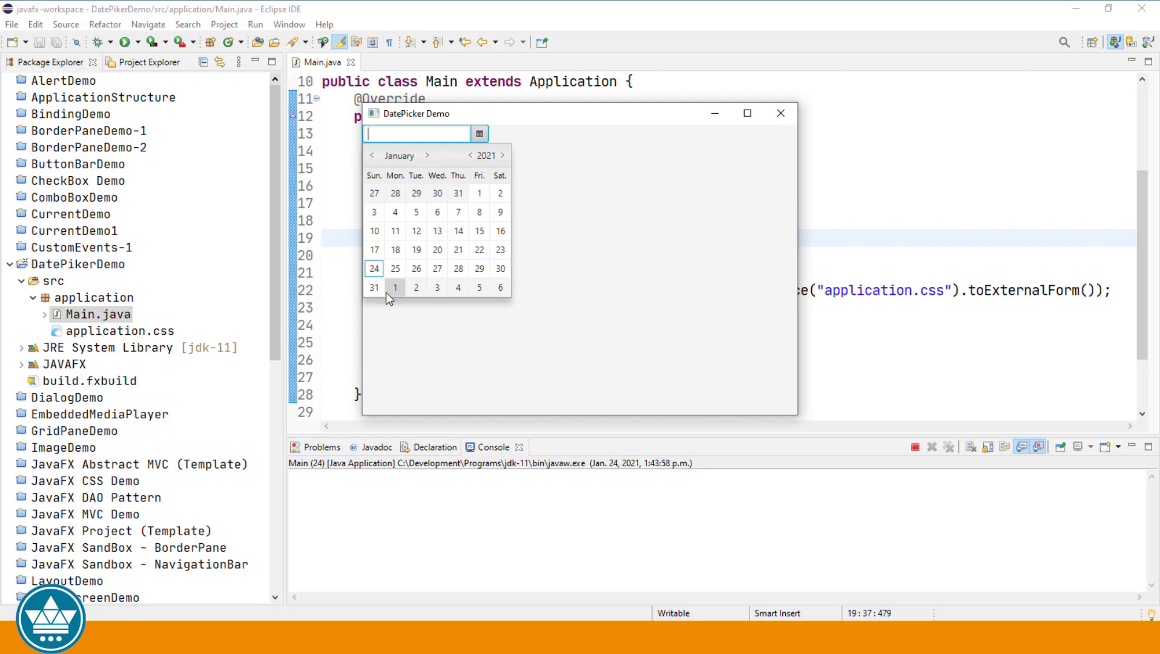
left_click(374, 268)
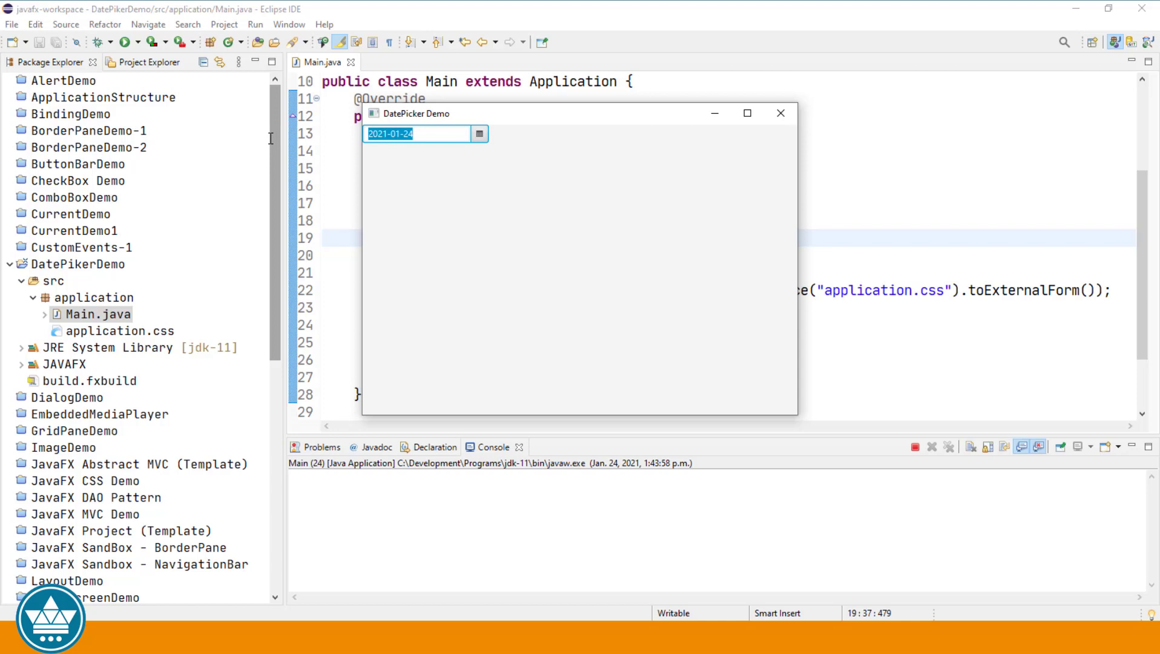
Type 2020-12-25 into the field, confirm the calendar marks December 25, 2020, then close.
key("Delete")
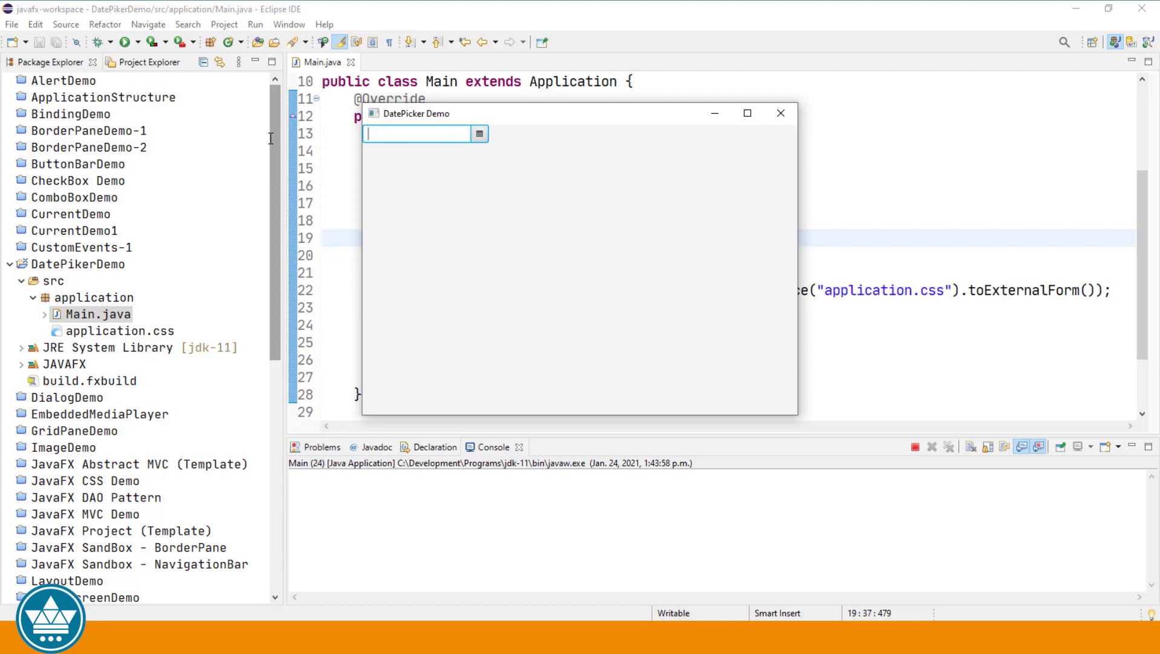
type("2020-12-")
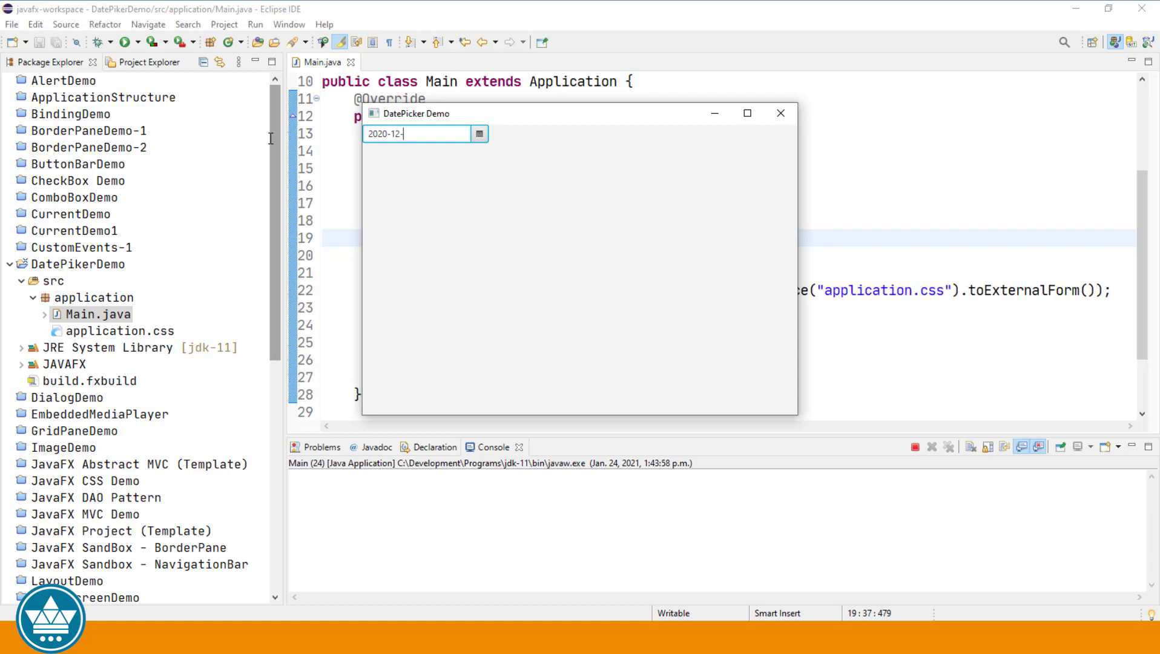
type("25")
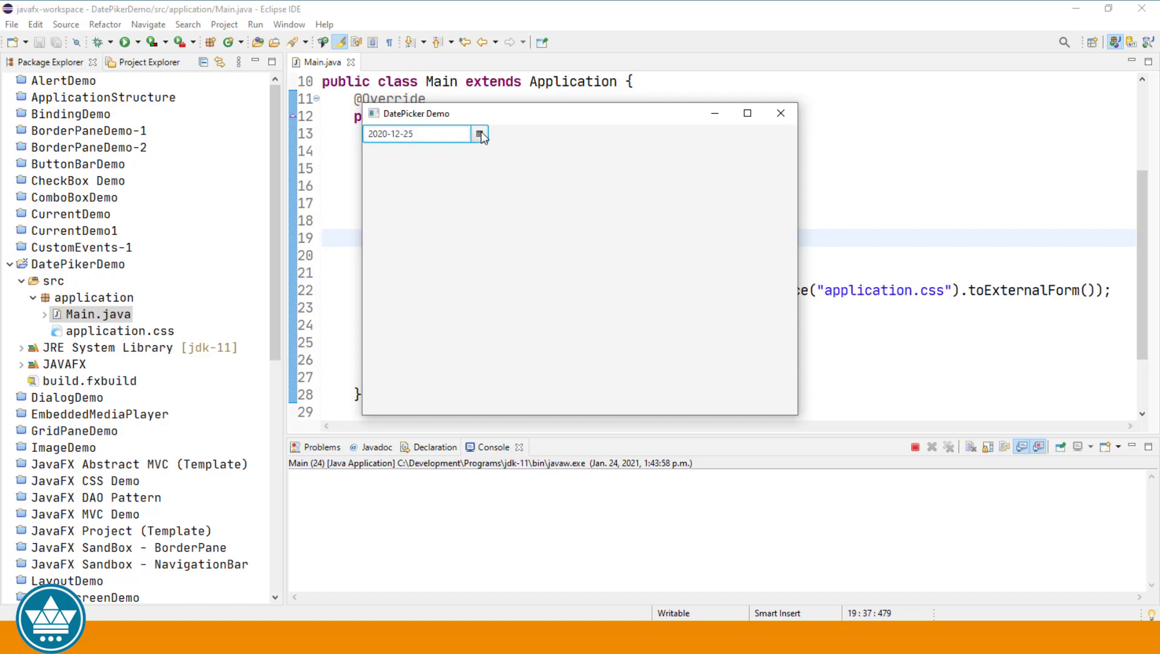
left_click(479, 134)
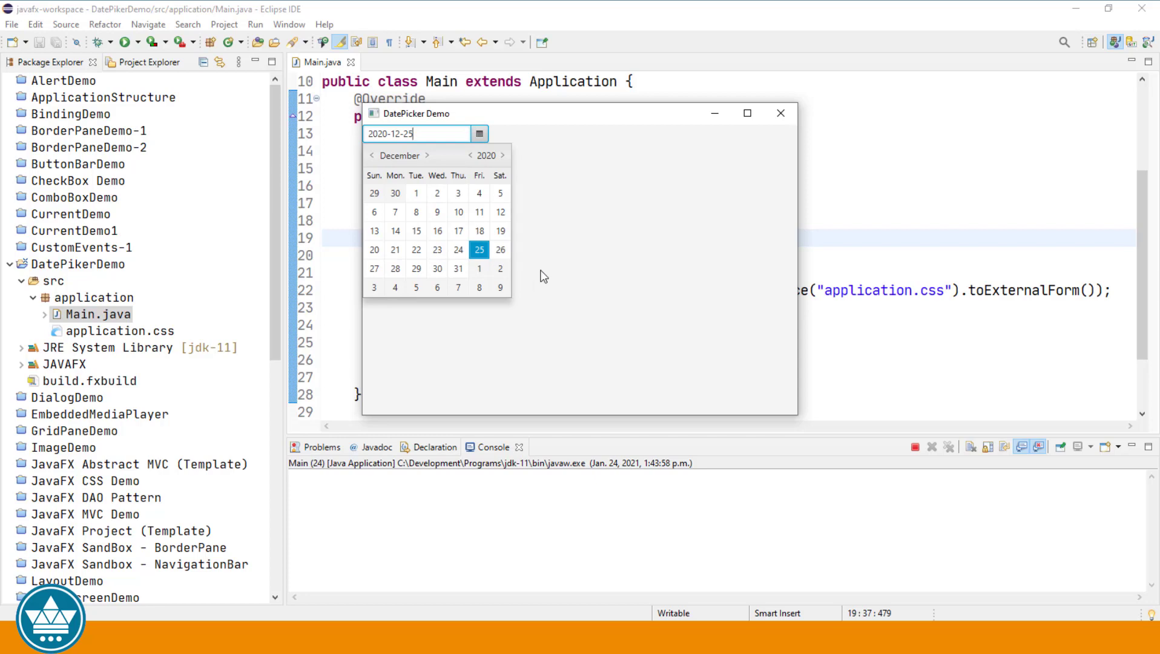
left_click(780, 112)
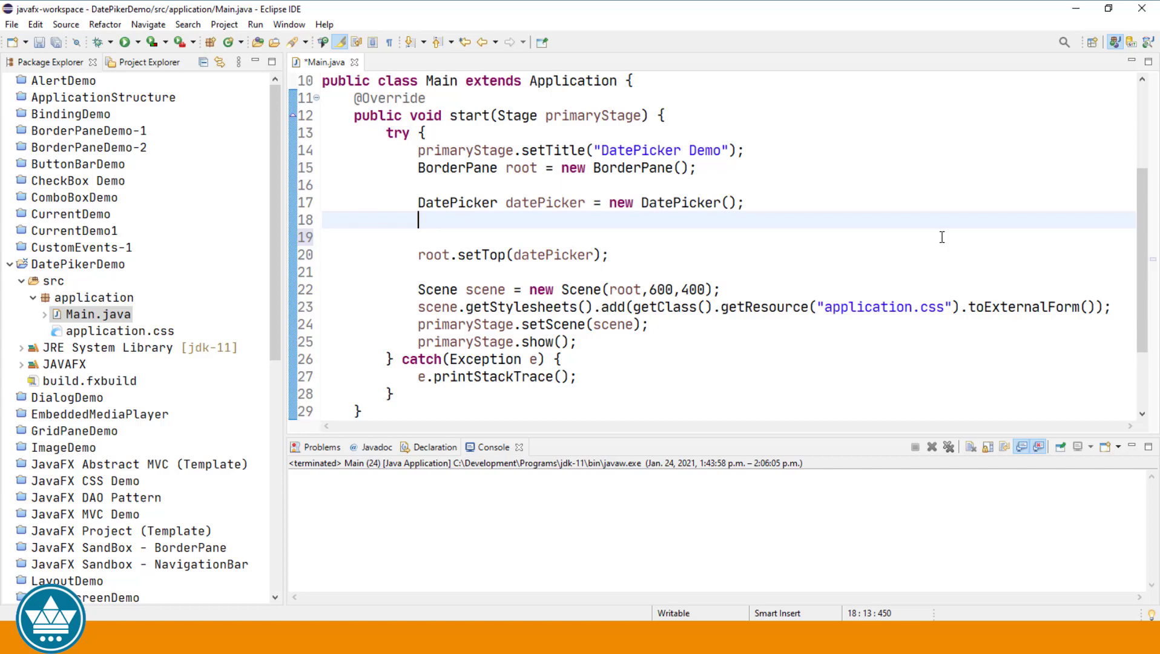
Write datePicker.setOnAction(new EventHandler<ActionEvent>() {...}) via content assist.
type("d")
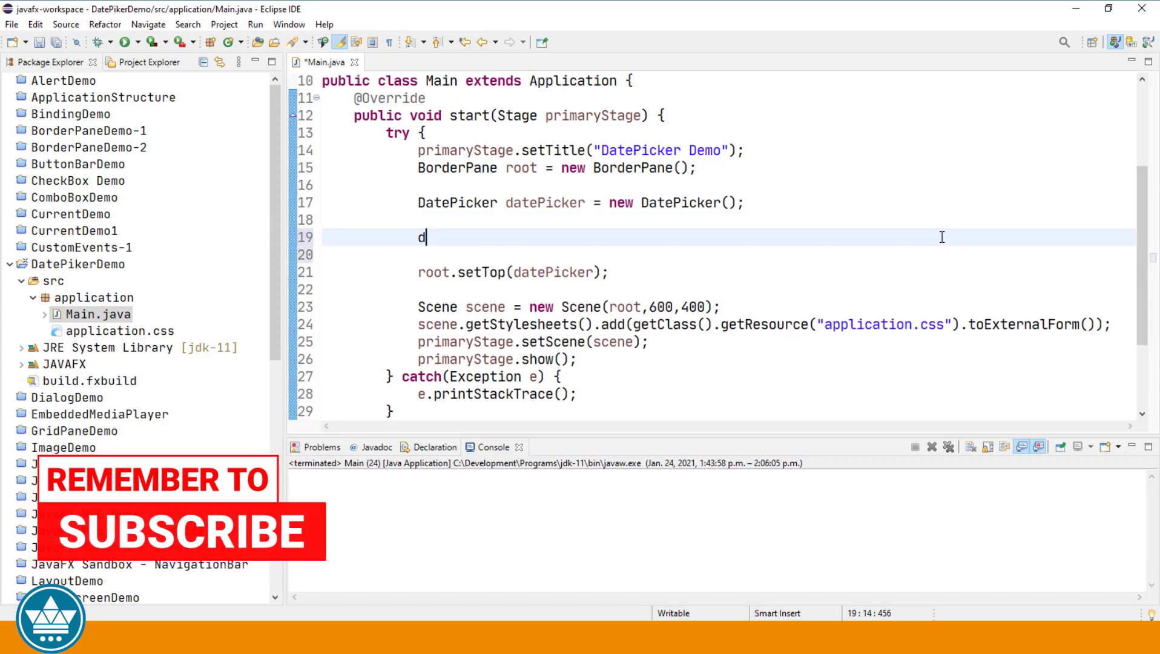
type("atePicker")
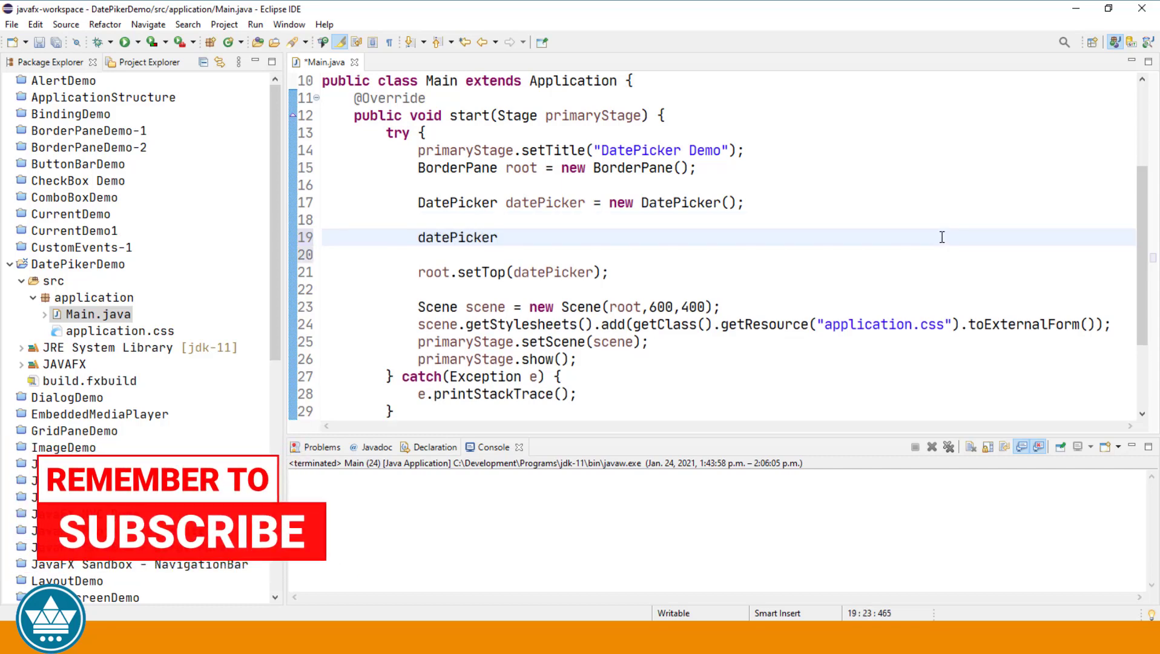
type(".")
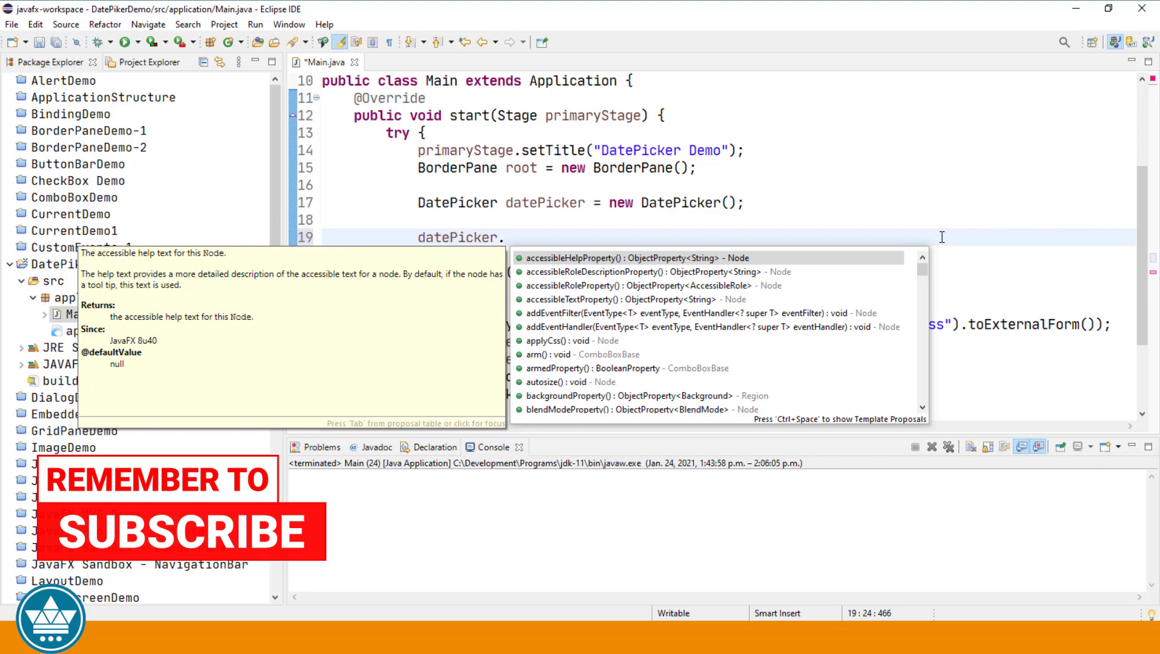
type("setOnAction(value);")
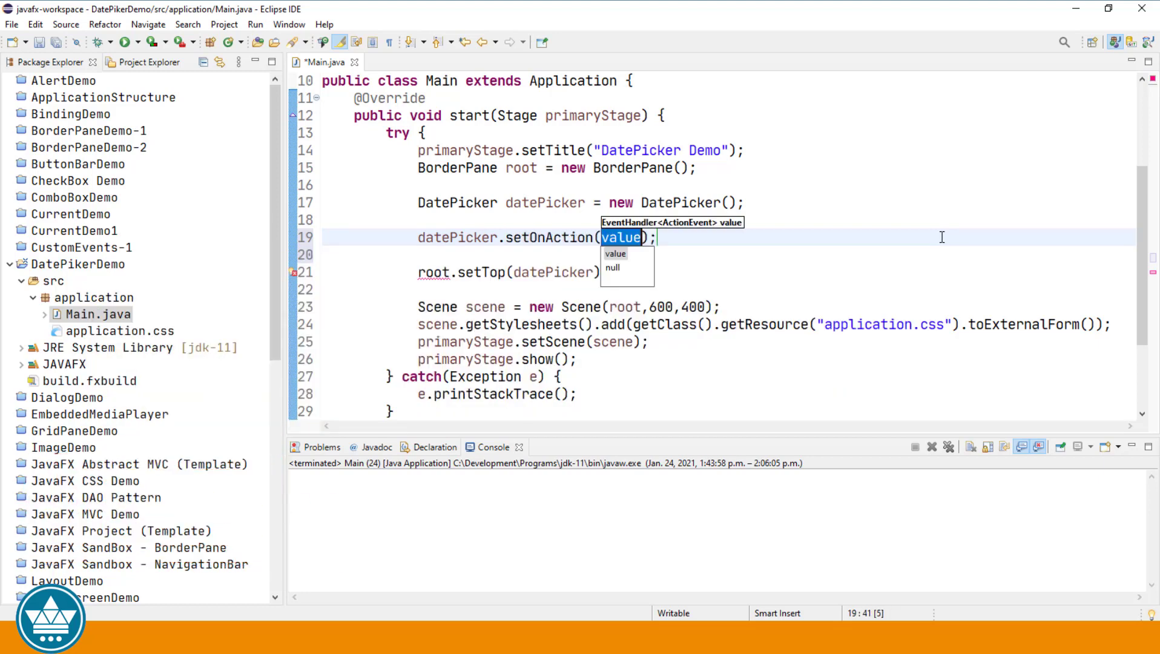
type("new")
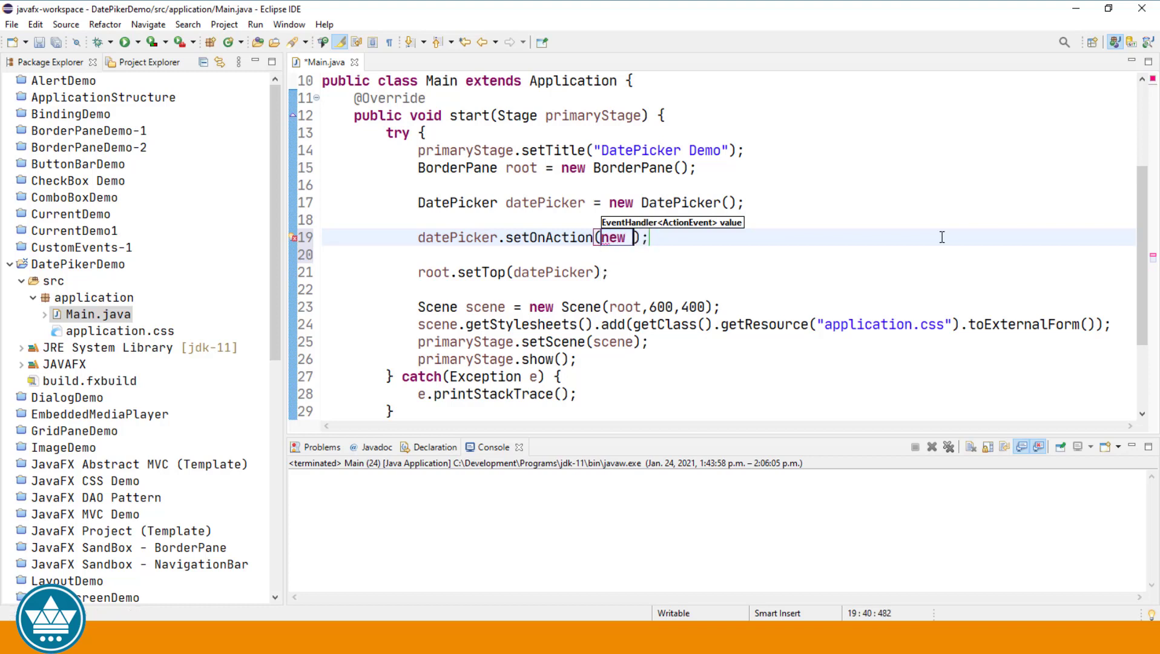
type("EventHandler<ActionEvent(")
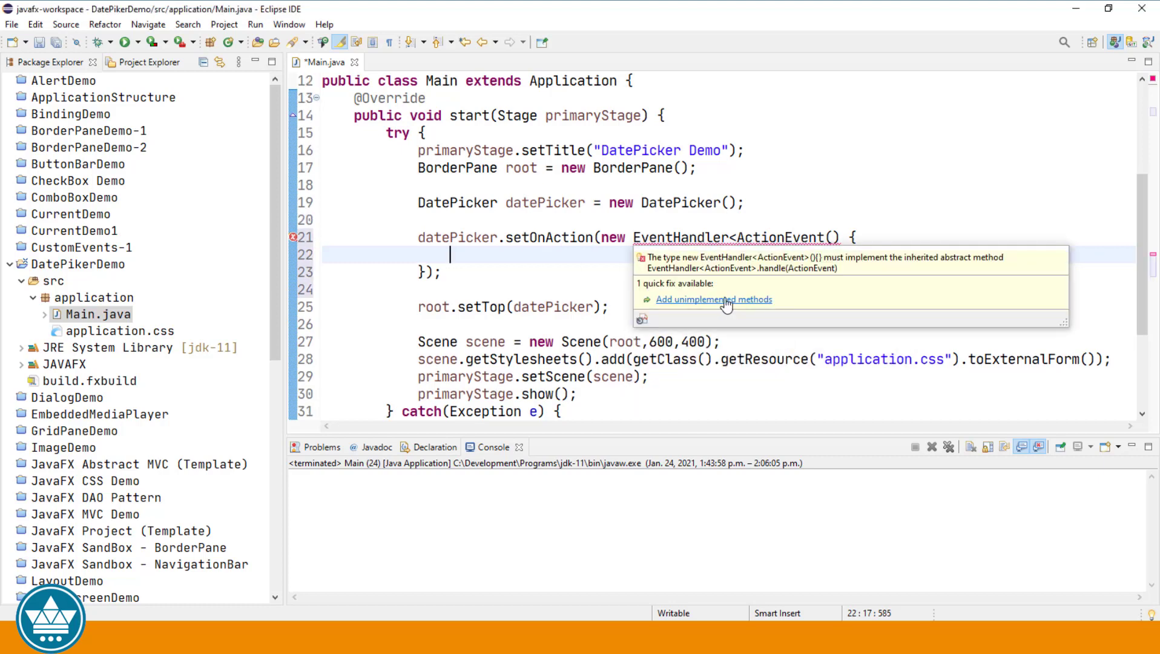
Add handle() printing "You have selected the date: " + datePicker.getValue().
left_click(712, 299)
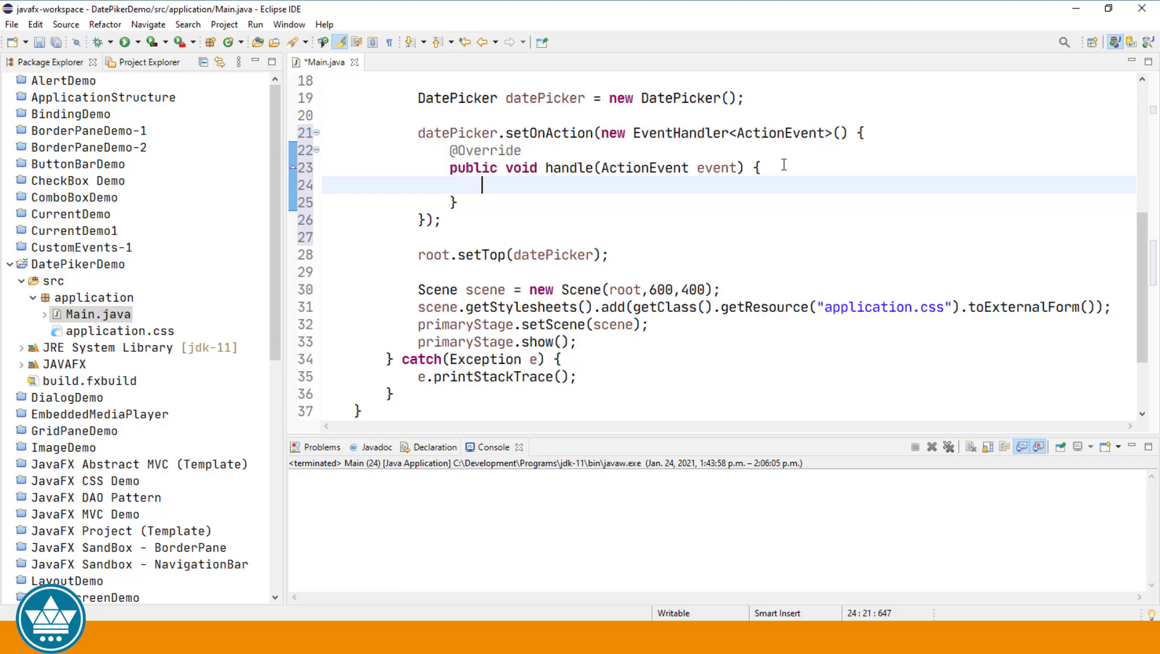
type("sysout")
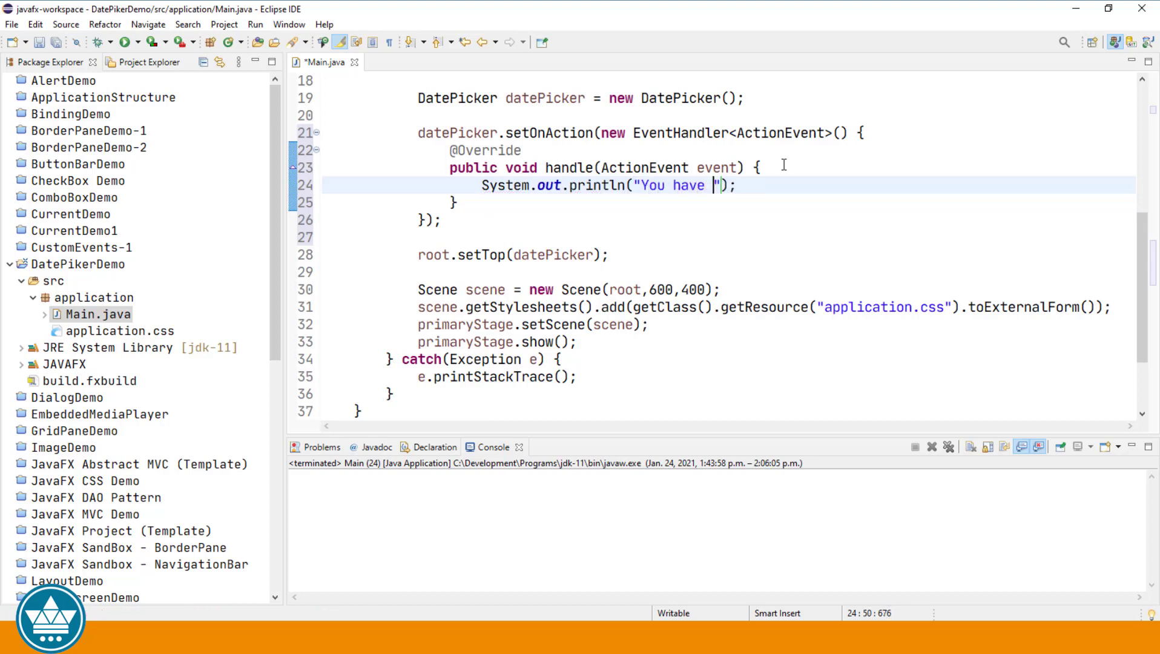
type("selected")
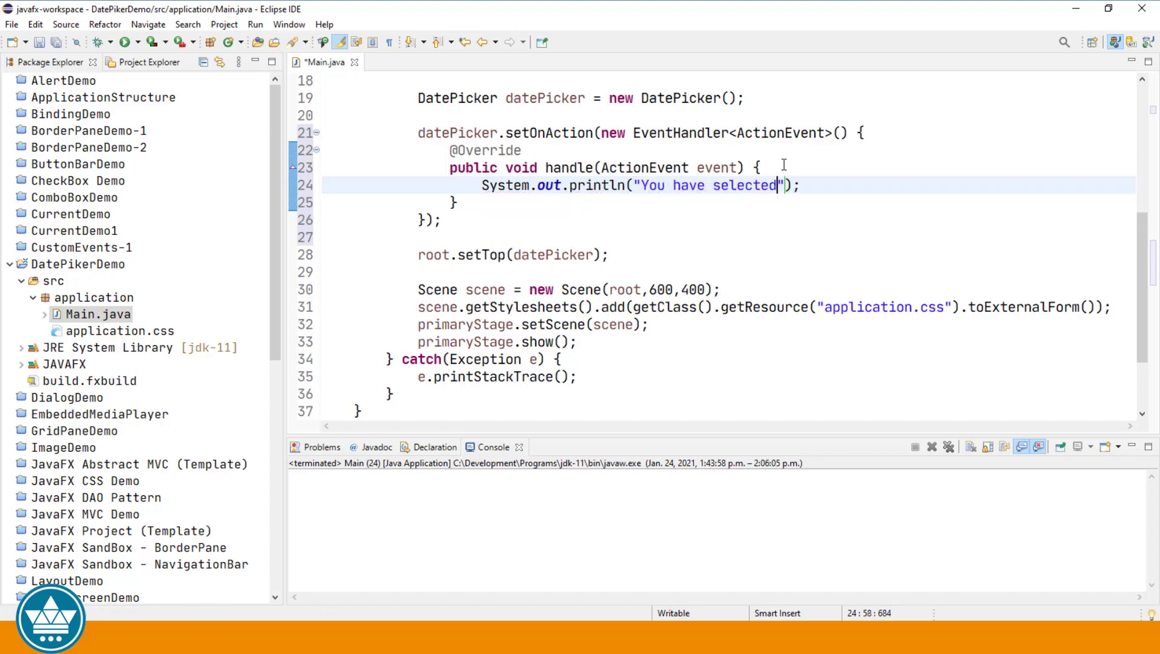
type("the d")
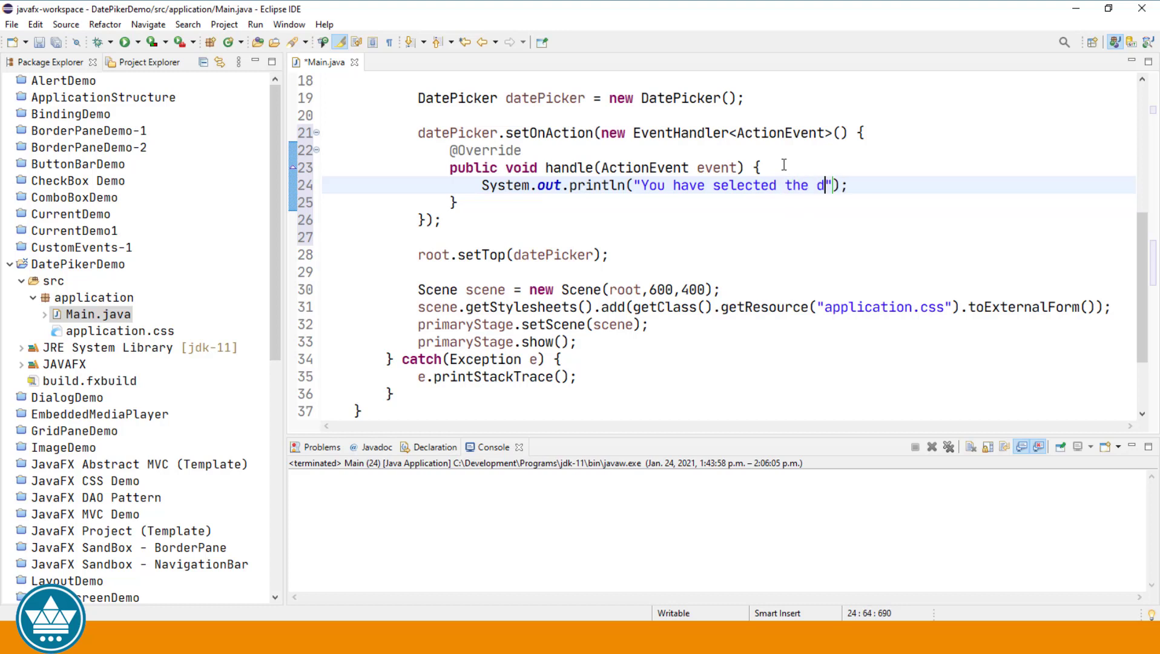
type("ate:")
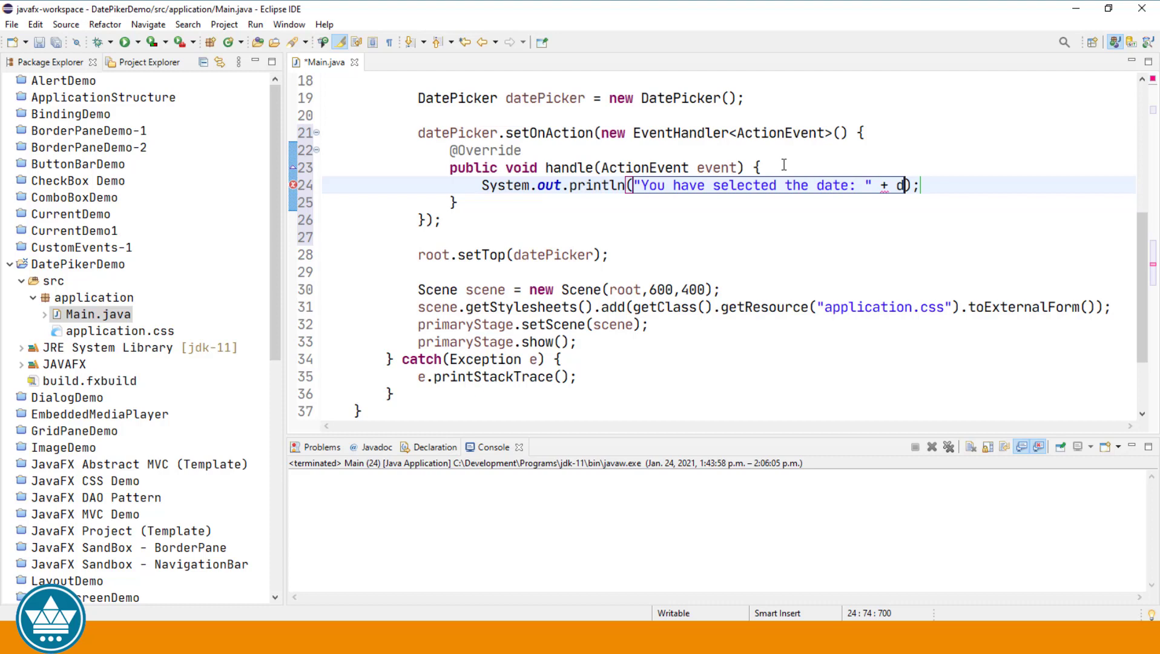
type("atePic")
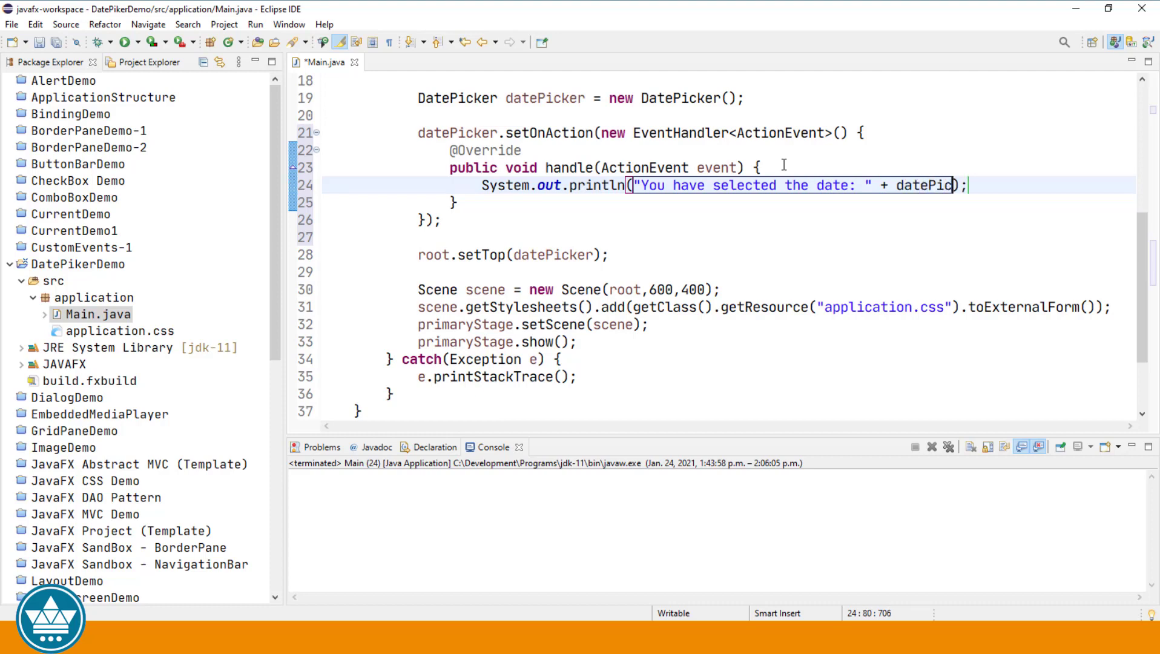
type(".")
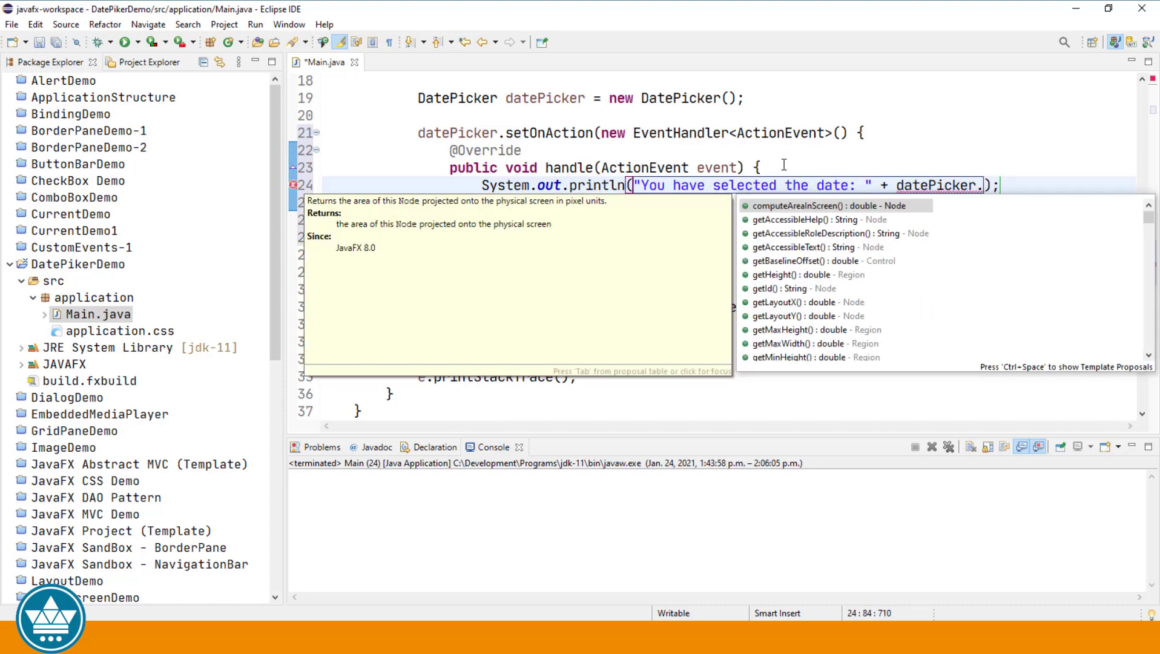
type("getValue()")
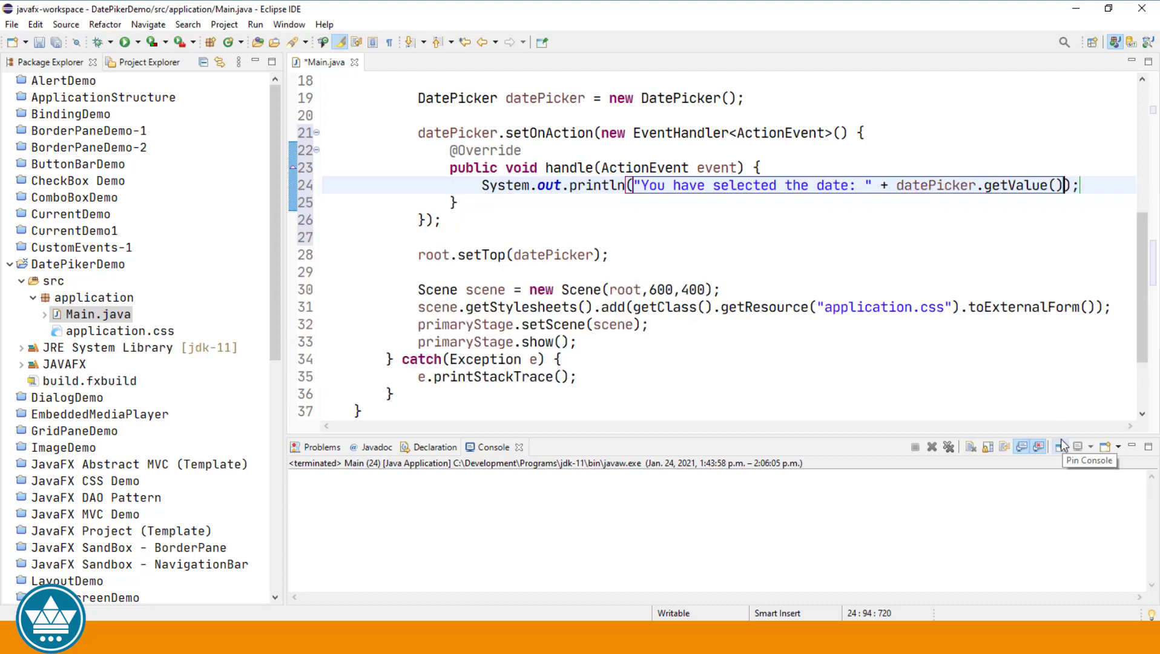
mouse_move(1019, 228)
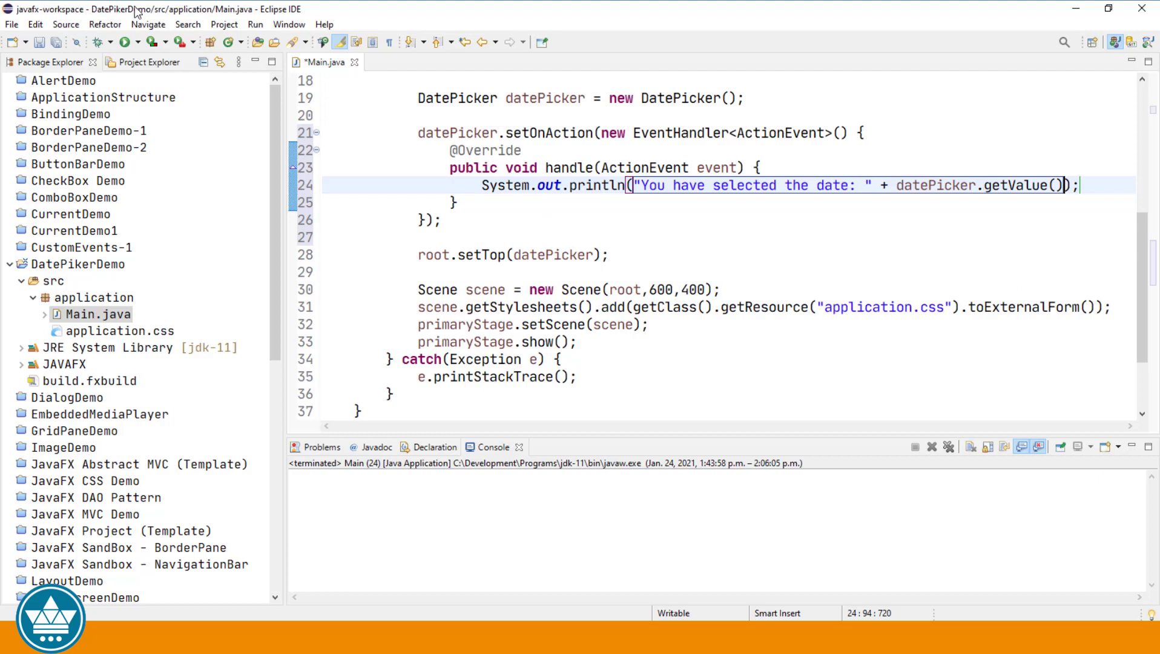
Run the demo and pick January 21, 2021, printing 2021-01-21 to the console.
left_click(123, 41)
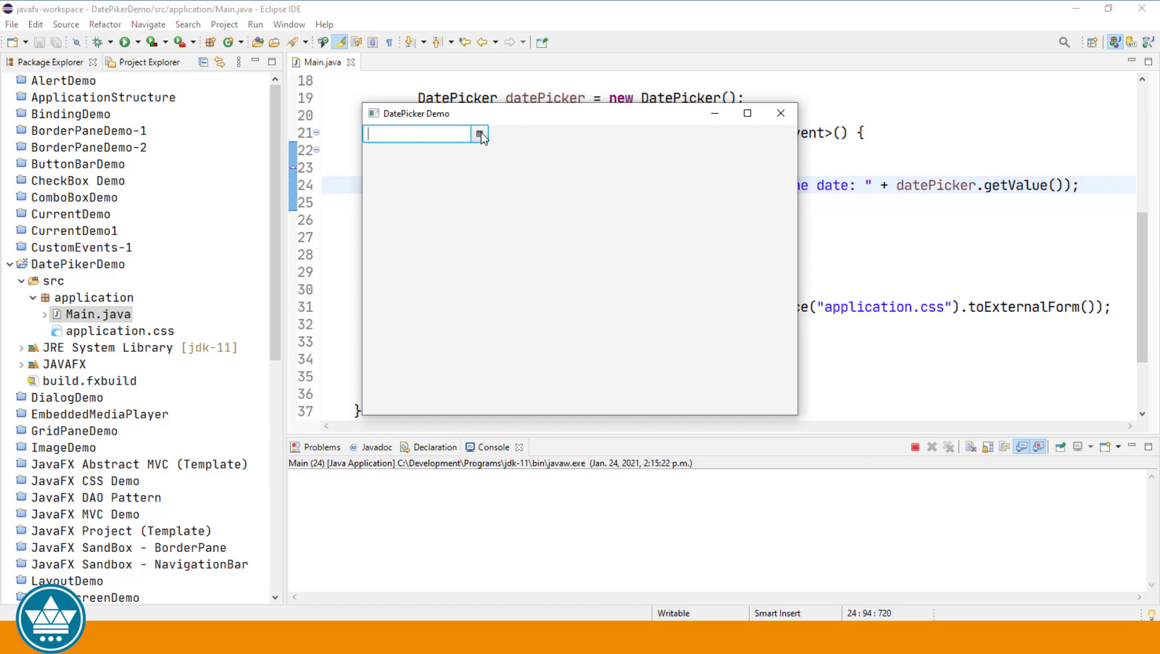
left_click(481, 135)
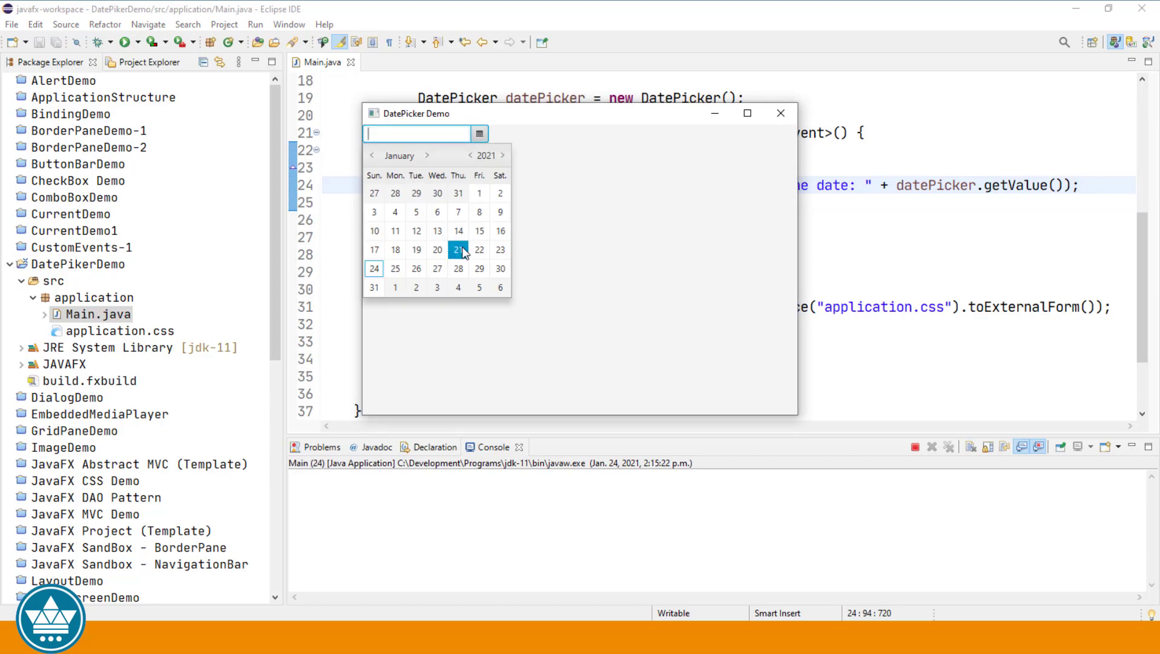
left_click(458, 250)
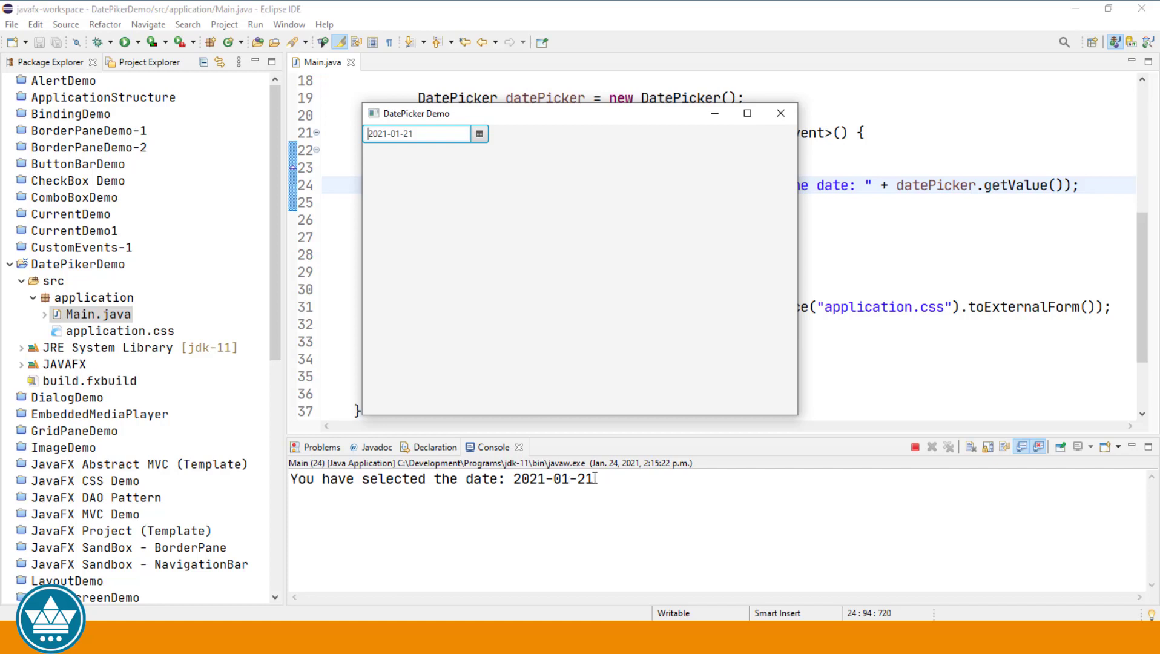
Type 2025-02-16 into the field so it prints to the console.
type("2025")
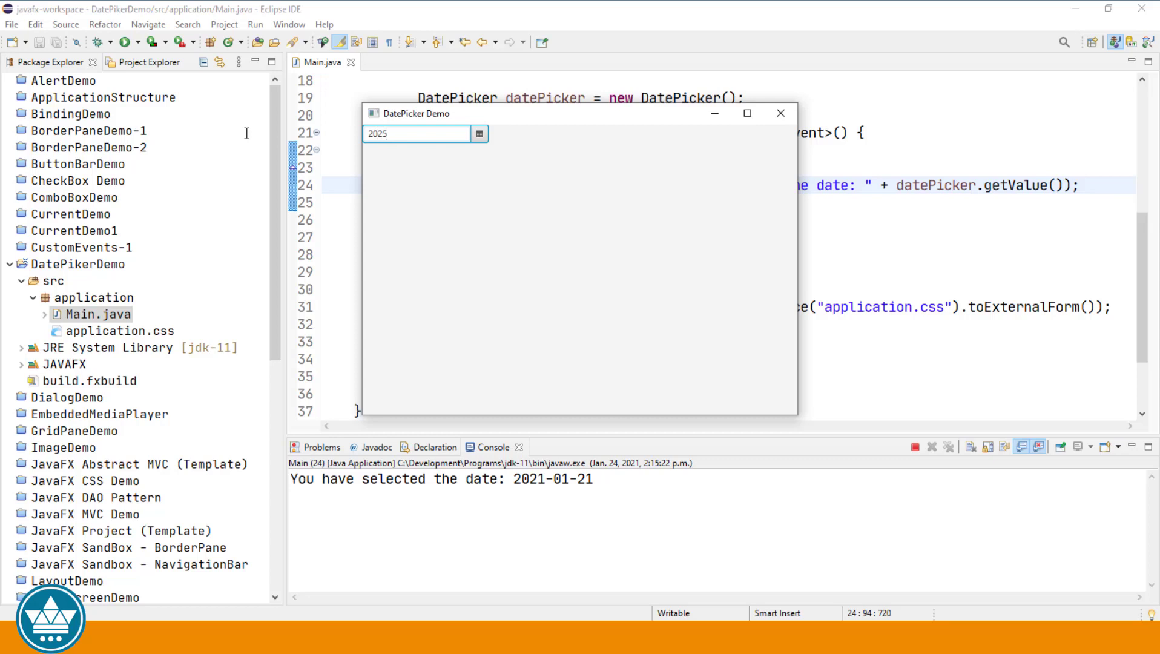
type("-02-")
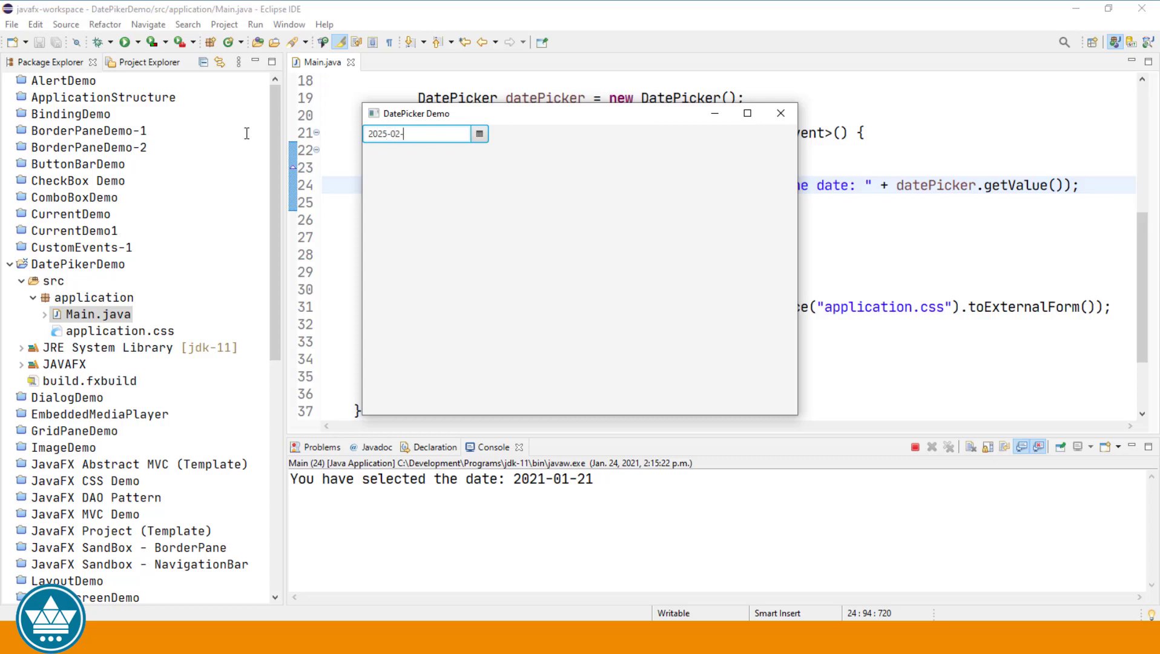
type("16")
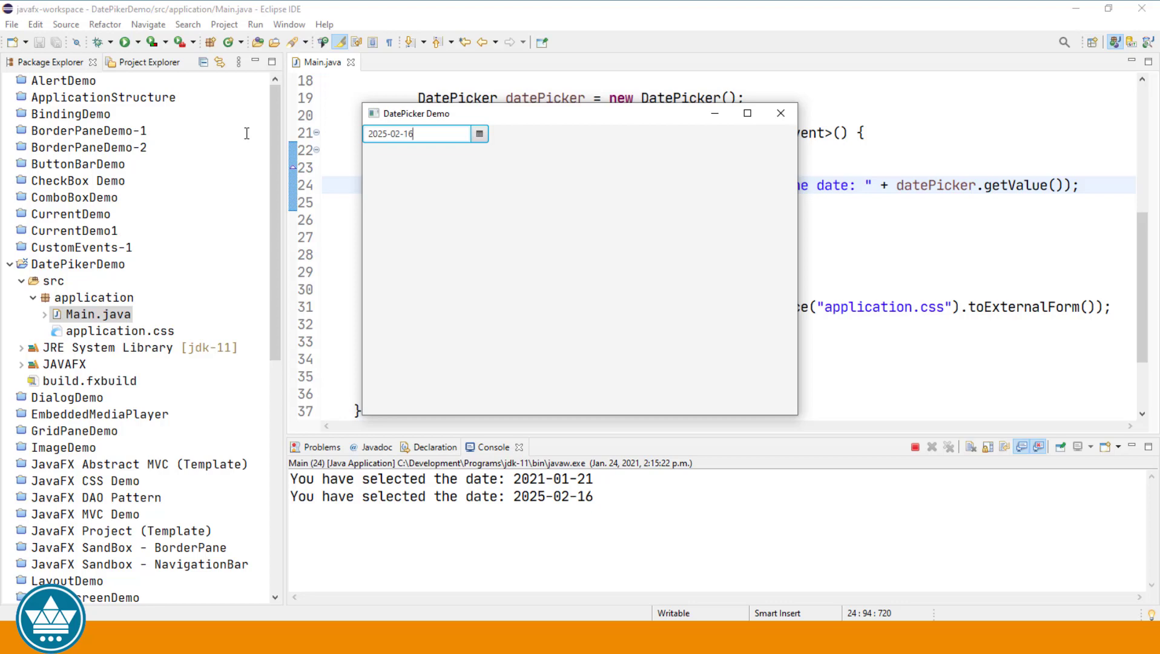
mouse_move(780, 112)
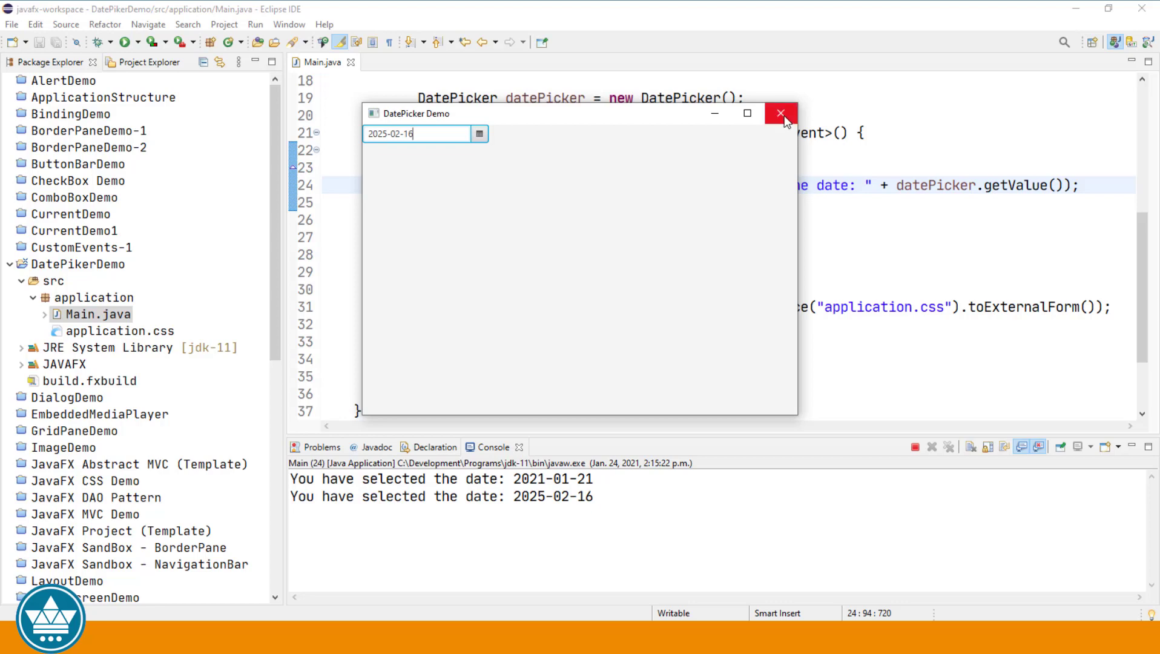
Close the demo window and add datePicker.setValue(LocalDate.now()) so the picker starts on today.
left_click(778, 113)
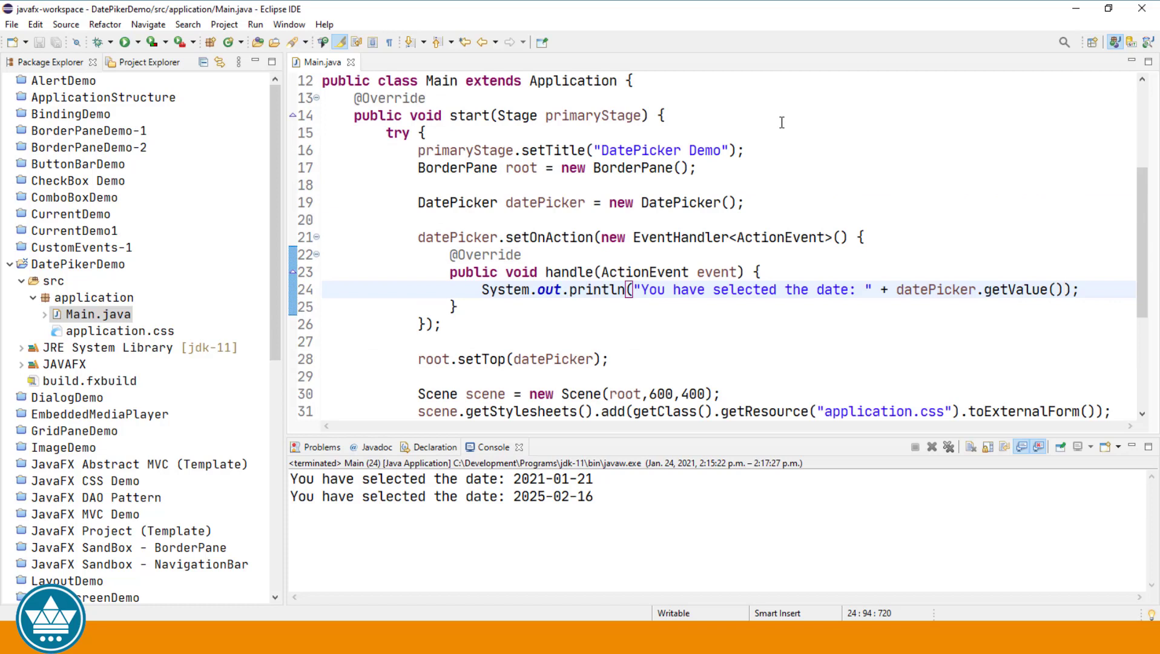
mouse_move(781, 205)
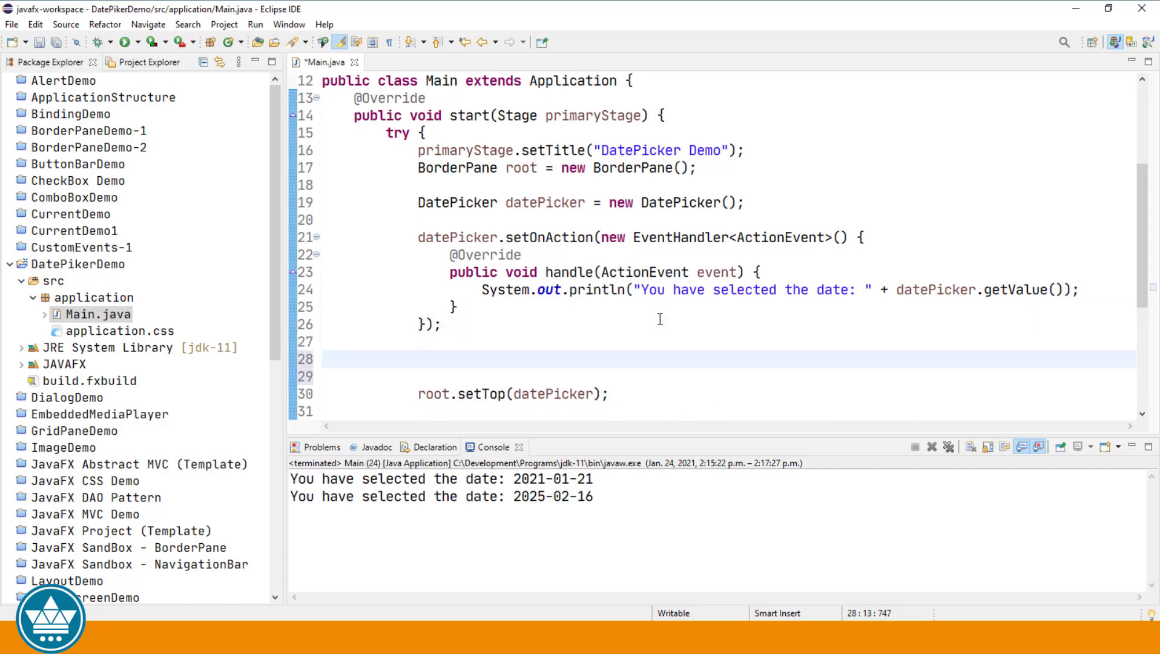
type("date")
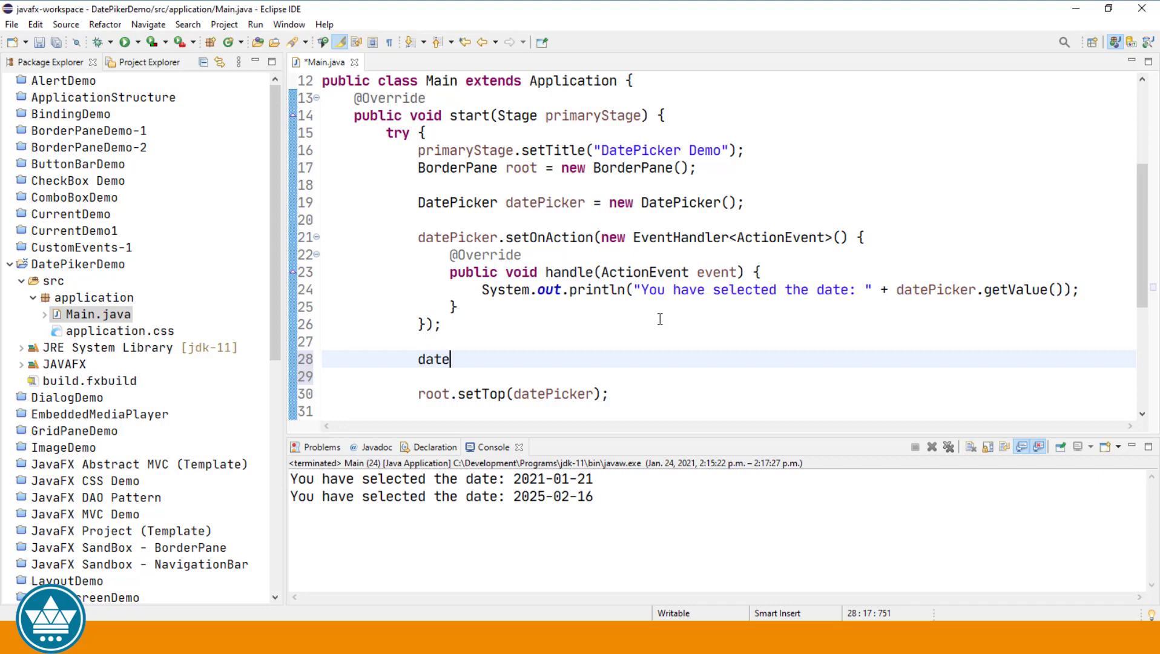
type("Picker.set")
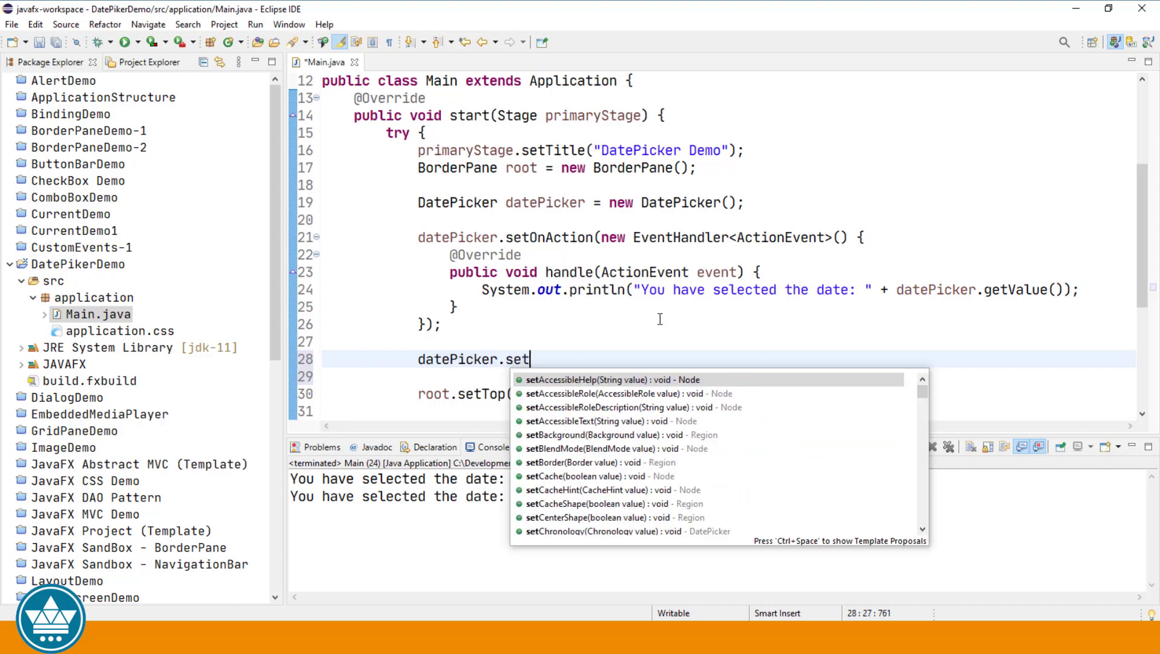
type("Value(value);")
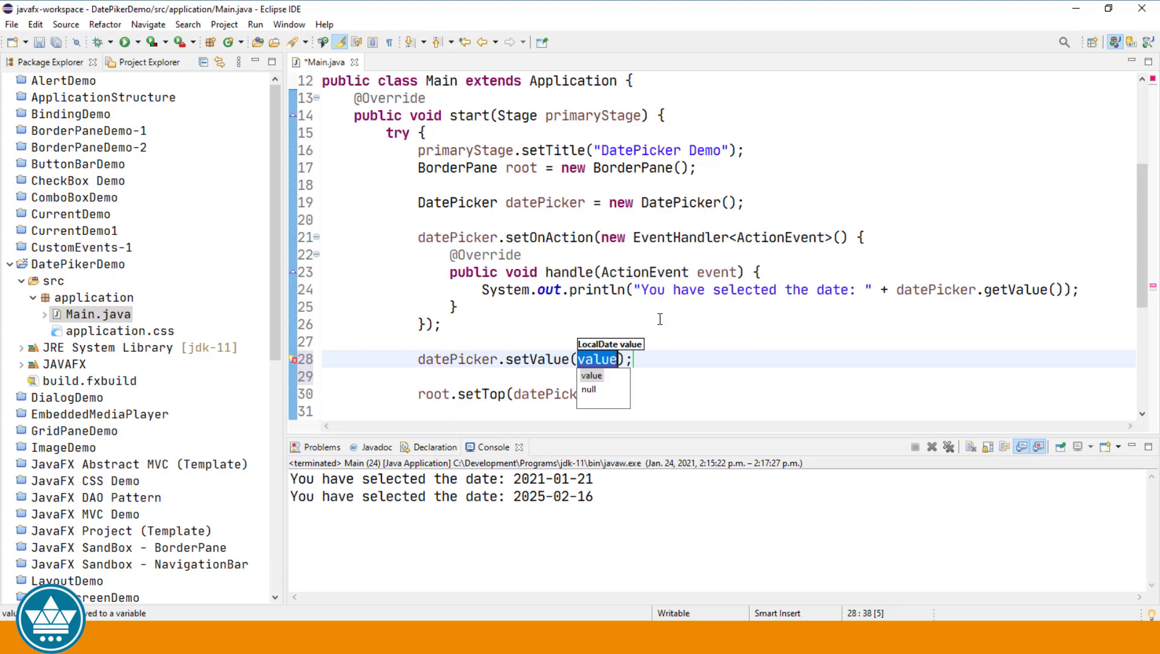
type("L")
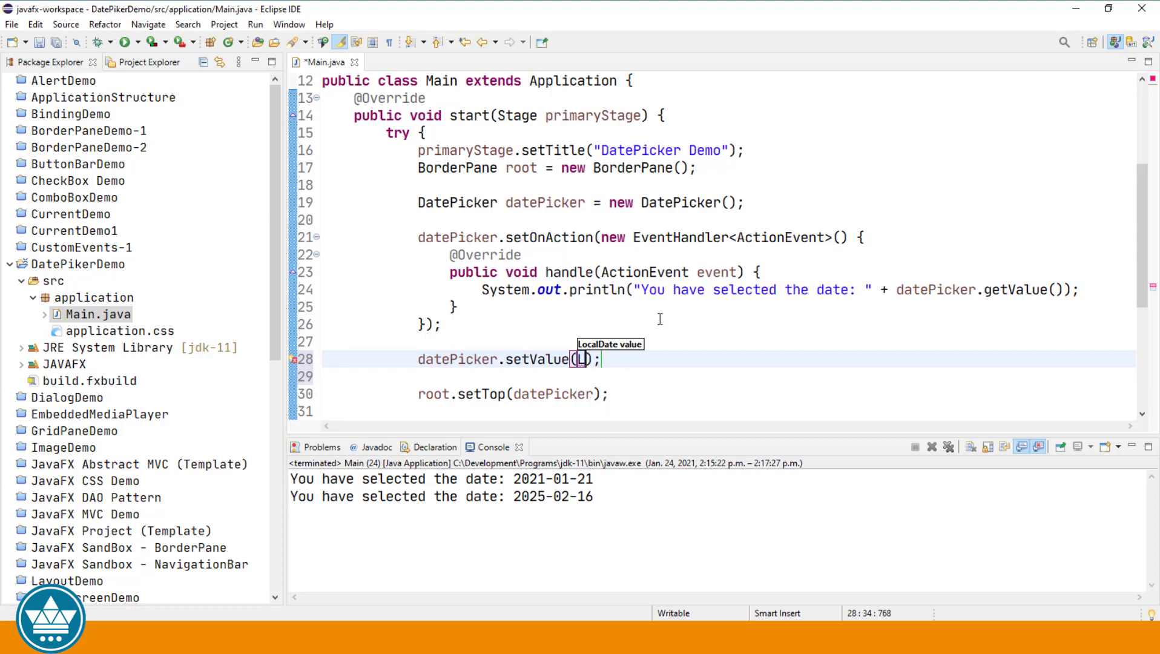
type("LocalDate")
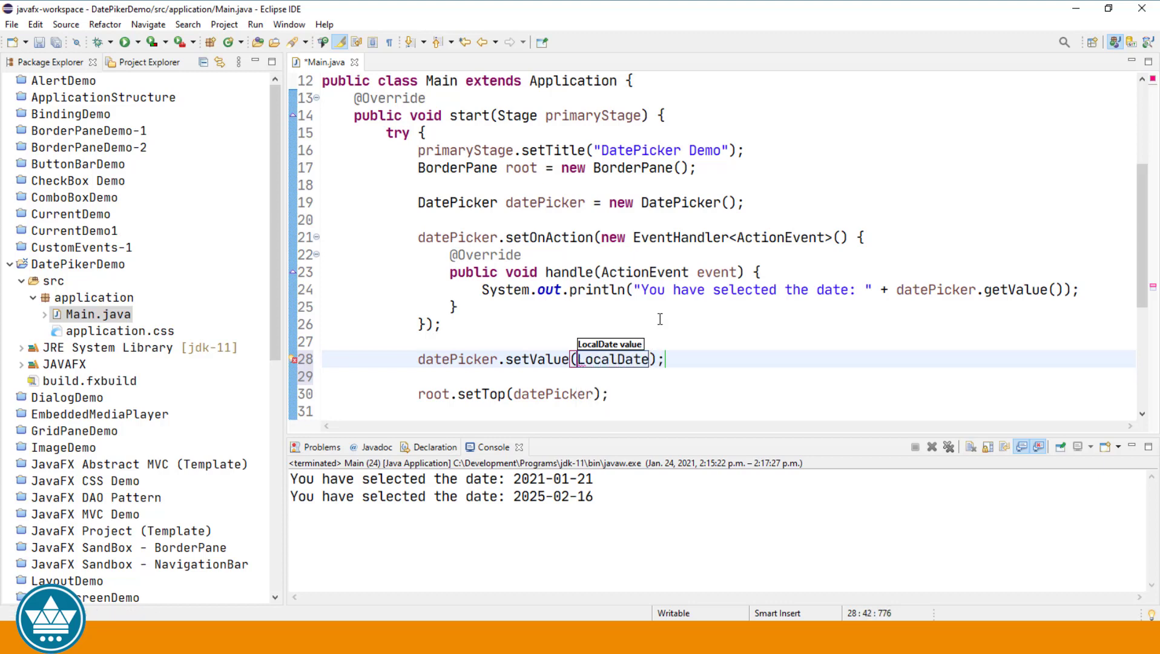
type(".now()")
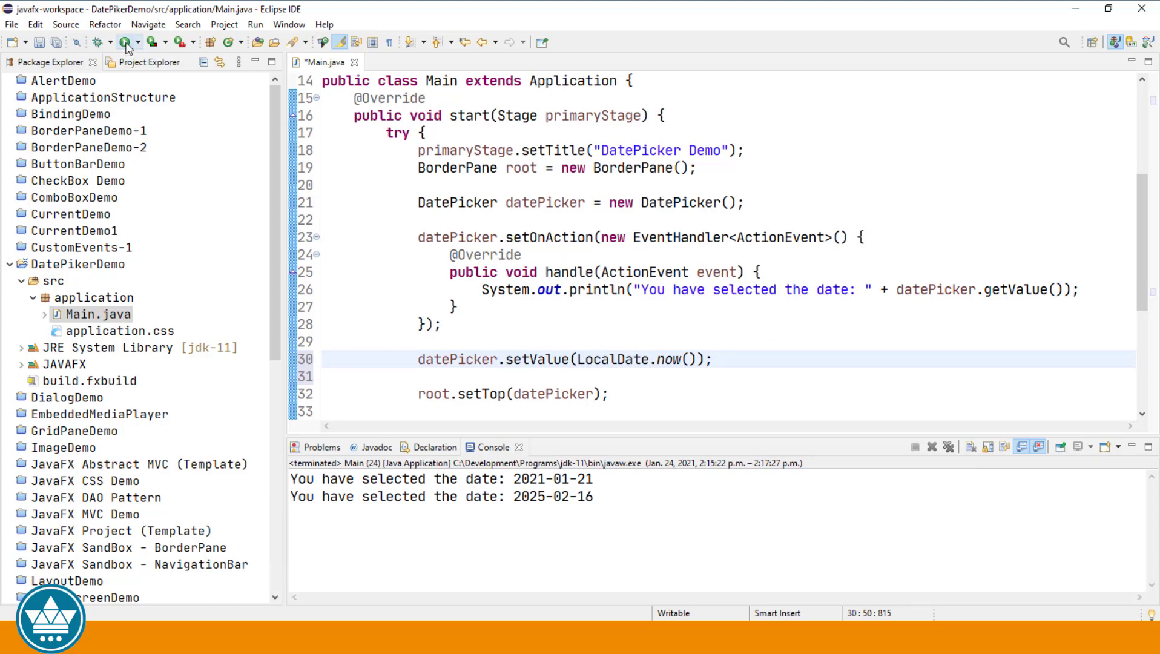
Launch the DatePicker demo from the toolbar Run button and let it finish.
left_click(125, 41)
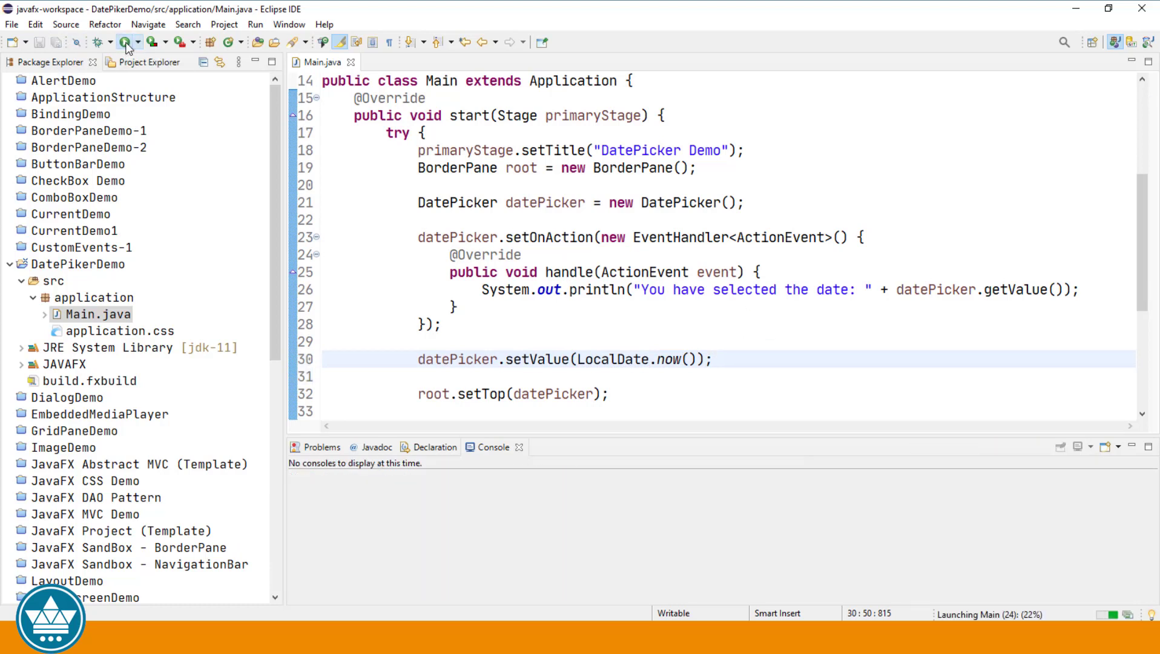
left_click(126, 41)
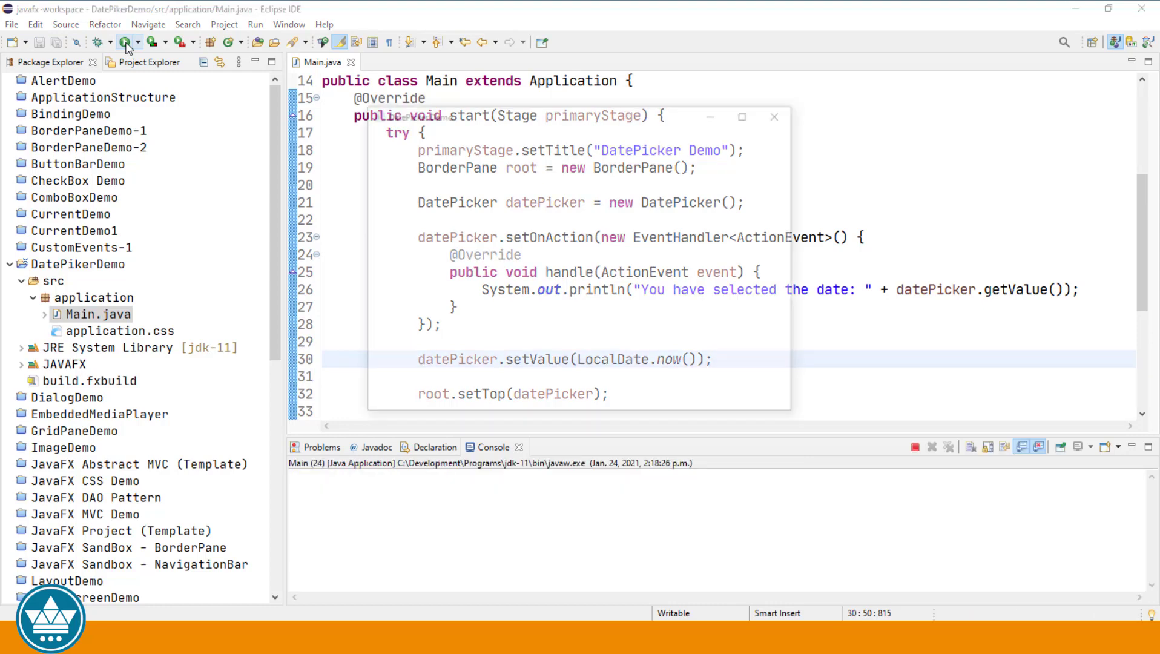
left_click(126, 41)
type("//")
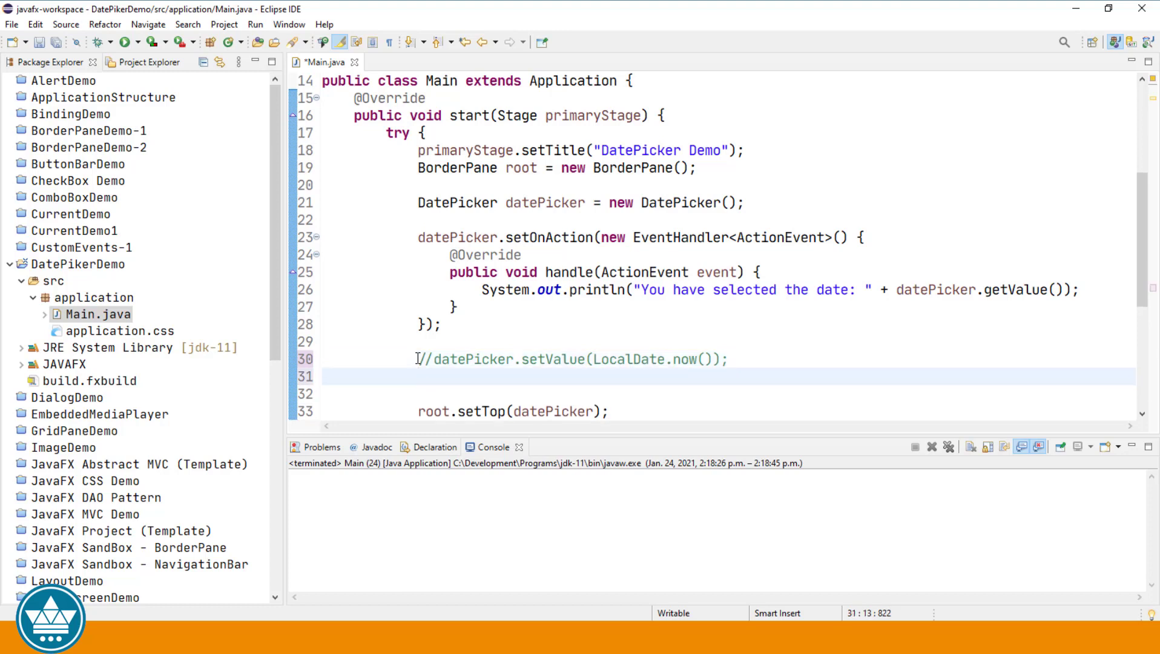
Add datePicker.setValue(LocalDate.of(1955, 04, 15)) beneath the commented-out LocalDate.now() line.
type("dateP")
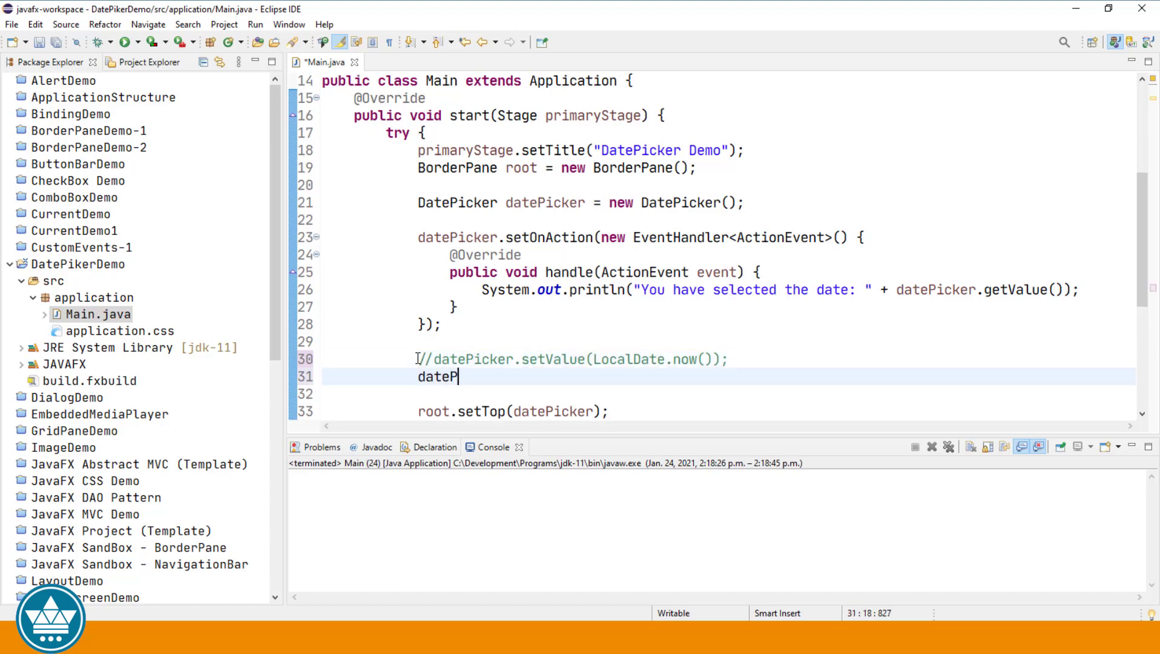
type("icker")
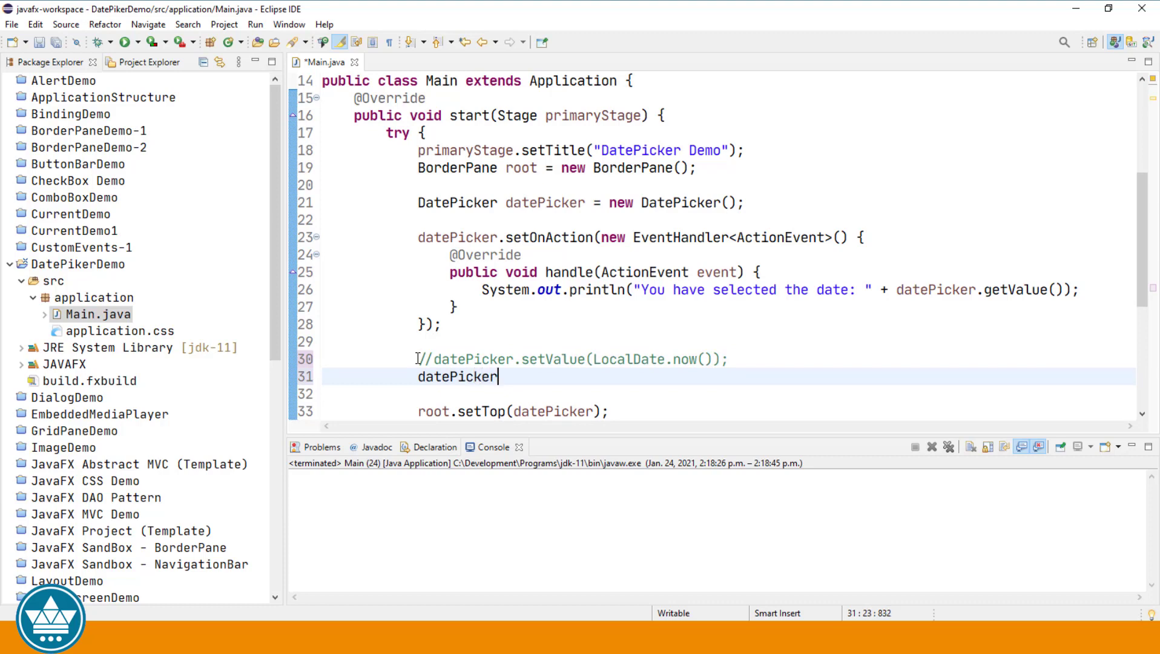
type(".setValue(value);")
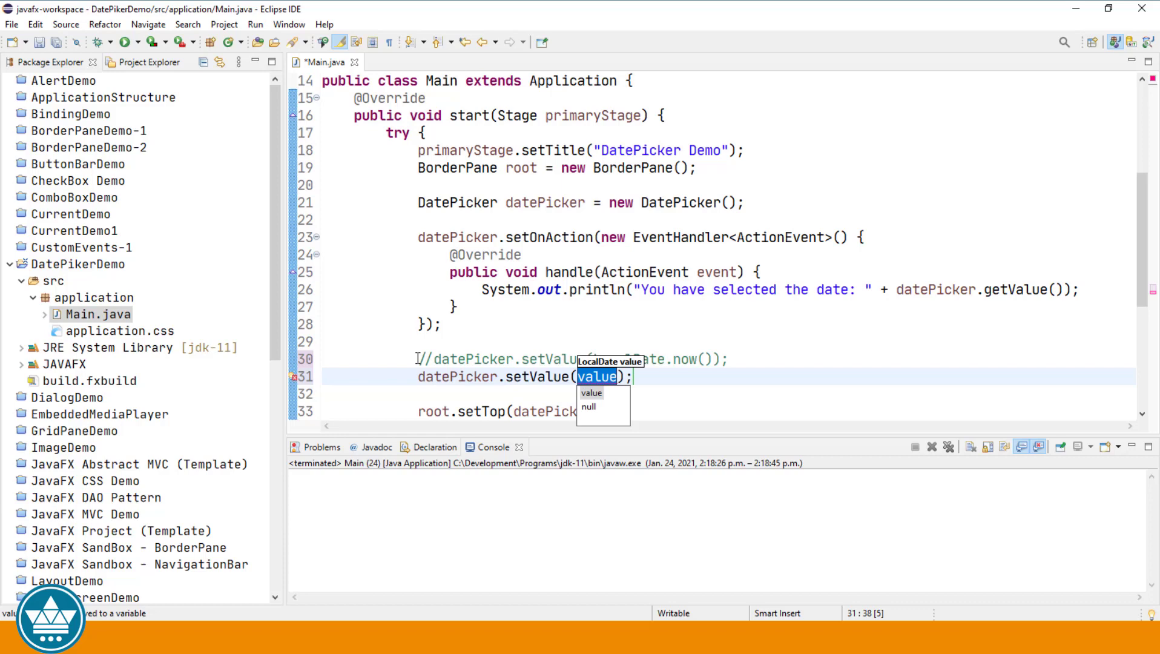
type("LocalDate.of(year, month, dayOfMonth")
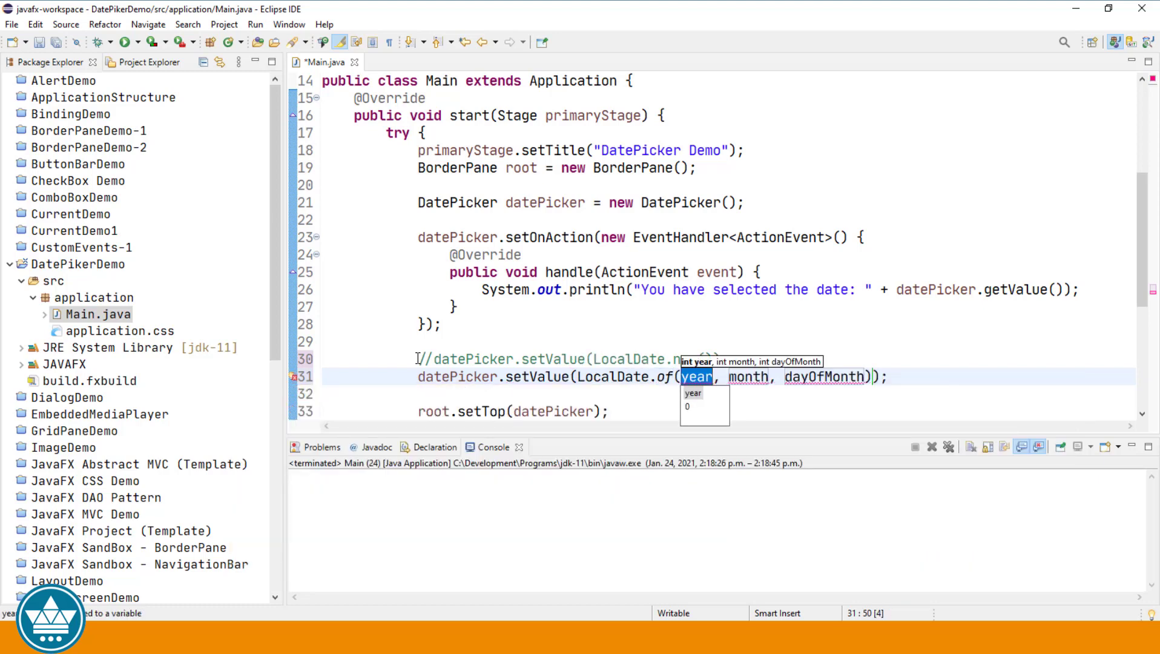
type("1955")
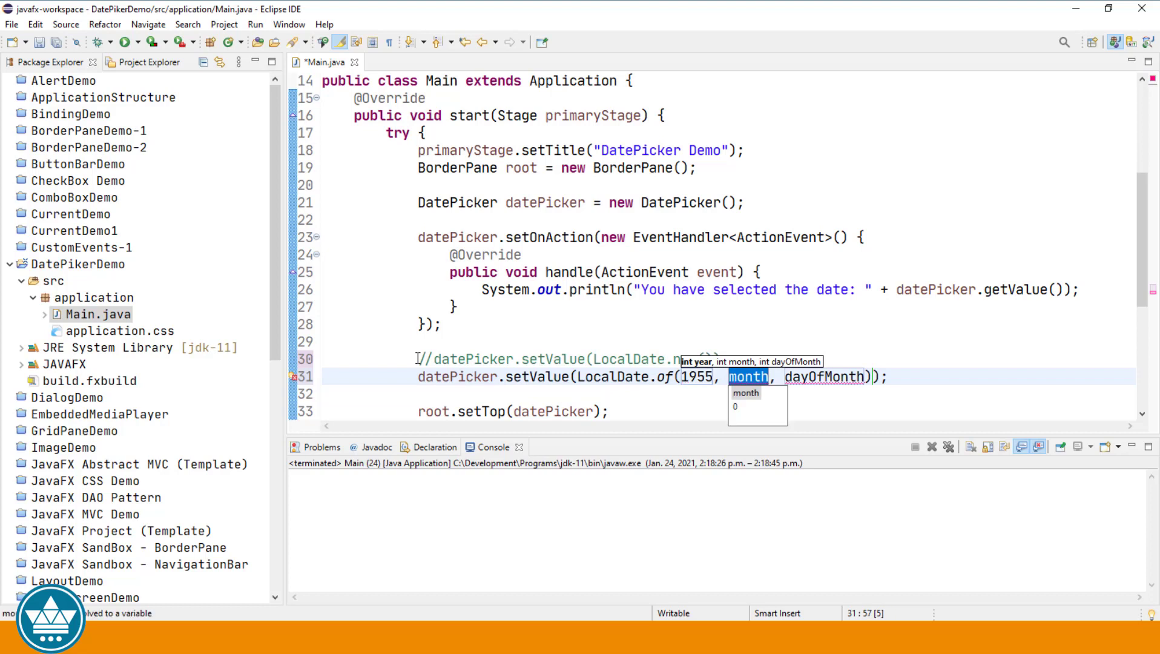
type("04")
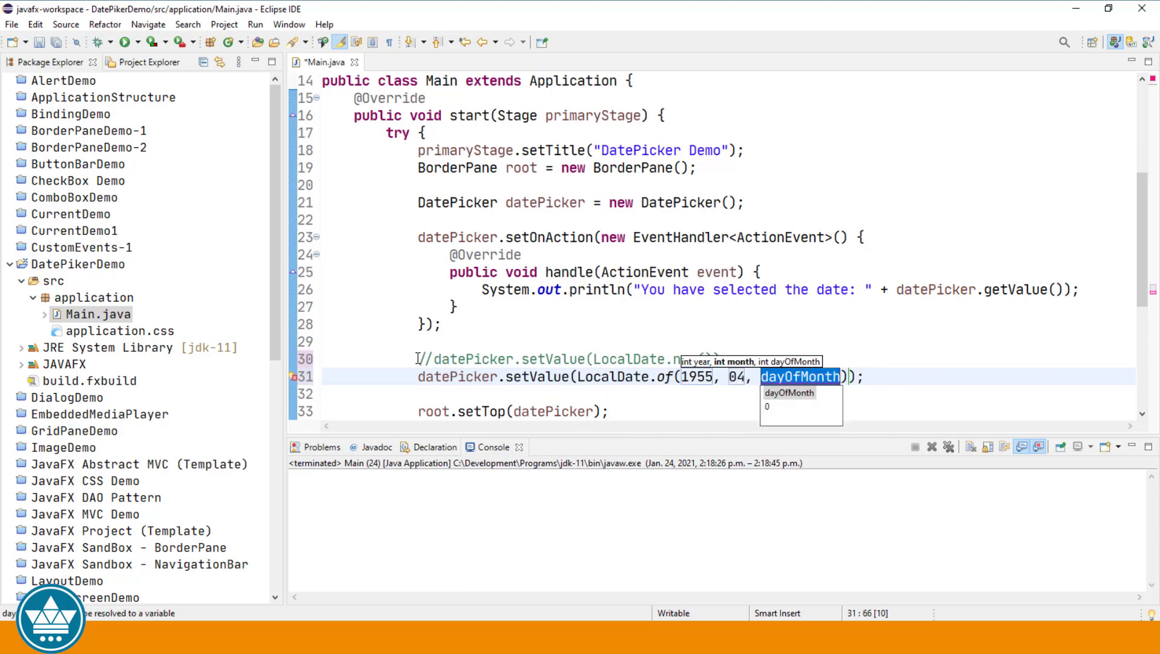
type("15")
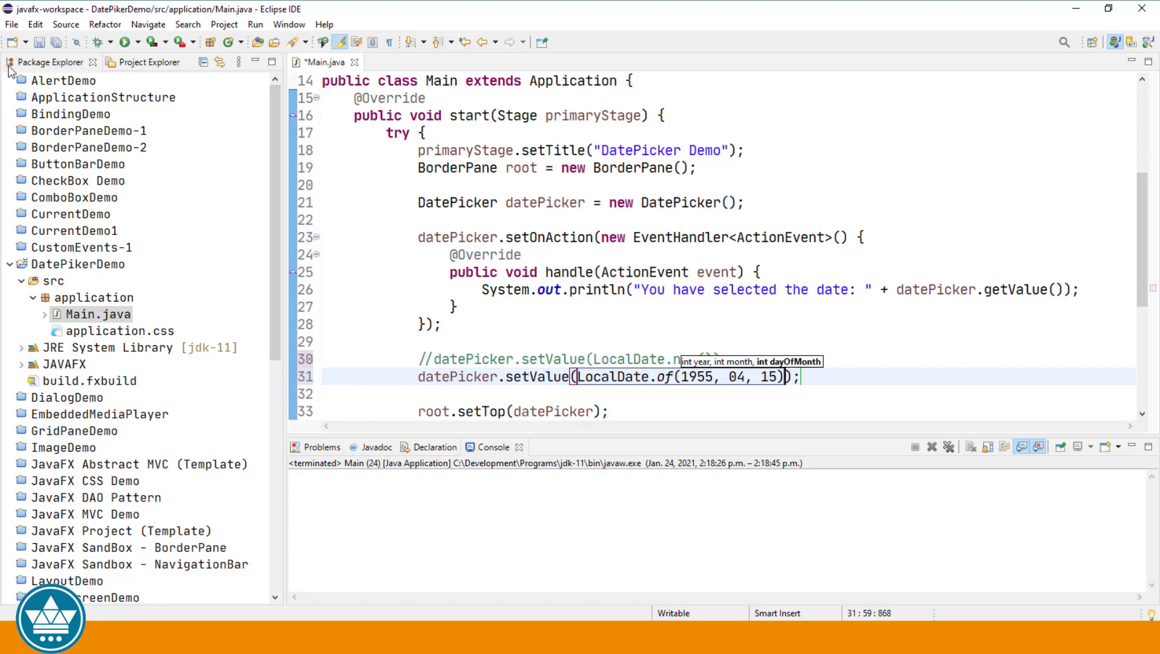
mouse_move(126, 42)
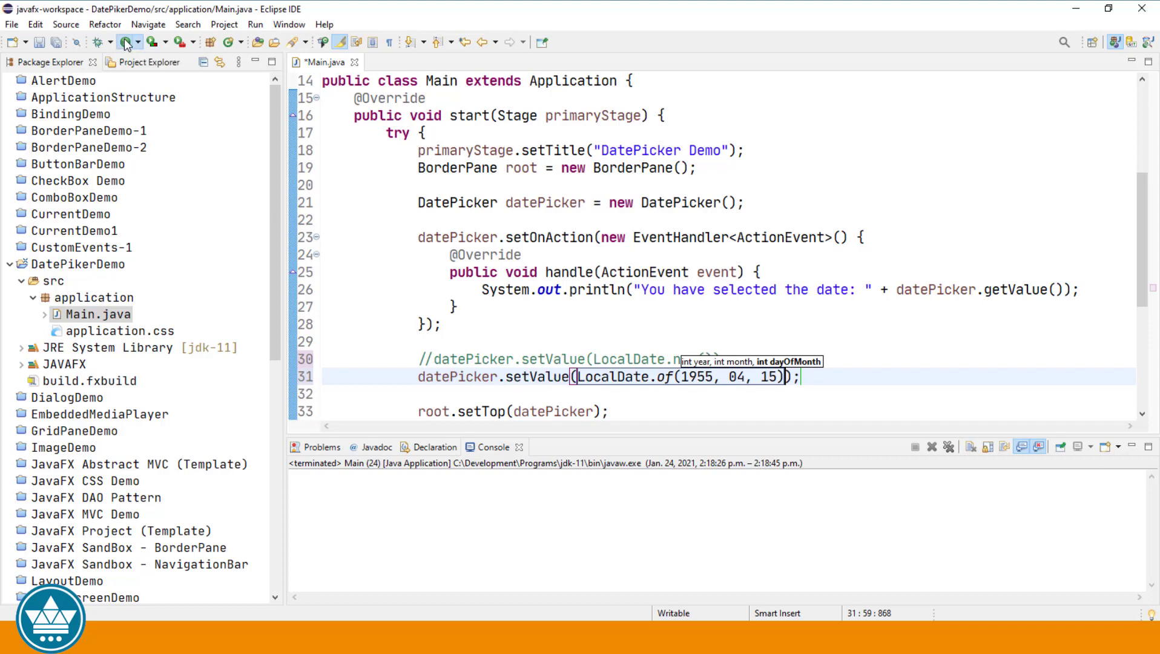
Run the demo and check the picker's calendar shows April 15, 1955.
left_click(122, 41)
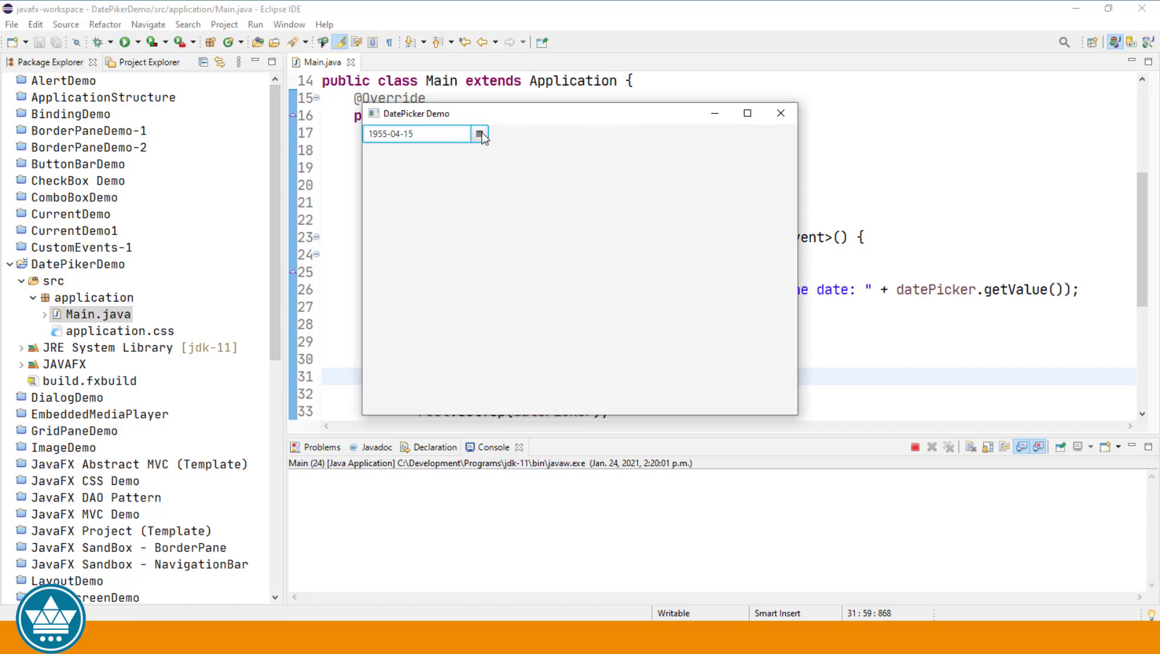
left_click(480, 134)
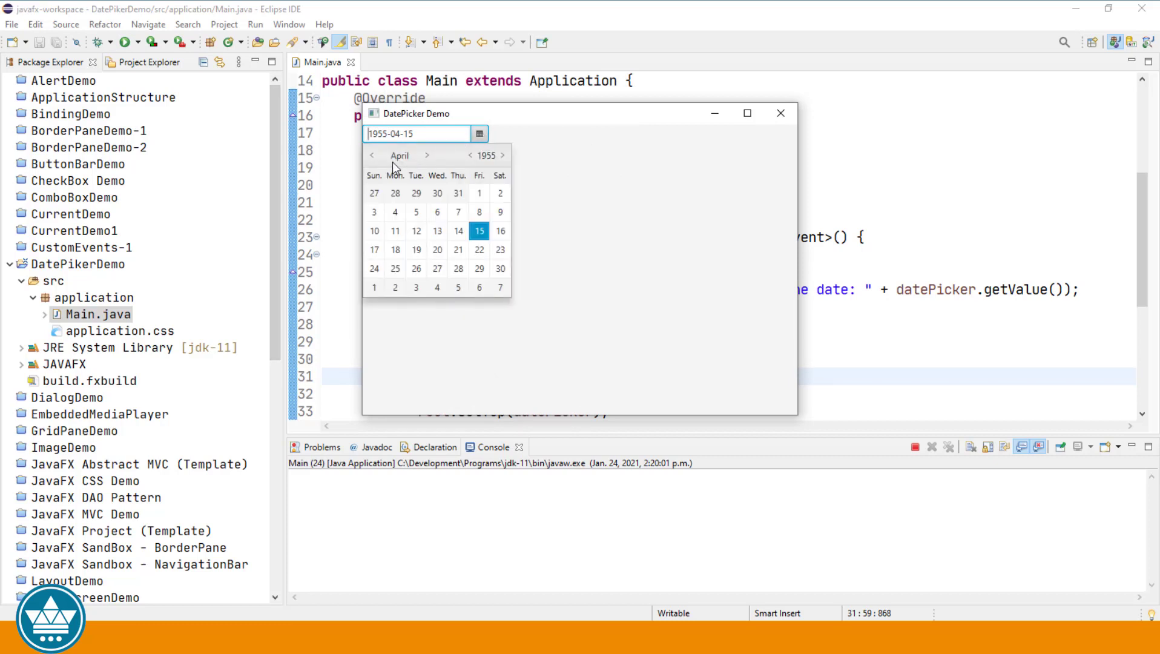
mouse_move(499, 268)
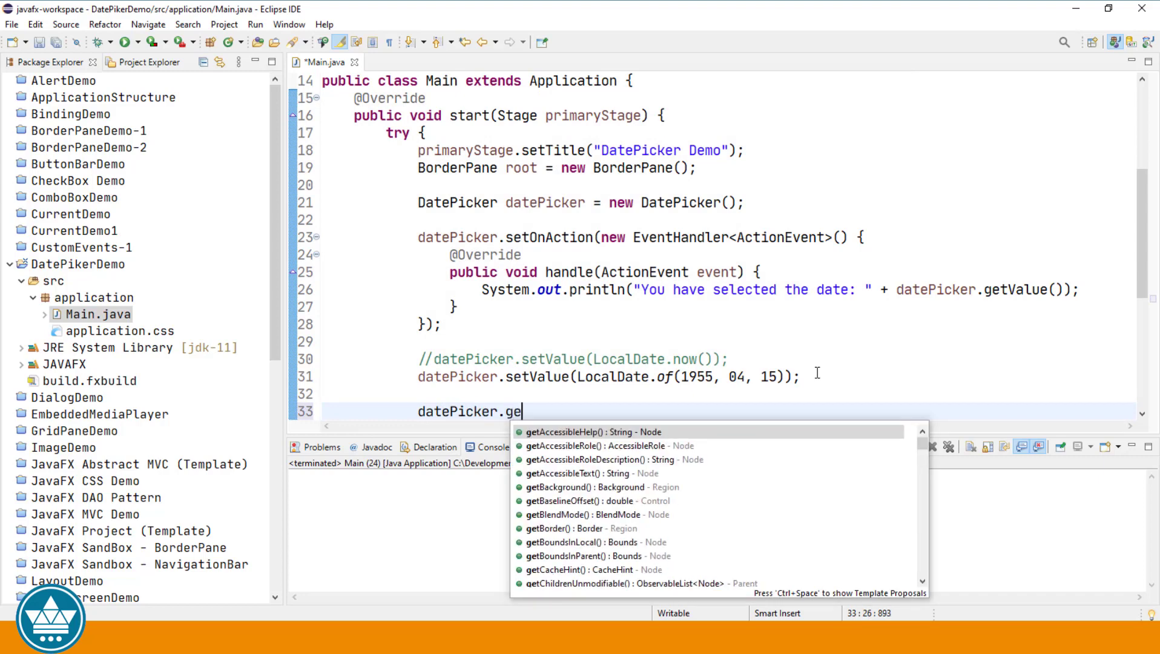
Add datePicker.getEditor().clear() and datePicker.setValue(null) after the 1955 date line.
type("te")
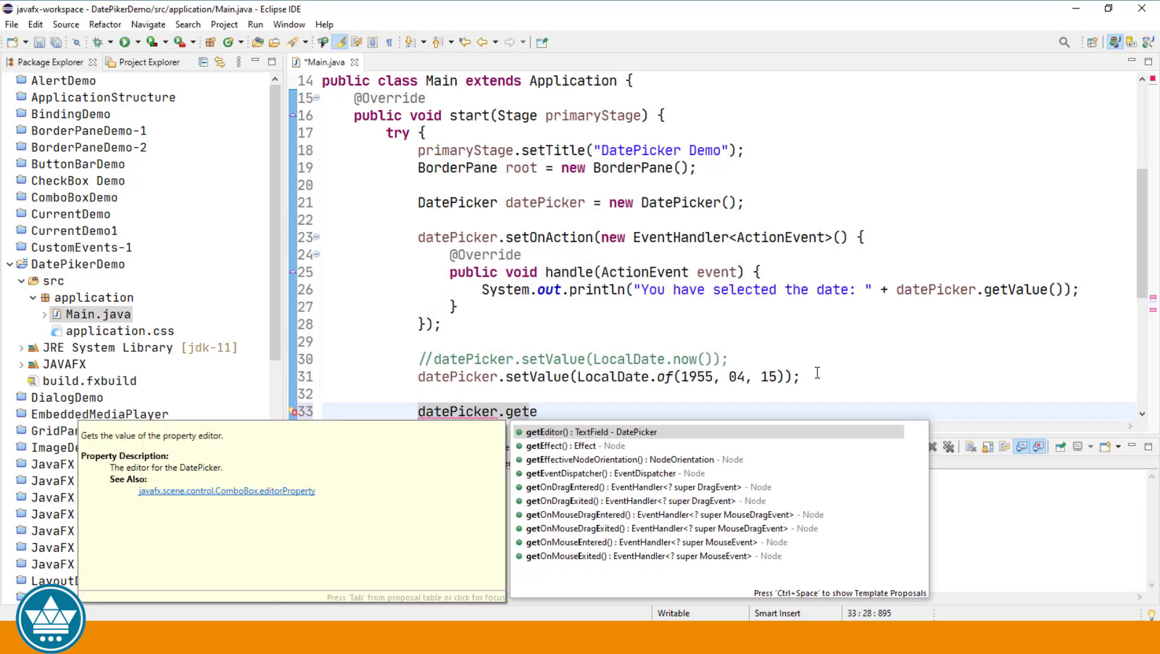
type("Editor().clear();")
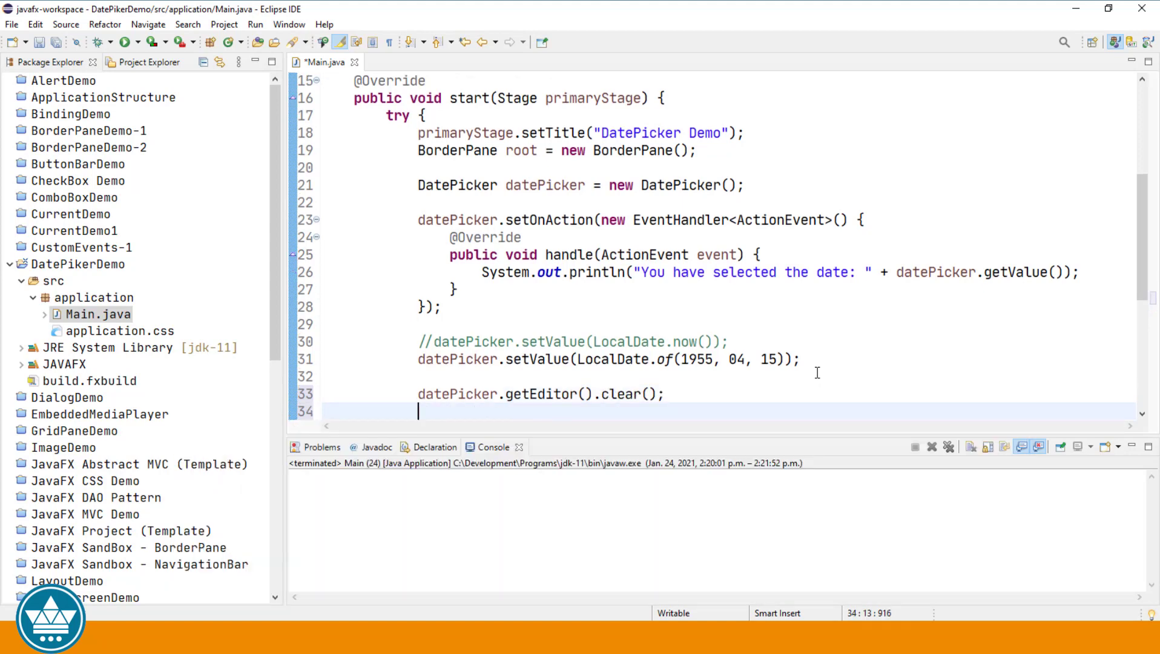
type("date")
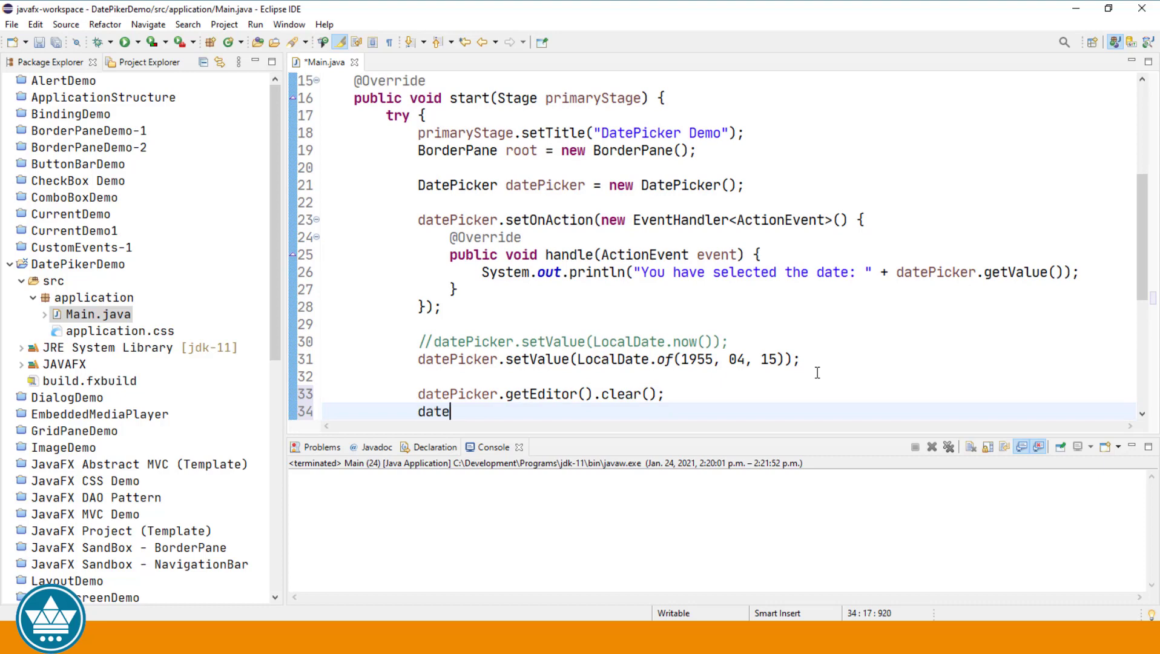
type("Picker.setValue(null);")
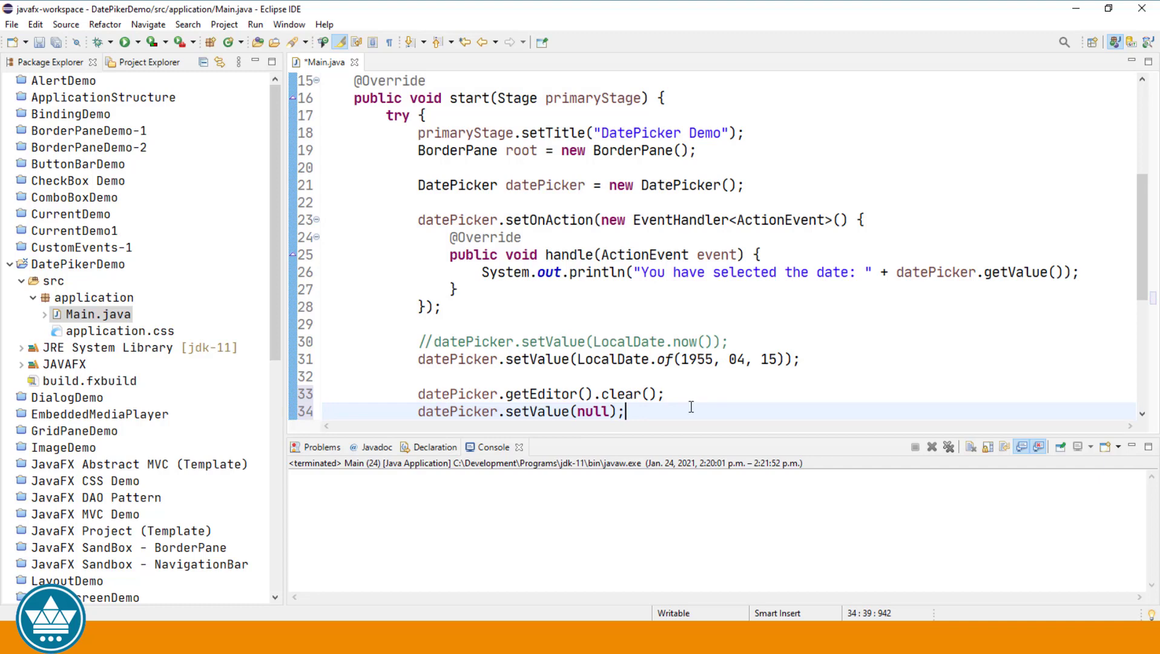
scroll("down", 3)
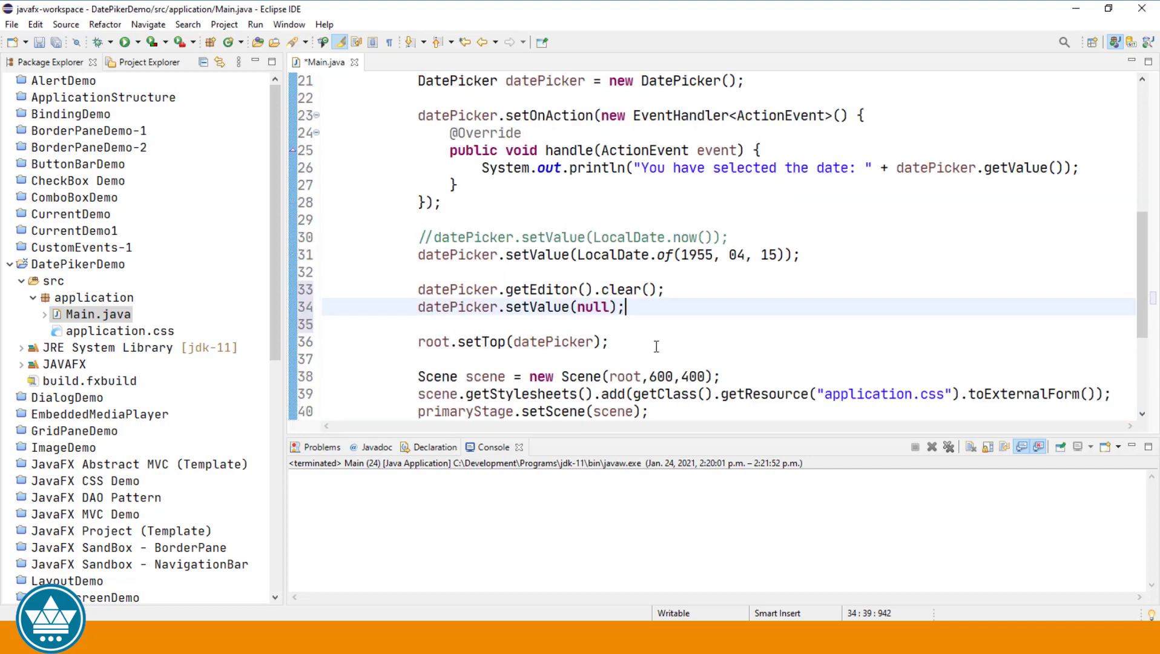
mouse_move(547, 273)
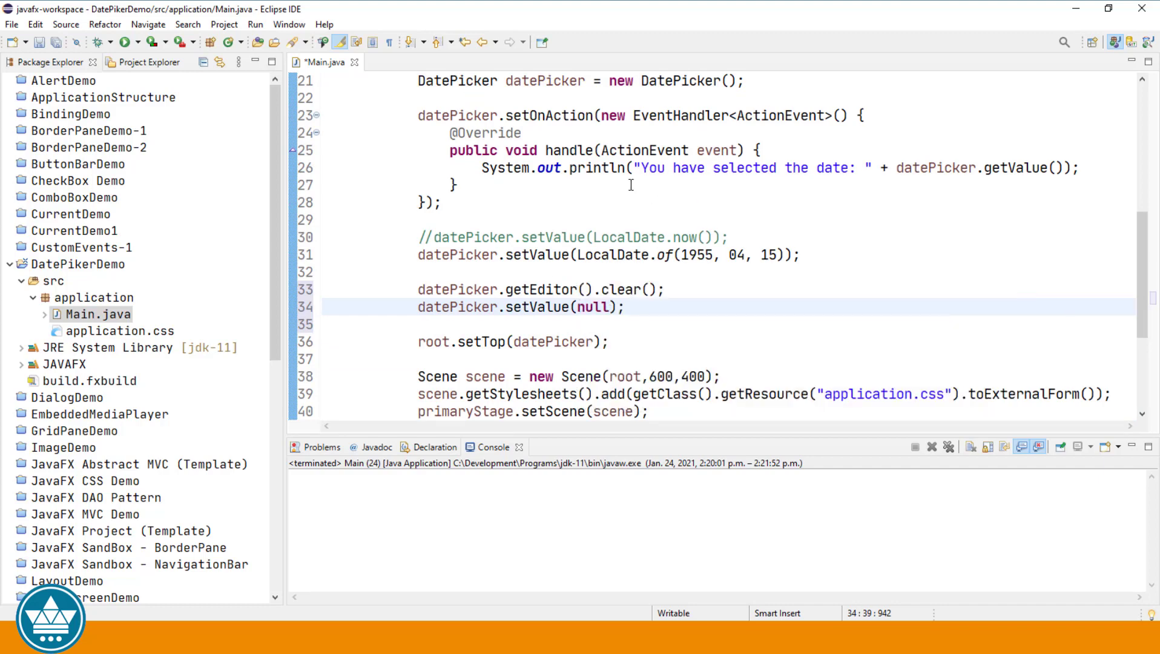
Run the demo and confirm the empty picker's calendar falls back to January 2021.
left_click(125, 41)
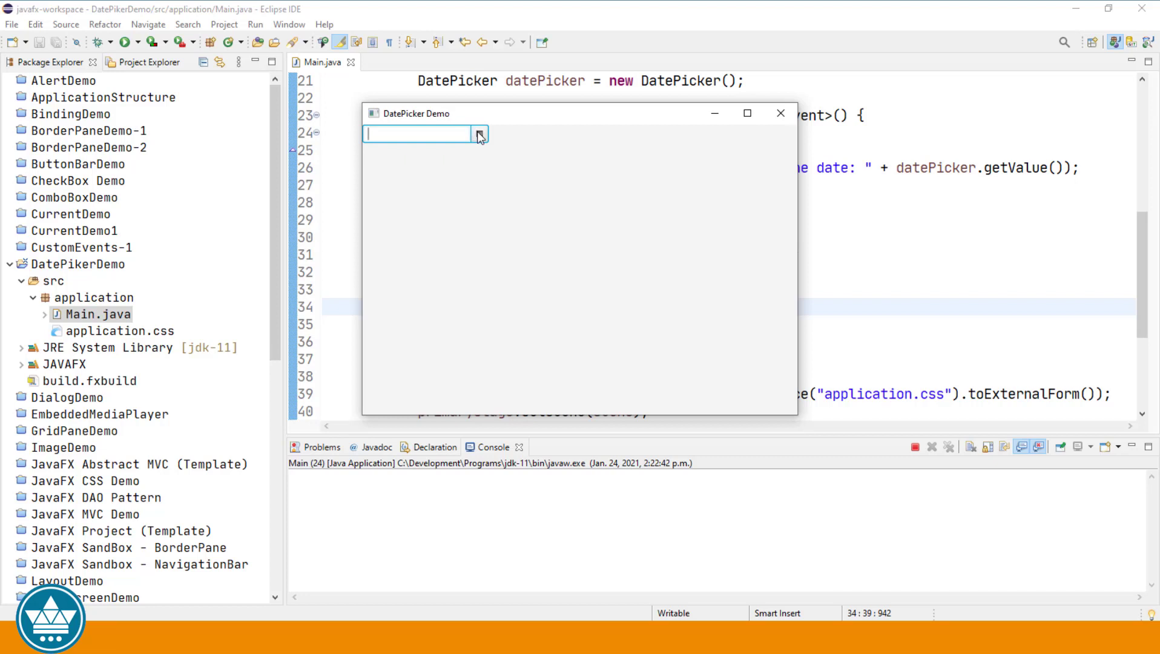
left_click(479, 134)
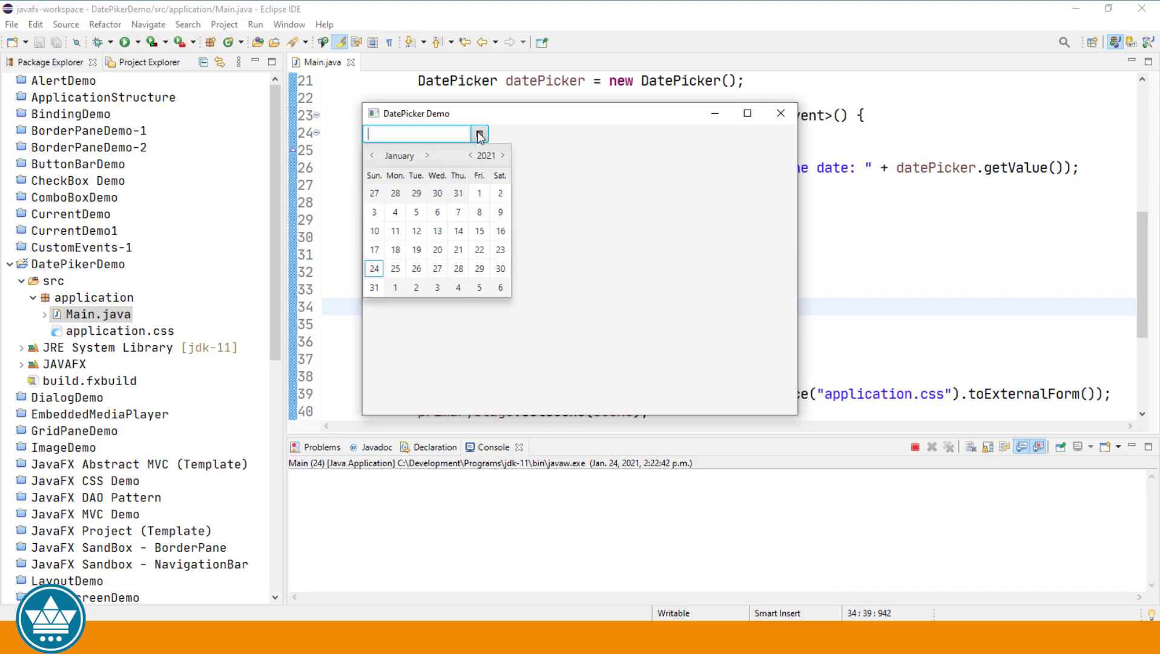